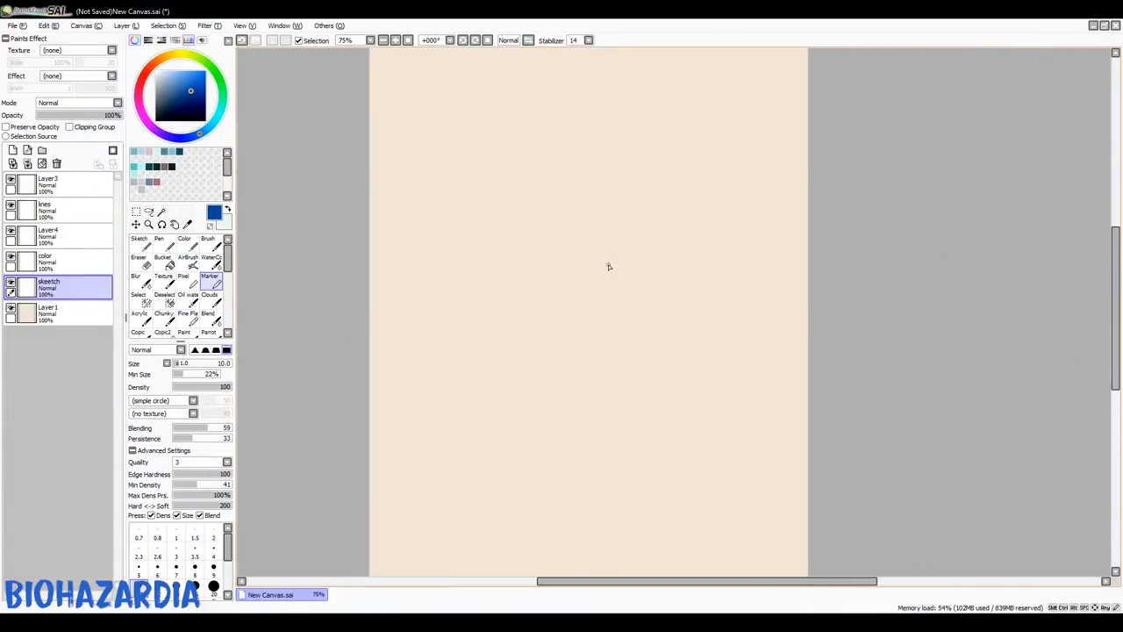
pyautogui.moveTo(689, 215)
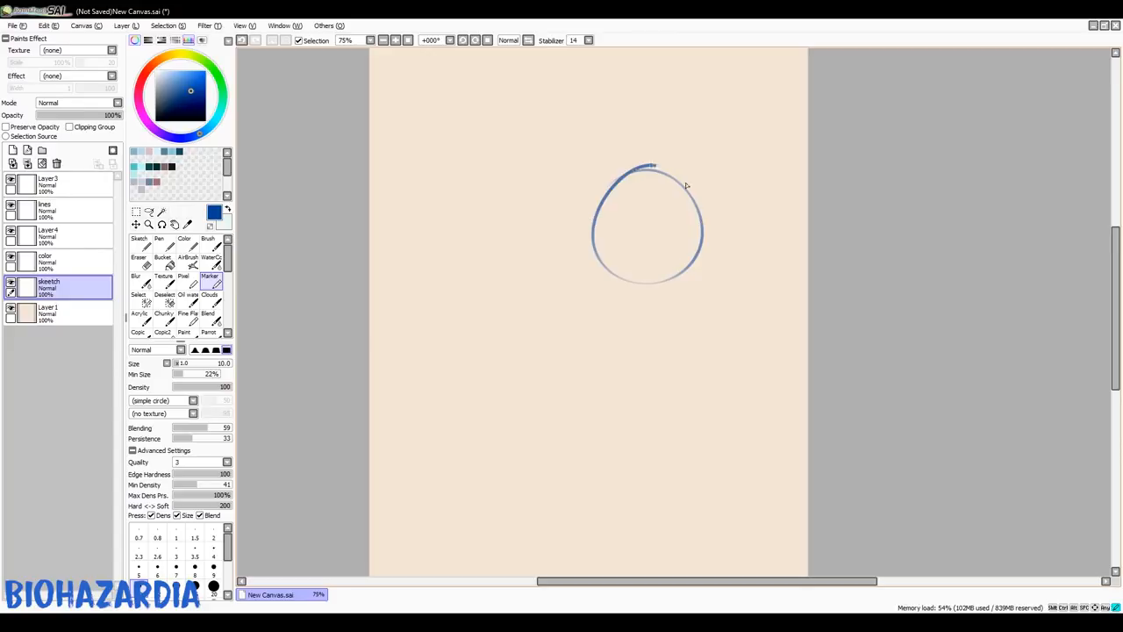
# Rough in the snout edges, mouth line, lower jaw and back of the head in blue.
pyautogui.moveTo(654, 167); pyautogui.dragTo(583, 228)
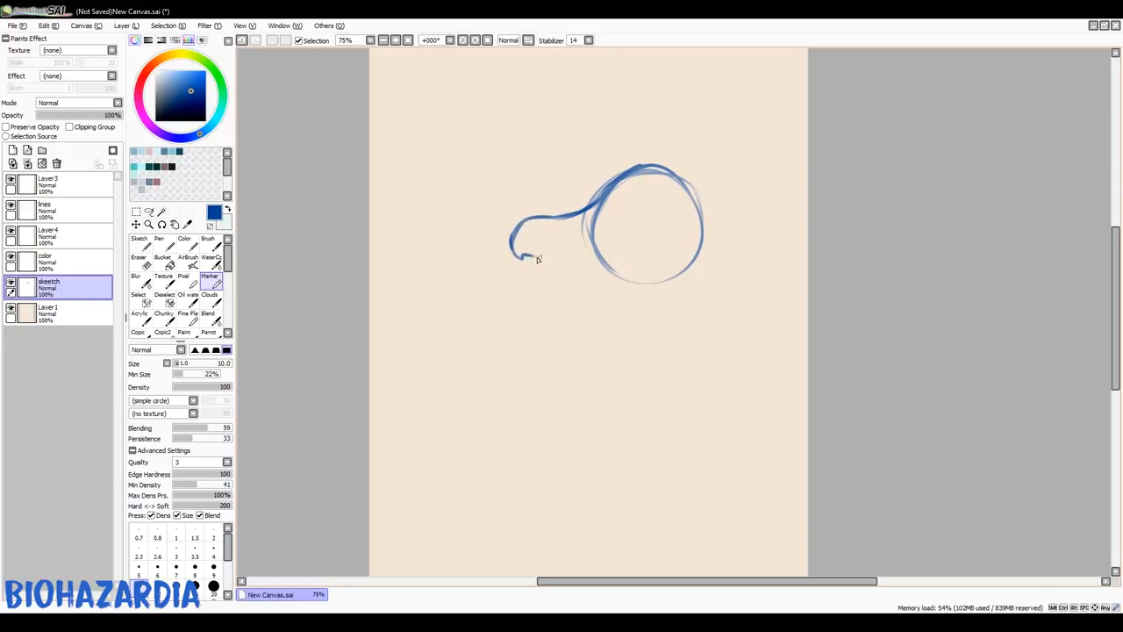
pyautogui.moveTo(522, 259); pyautogui.dragTo(614, 254)
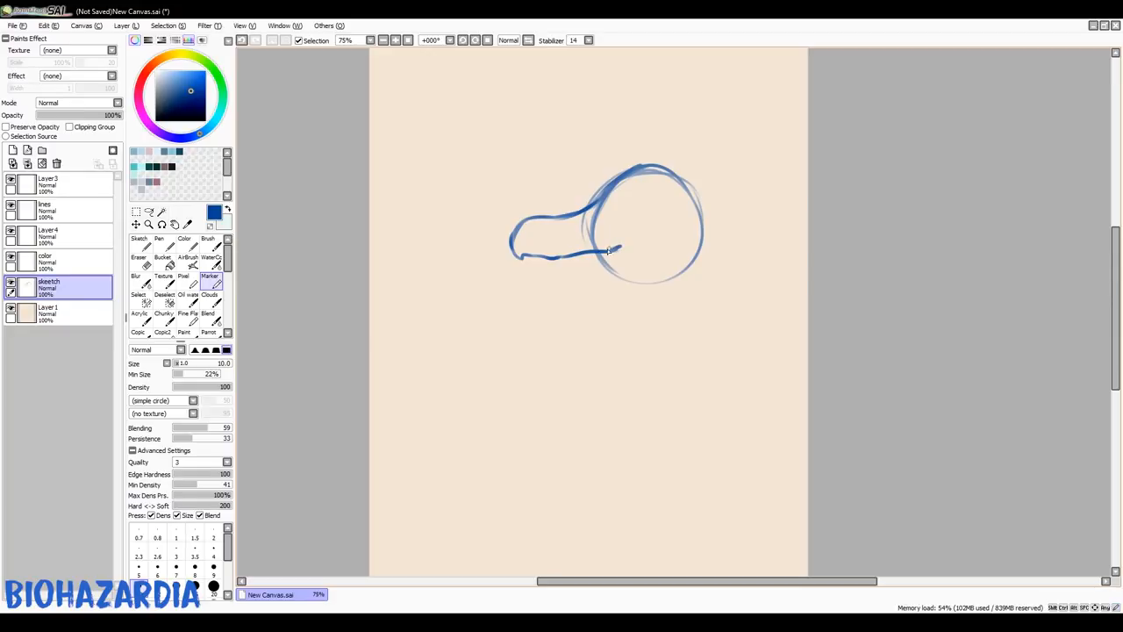
pyautogui.moveTo(615, 248); pyautogui.dragTo(533, 270)
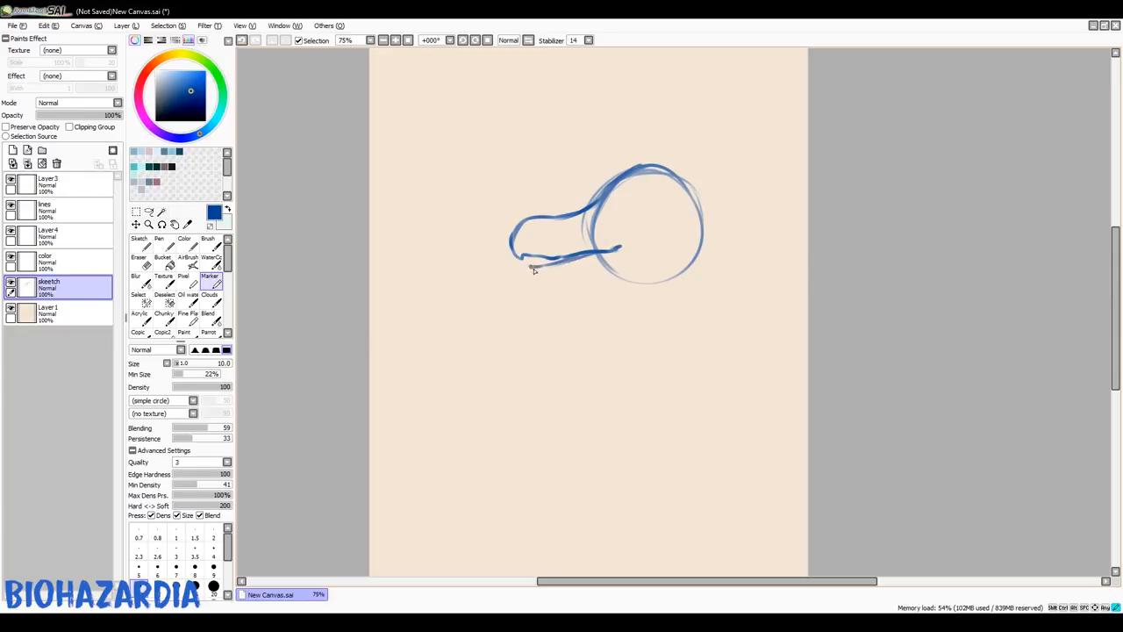
pyautogui.moveTo(531, 272); pyautogui.dragTo(592, 279)
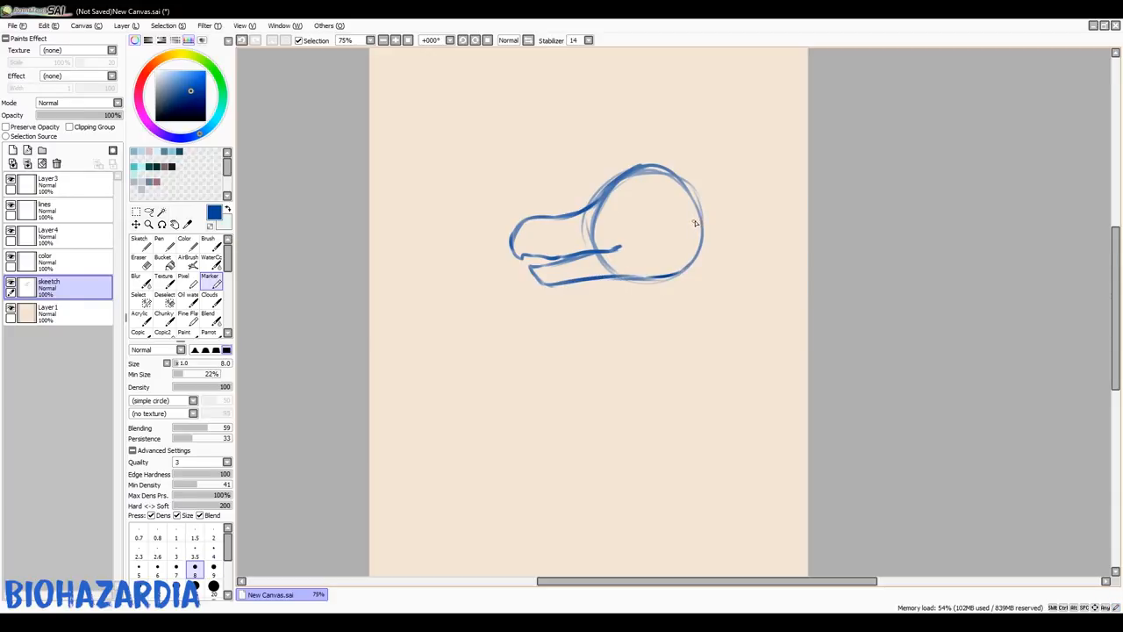
pyautogui.moveTo(694, 210); pyautogui.dragTo(675, 264)
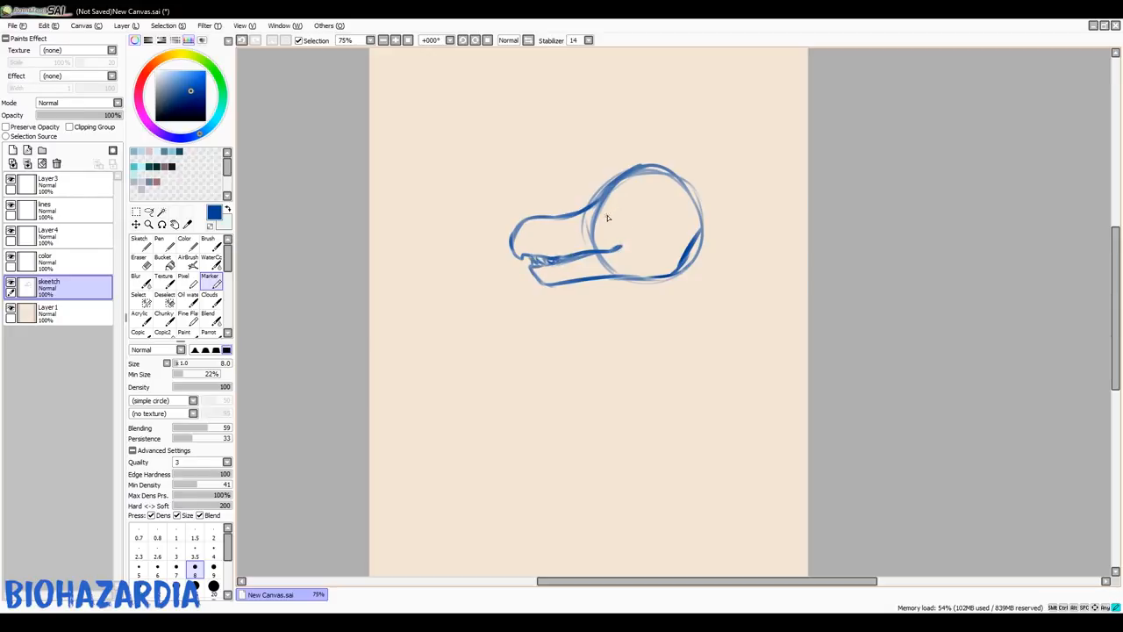
# Refine the snout tip, add the eye and nostril ridge, then shift the sketch up-left.
pyautogui.moveTo(606, 219); pyautogui.dragTo(631, 215)
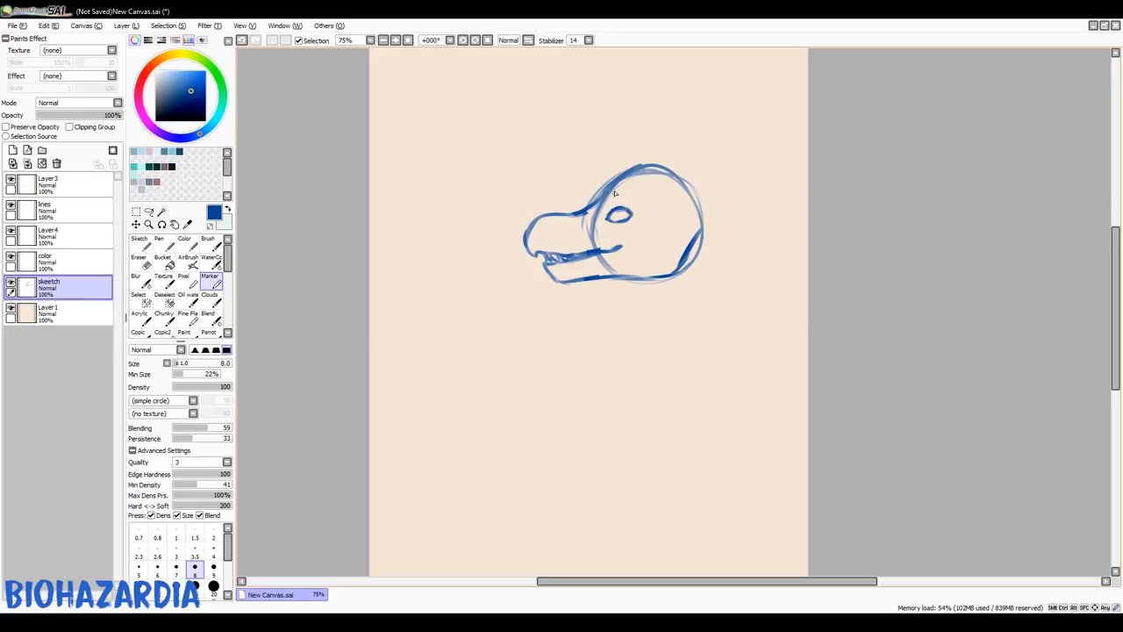
pyautogui.moveTo(619, 193); pyautogui.dragTo(623, 264)
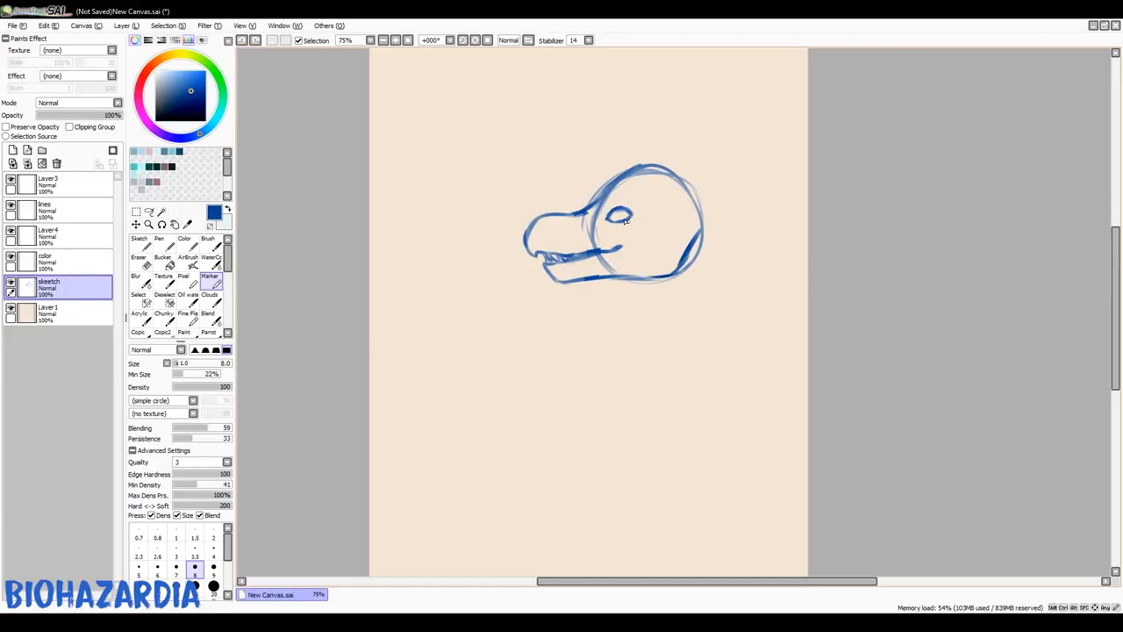
pyautogui.click(620, 215)
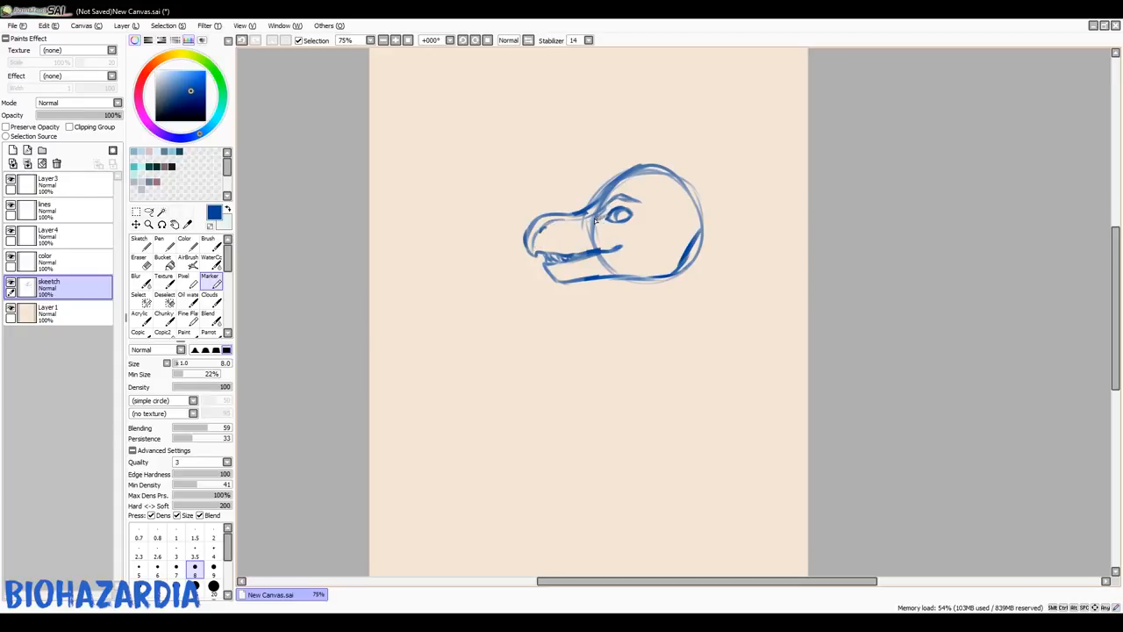
pyautogui.moveTo(526, 235); pyautogui.dragTo(597, 227)
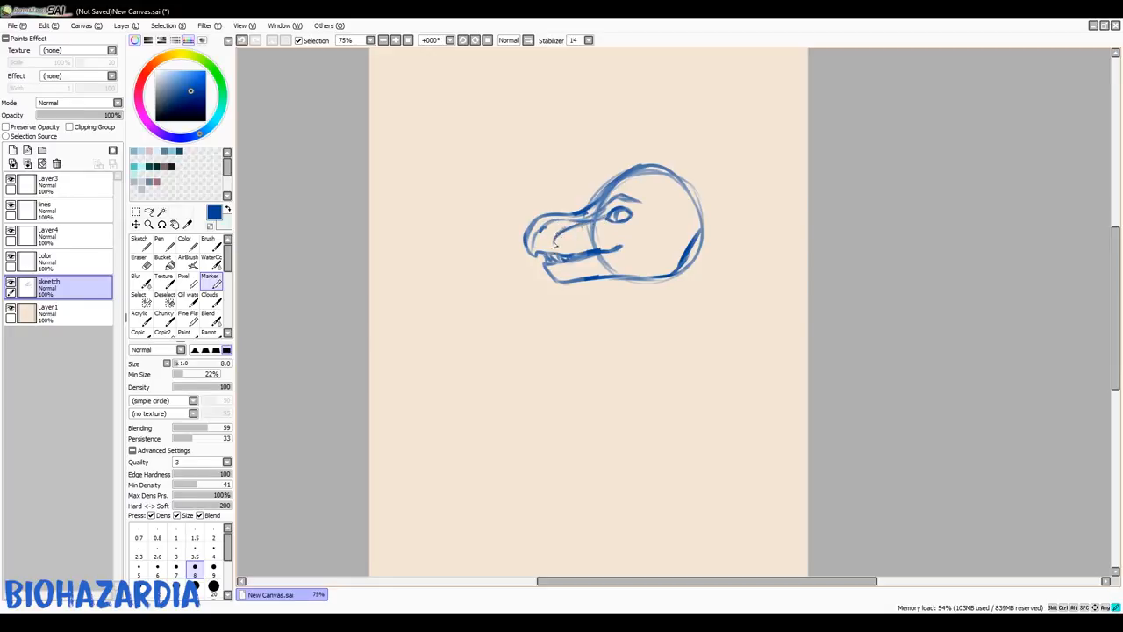
pyautogui.moveTo(548, 254); pyautogui.dragTo(571, 237)
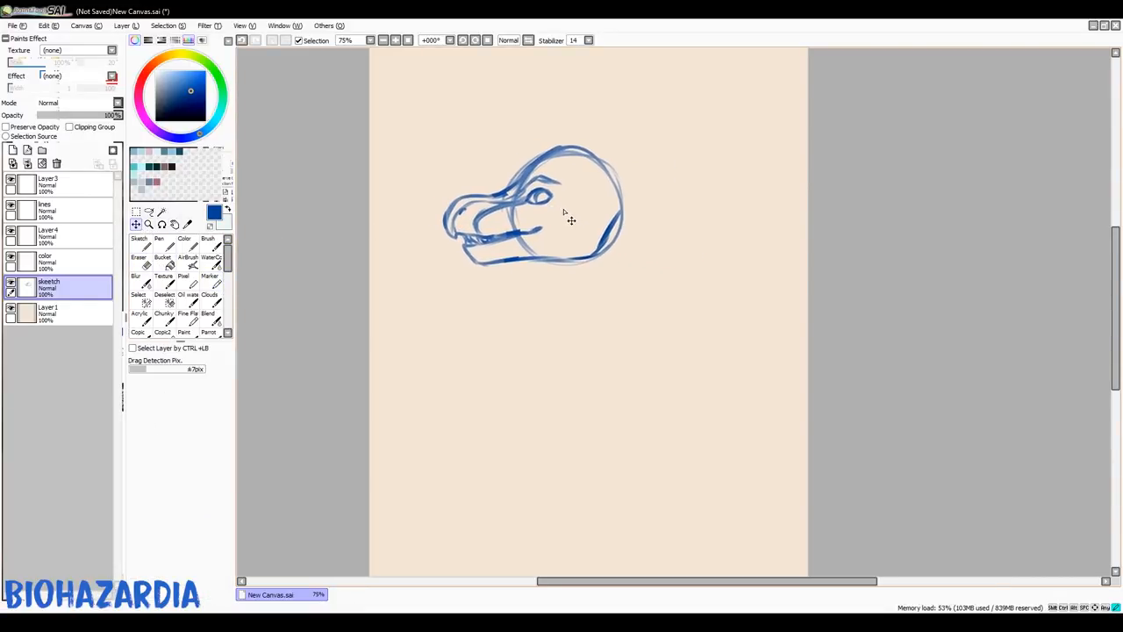
# Sketch frill spikes on the skull, a long and a shorter swept-back horn, and cheek spots.
pyautogui.click(210, 276)
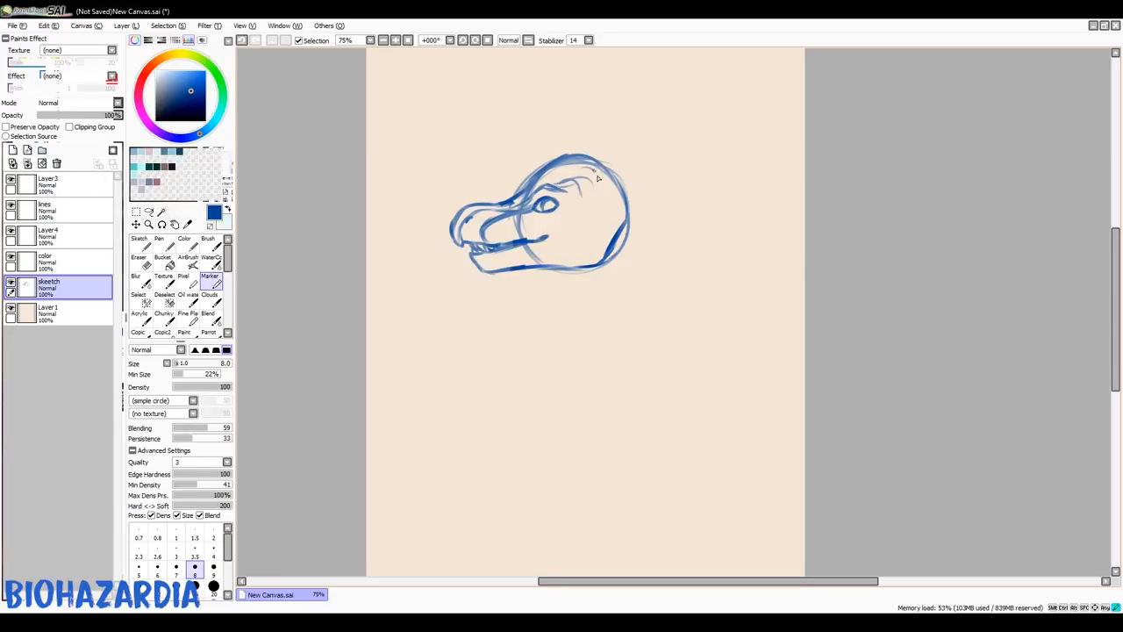
pyautogui.moveTo(575, 184); pyautogui.dragTo(623, 153)
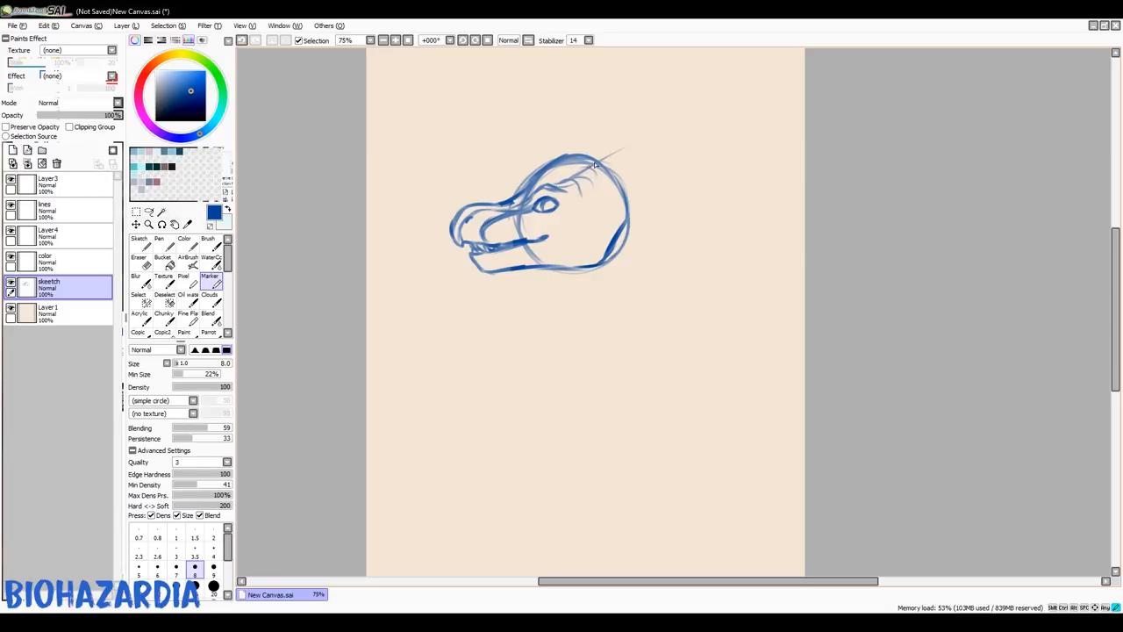
pyautogui.moveTo(592, 167); pyautogui.dragTo(701, 119)
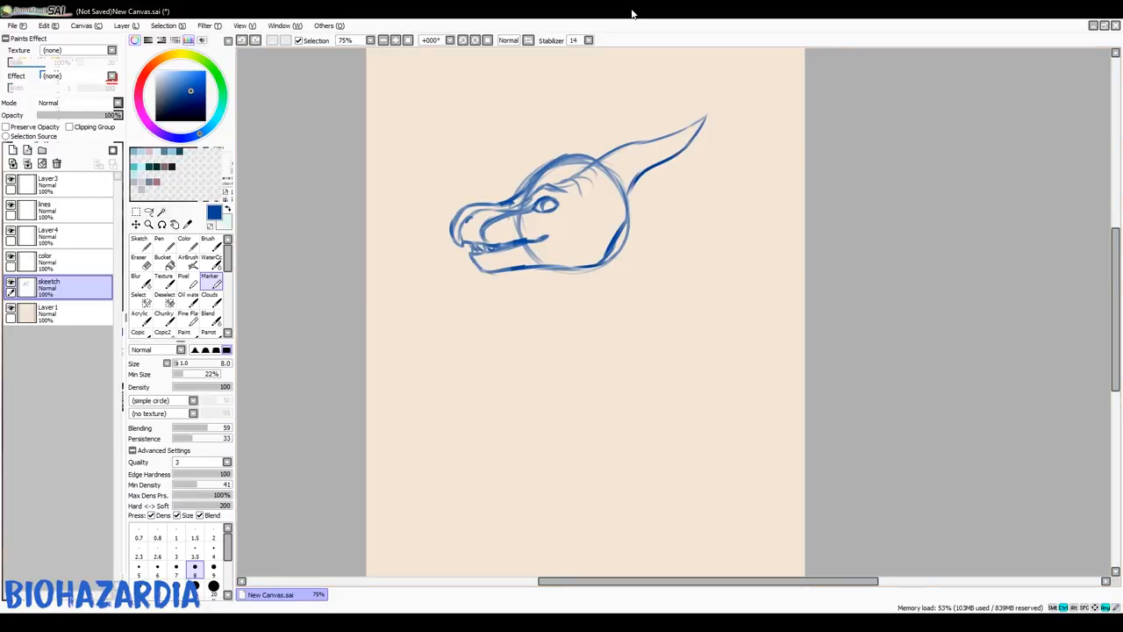
pyautogui.moveTo(701, 118); pyautogui.dragTo(570, 176)
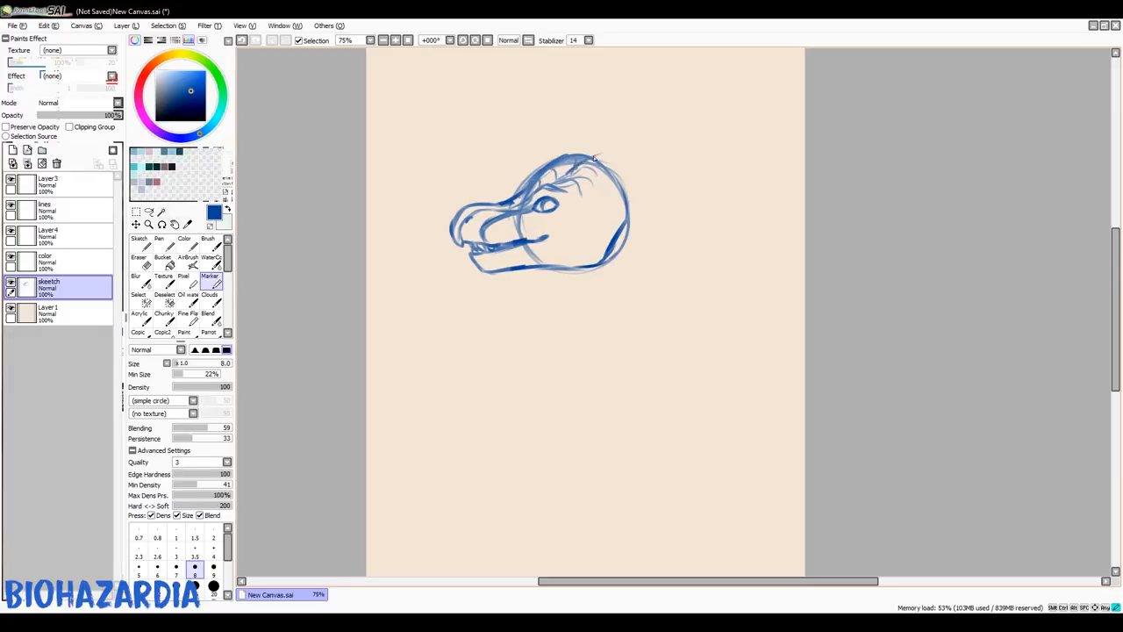
pyautogui.moveTo(586, 165); pyautogui.dragTo(701, 121)
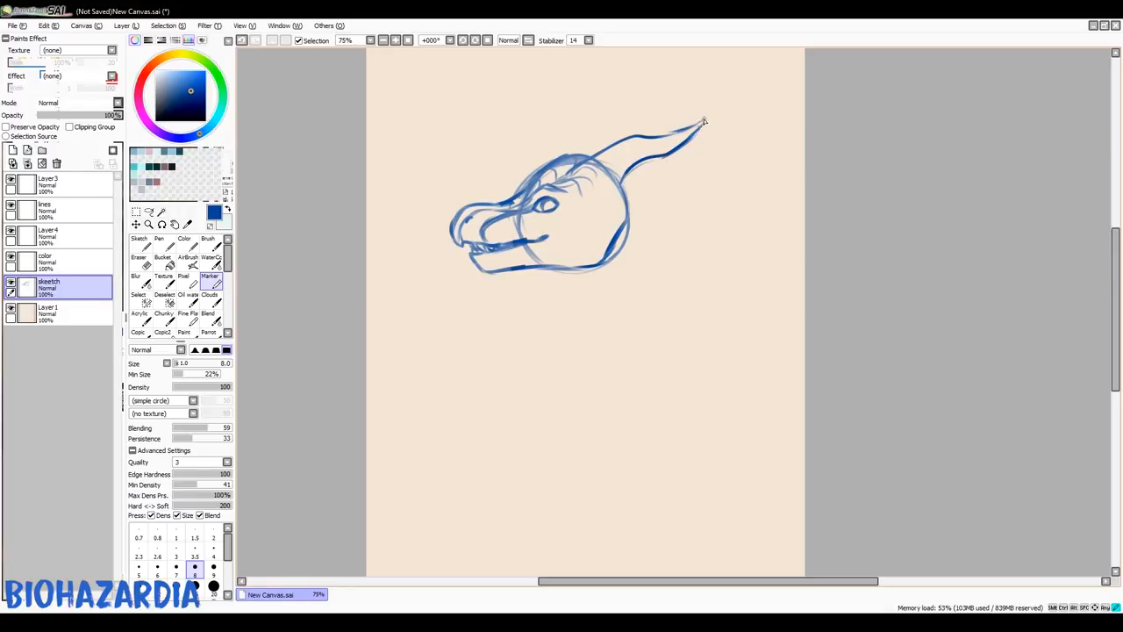
pyautogui.moveTo(596, 157); pyautogui.dragTo(702, 119)
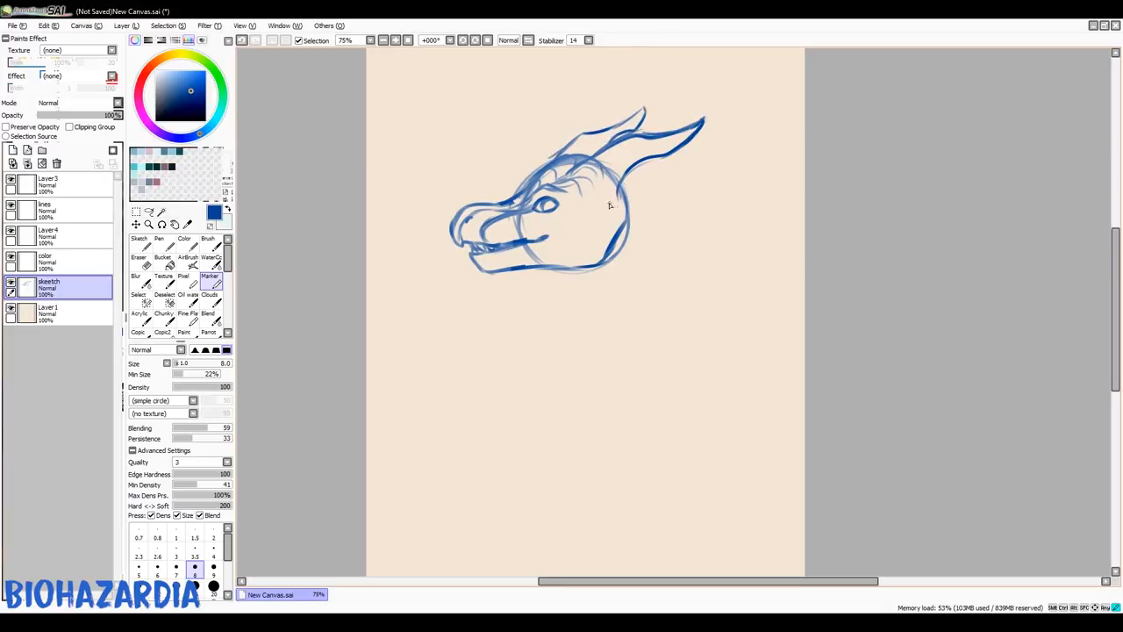
pyautogui.moveTo(614, 215); pyautogui.dragTo(663, 189)
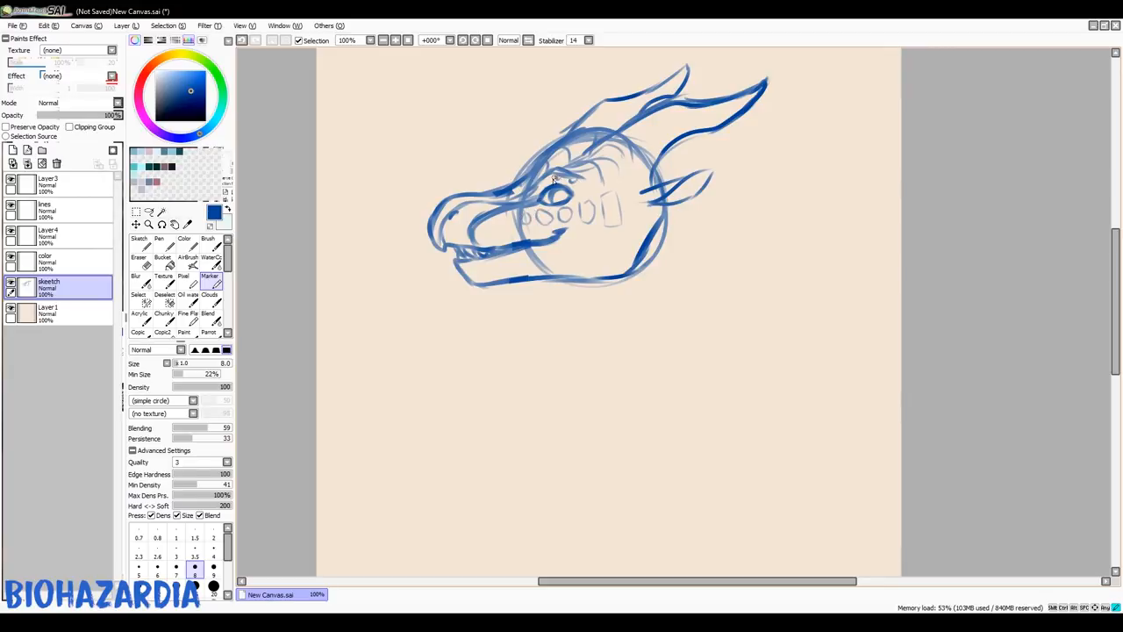
# Sketch the neck lines extending down from the head.
pyautogui.moveTo(553, 179); pyautogui.dragTo(614, 198)
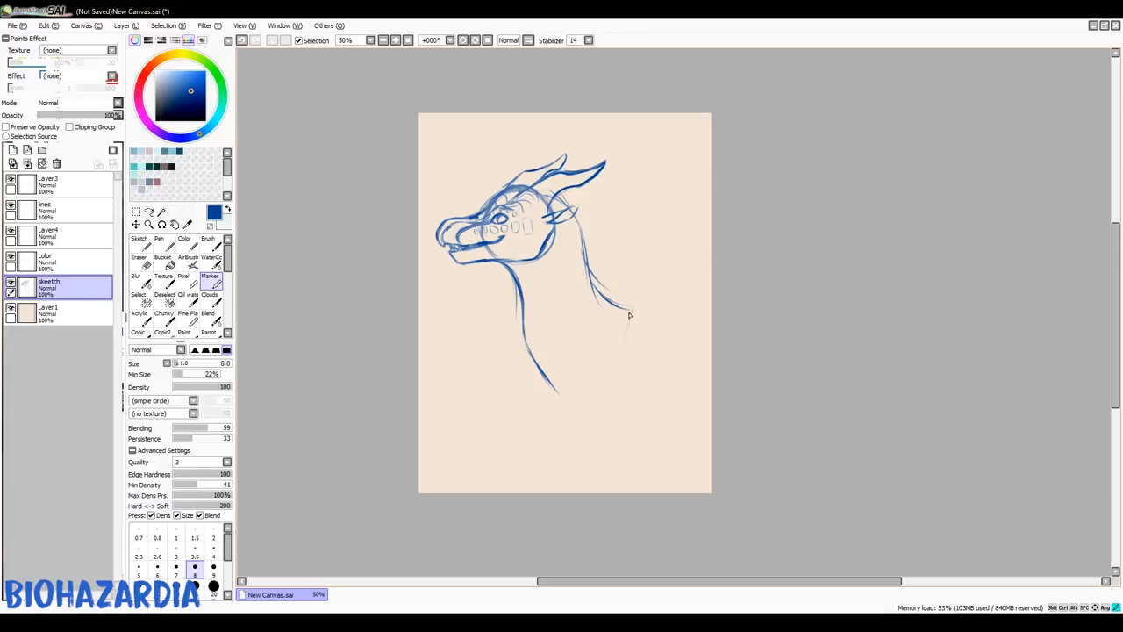
# Close the neck base, sketch the chest edge and draw a spiky fin below the neck.
pyautogui.moveTo(555, 386); pyautogui.dragTo(629, 316)
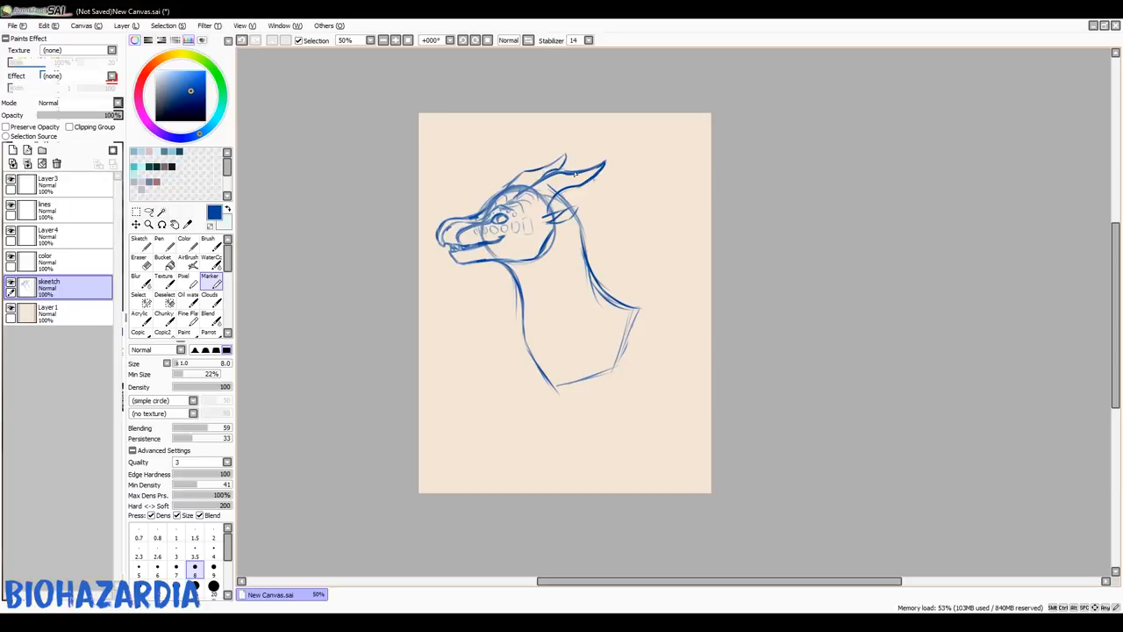
pyautogui.moveTo(513, 314)
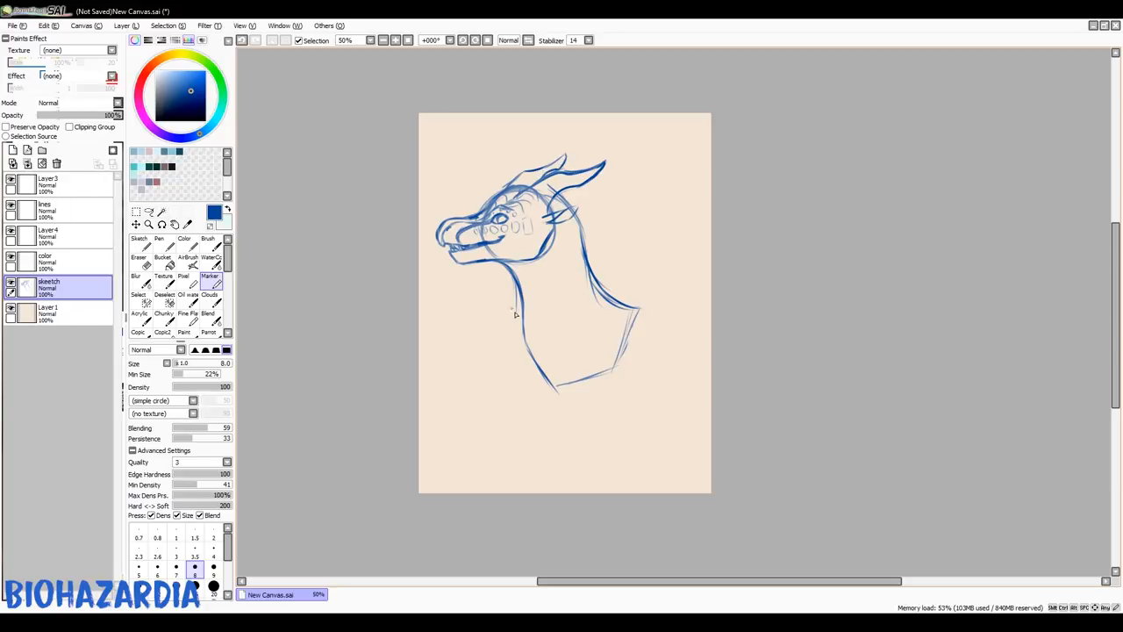
pyautogui.moveTo(517, 307)
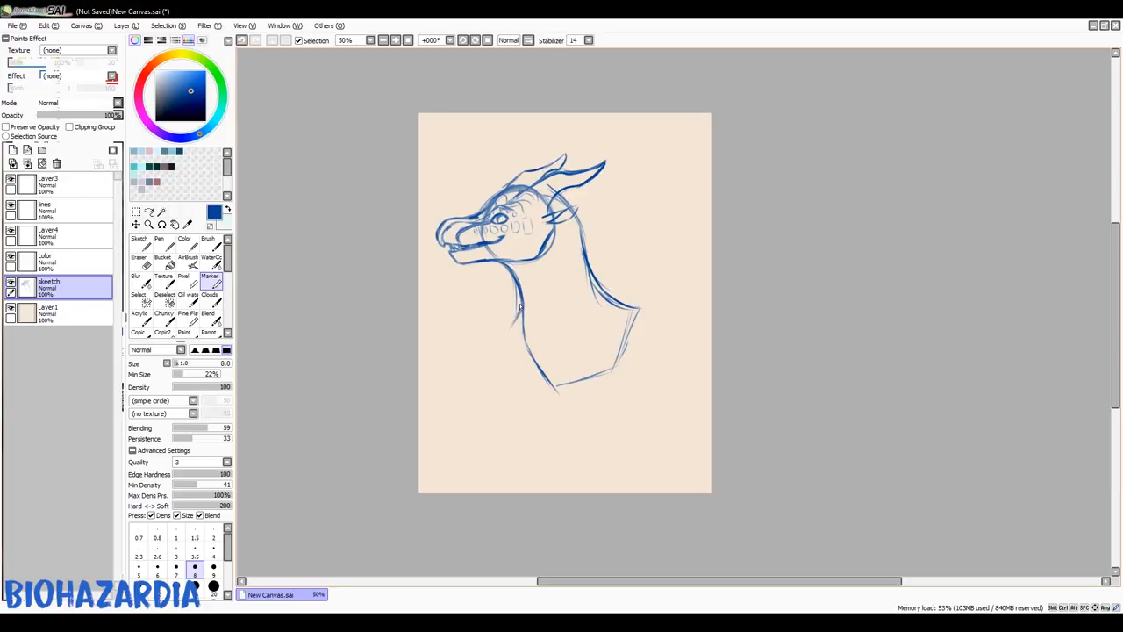
pyautogui.moveTo(516, 307); pyautogui.dragTo(498, 364)
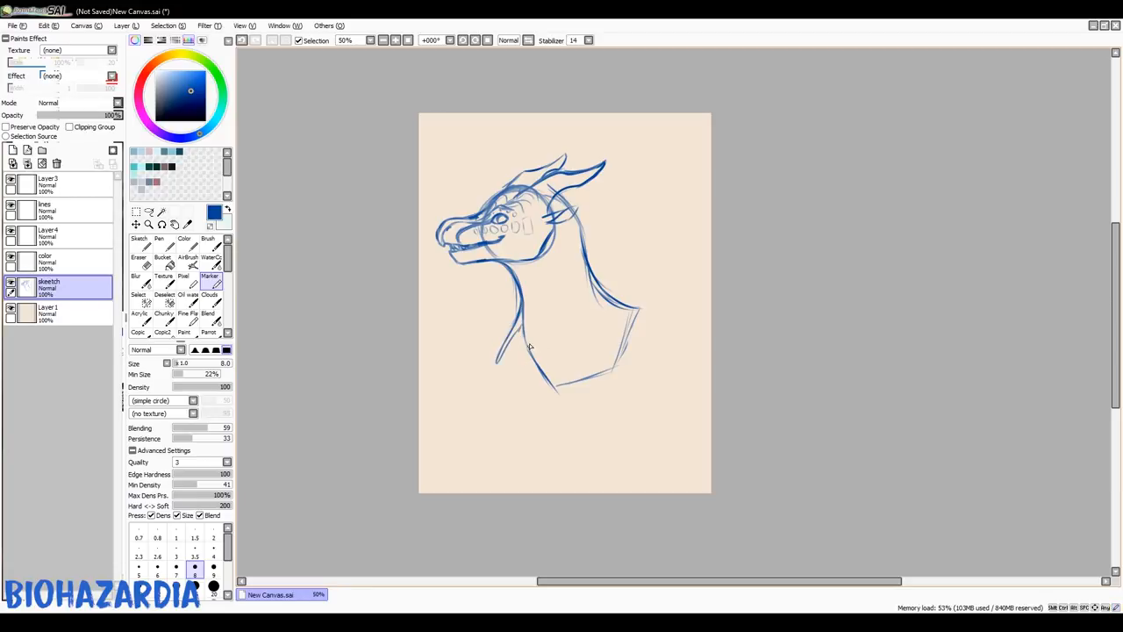
pyautogui.moveTo(526, 344); pyautogui.dragTo(519, 402)
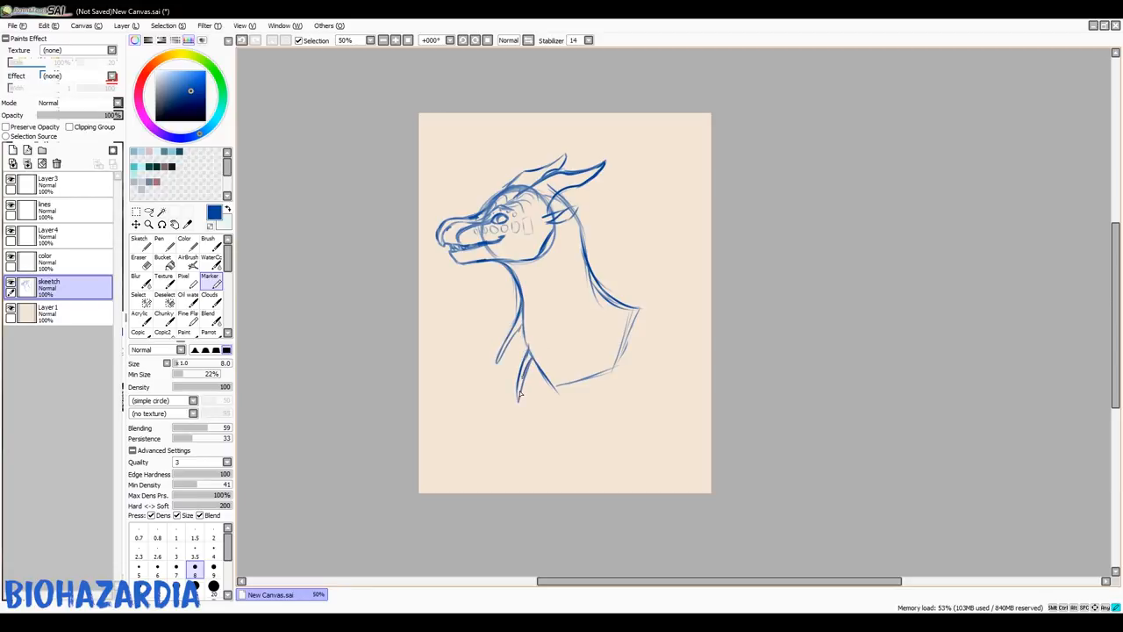
pyautogui.moveTo(518, 400); pyautogui.dragTo(552, 382)
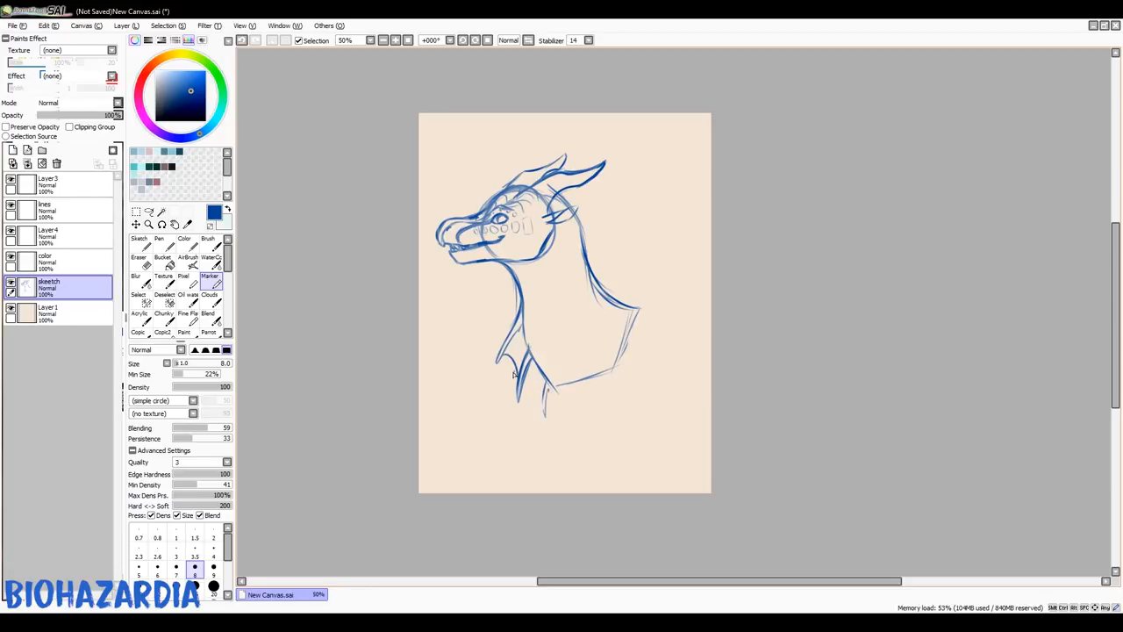
pyautogui.moveTo(513, 365); pyautogui.dragTo(544, 417)
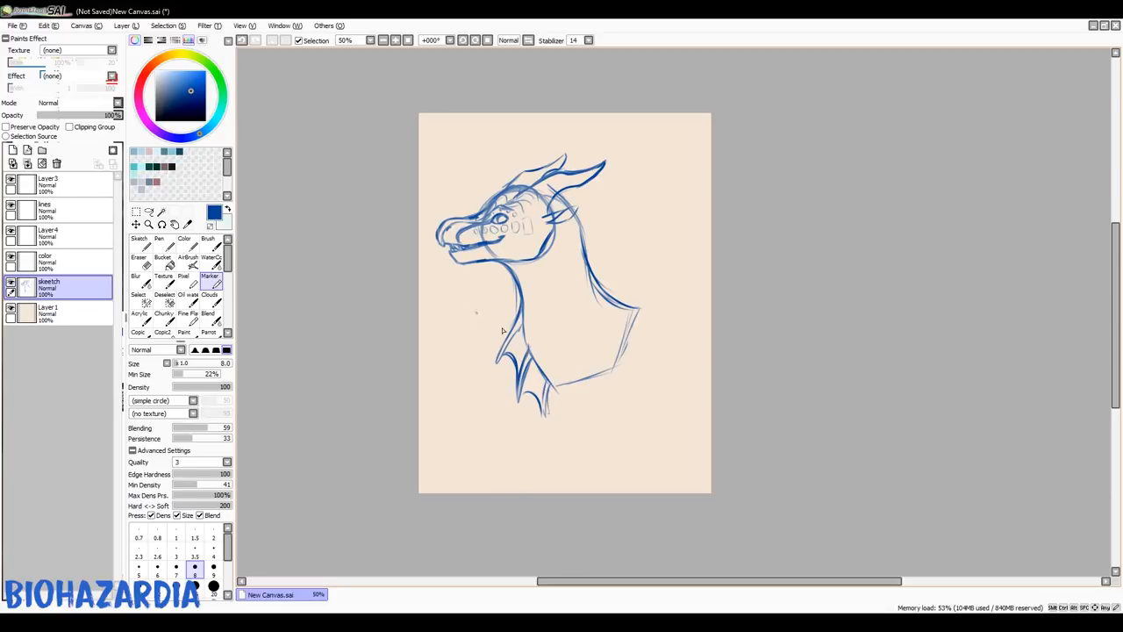
# Erase stray lines, then add more spikes under the neck base with the Marker.
pyautogui.click(138, 262)
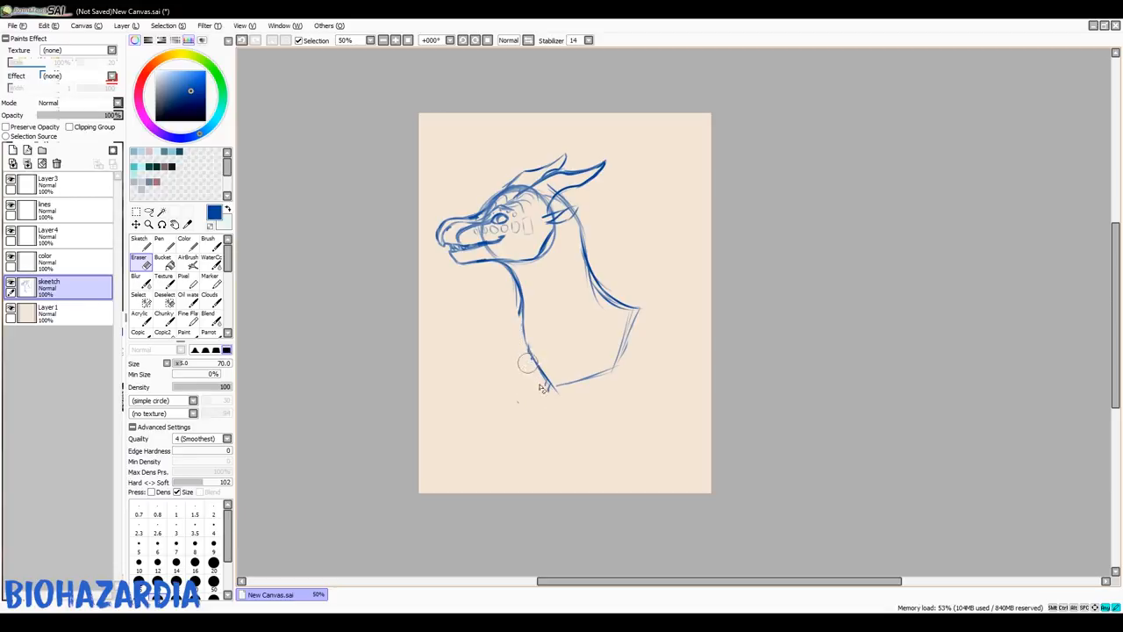
pyautogui.click(209, 269)
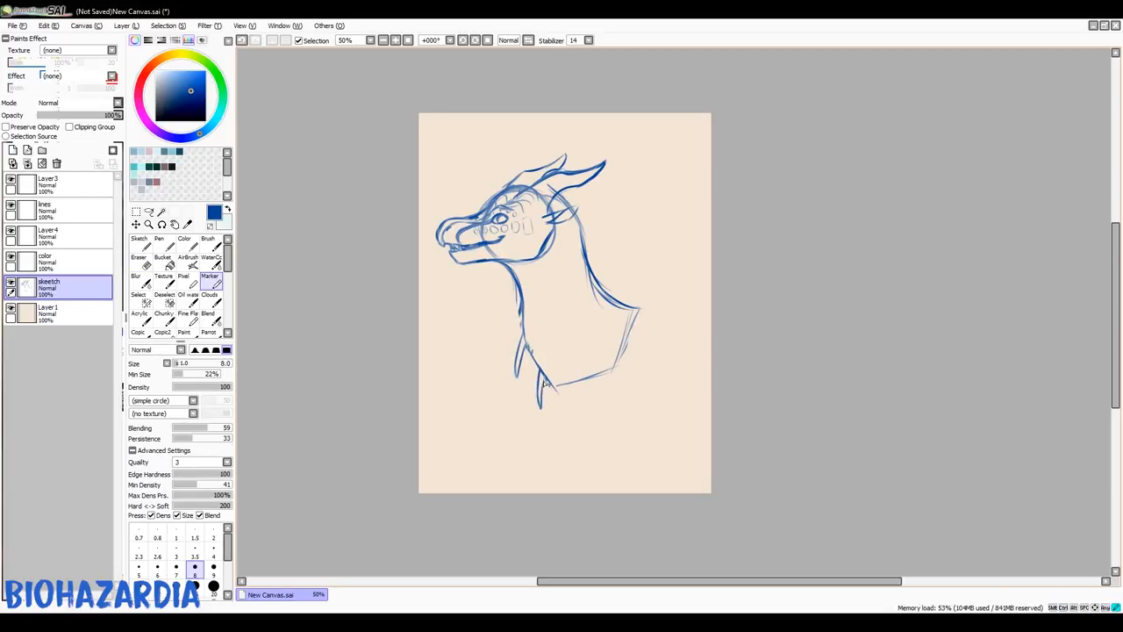
pyautogui.moveTo(544, 386); pyautogui.dragTo(526, 400)
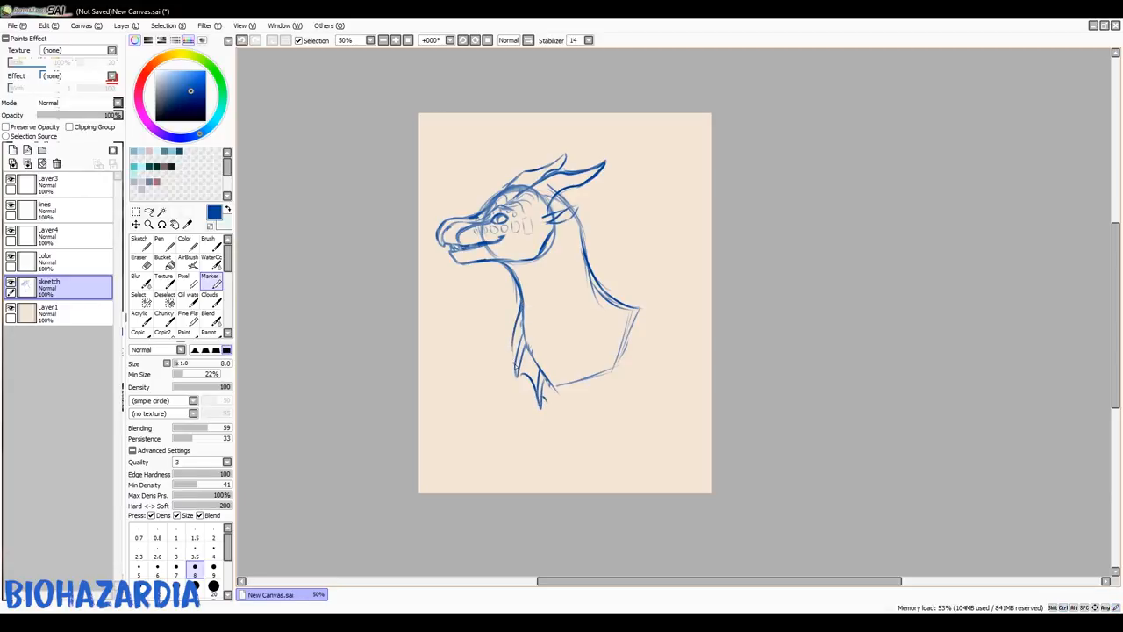
pyautogui.moveTo(520, 299); pyautogui.dragTo(513, 368)
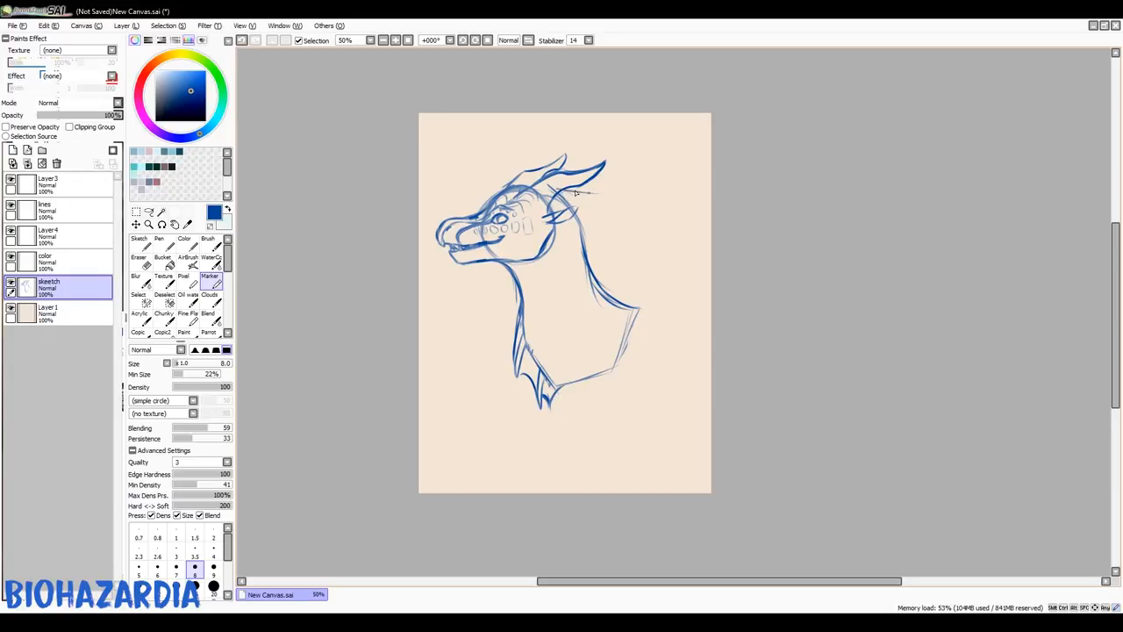
# Draw frill spines from behind the head down the neck and dot small face marks.
pyautogui.moveTo(562, 193); pyautogui.dragTo(614, 228)
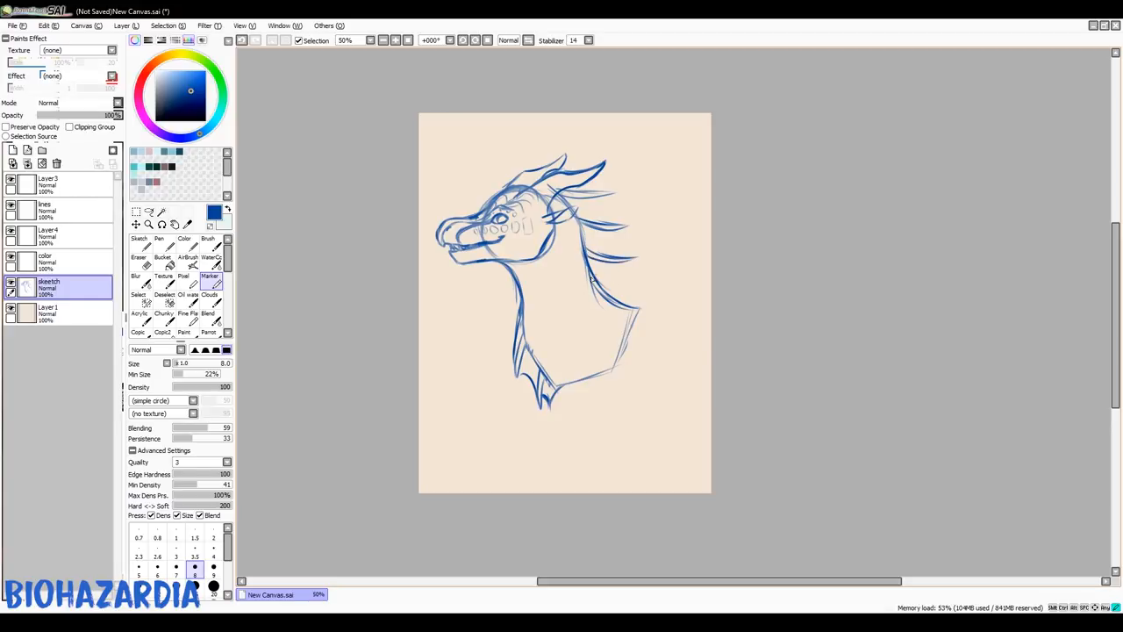
pyautogui.moveTo(592, 280); pyautogui.dragTo(654, 281)
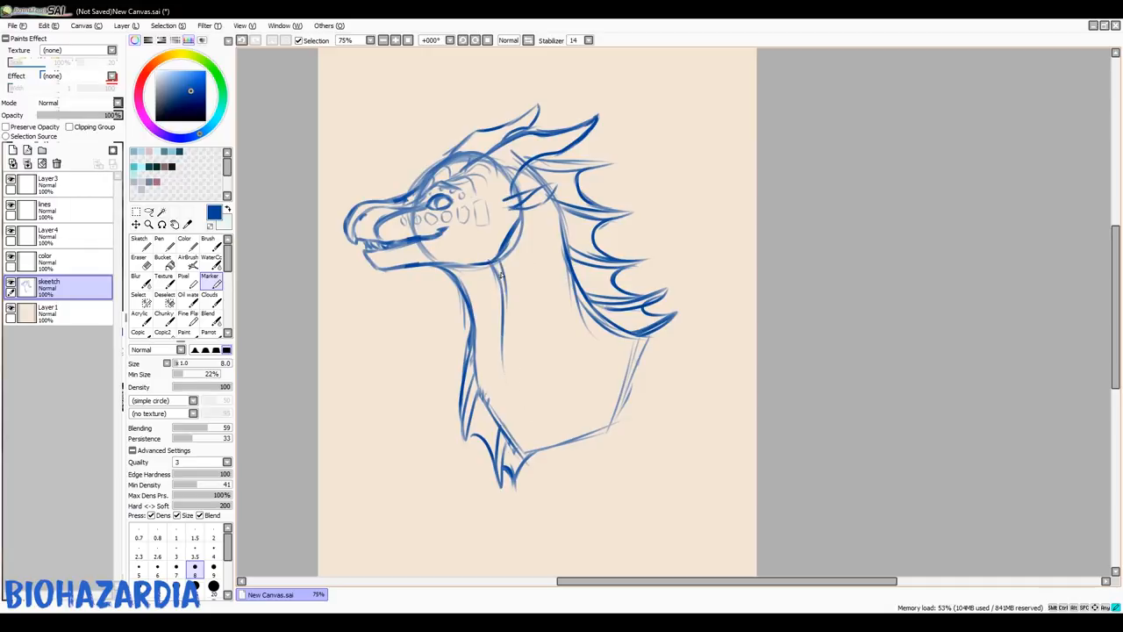
pyautogui.moveTo(500, 276); pyautogui.dragTo(549, 425)
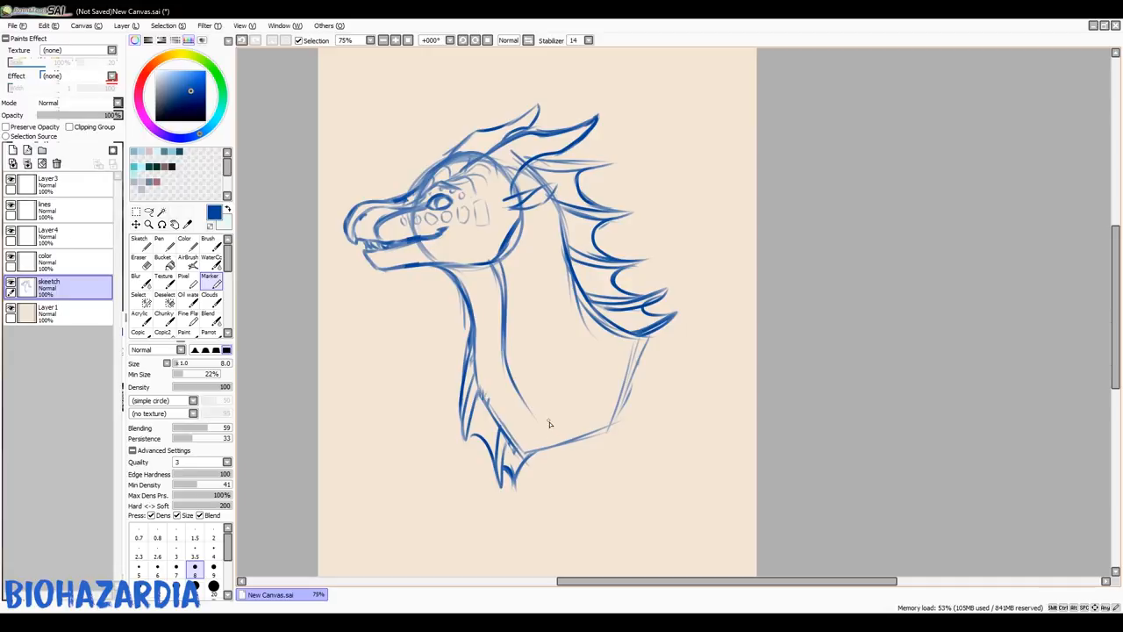
pyautogui.moveTo(539, 396)
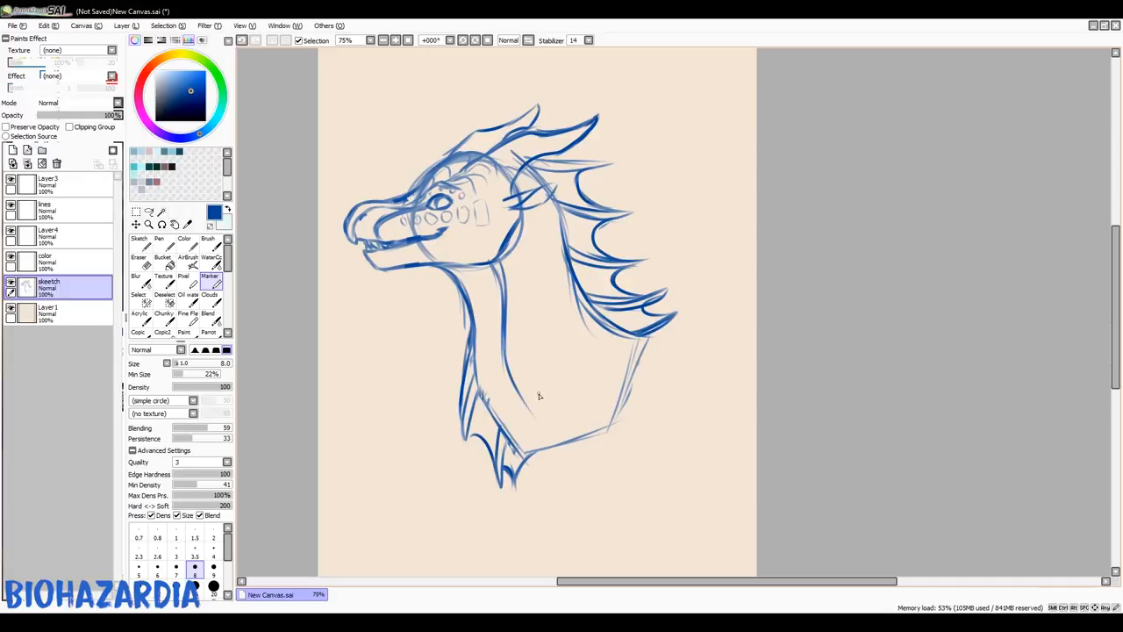
pyautogui.moveTo(515, 375)
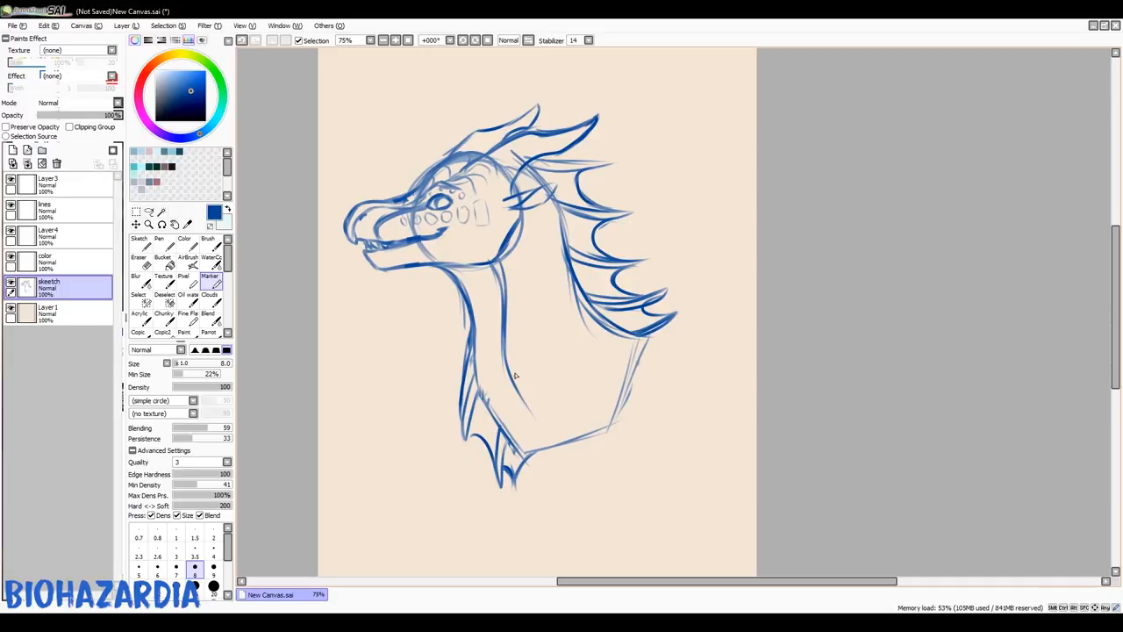
# Refine the ear frill and sketch the underbelly ridge with diagonal plate lines down the neck.
pyautogui.moveTo(518, 378); pyautogui.dragTo(574, 438)
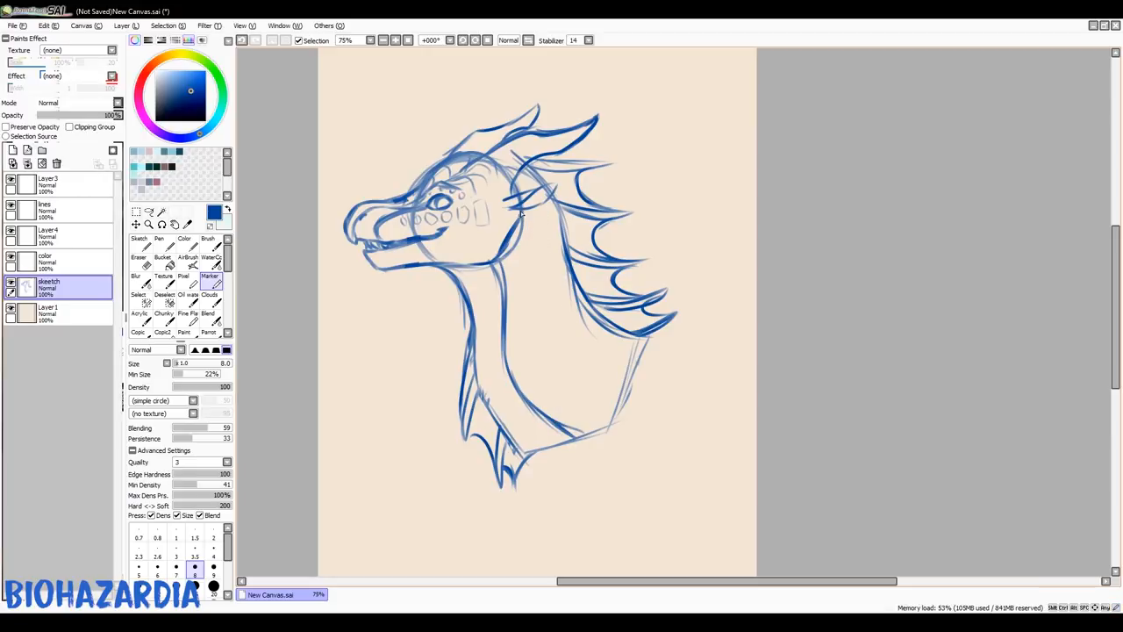
pyautogui.moveTo(524, 217); pyautogui.dragTo(623, 408)
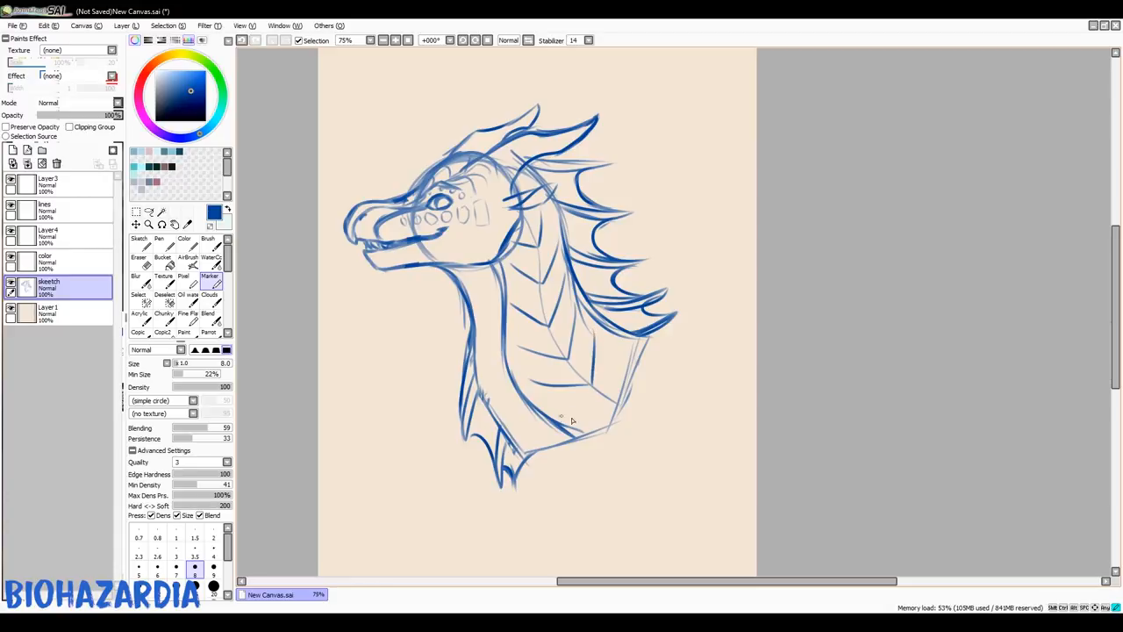
pyautogui.moveTo(562, 419); pyautogui.dragTo(623, 342)
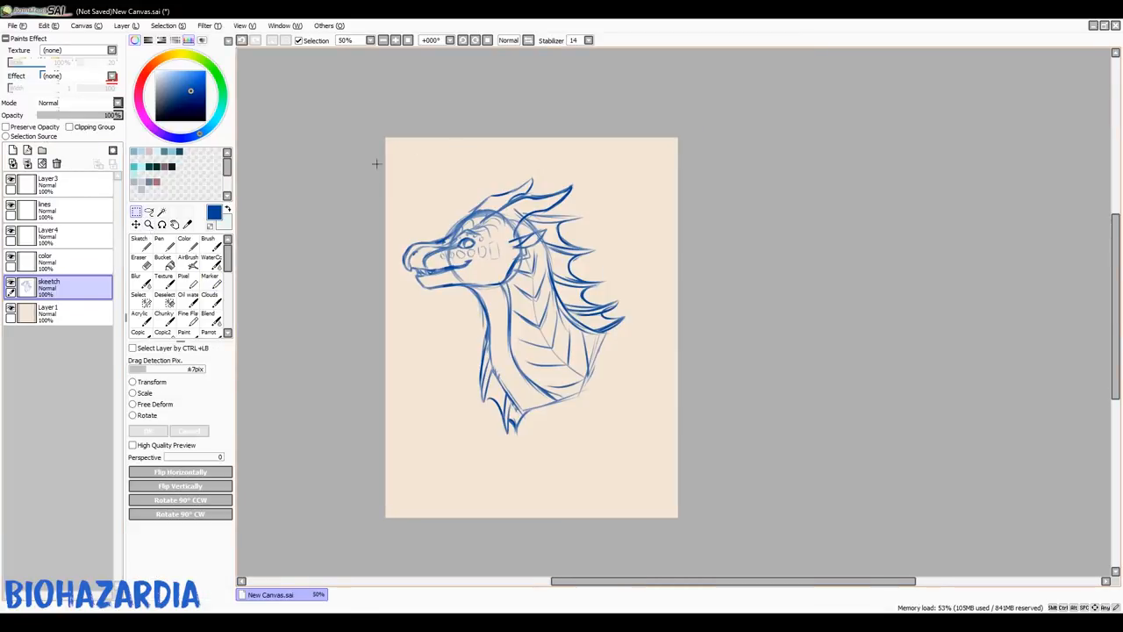
# Draw rows of scale plates across the neck and touch them up with the Eraser.
pyautogui.moveTo(377, 163); pyautogui.dragTo(651, 470)
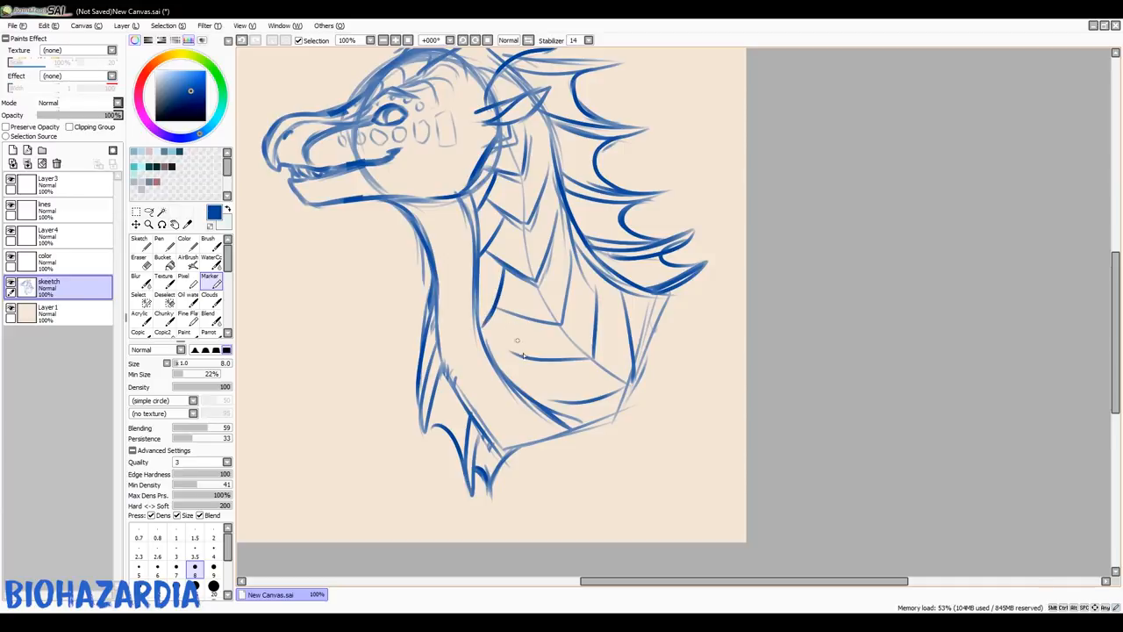
pyautogui.moveTo(522, 324); pyautogui.dragTo(548, 412)
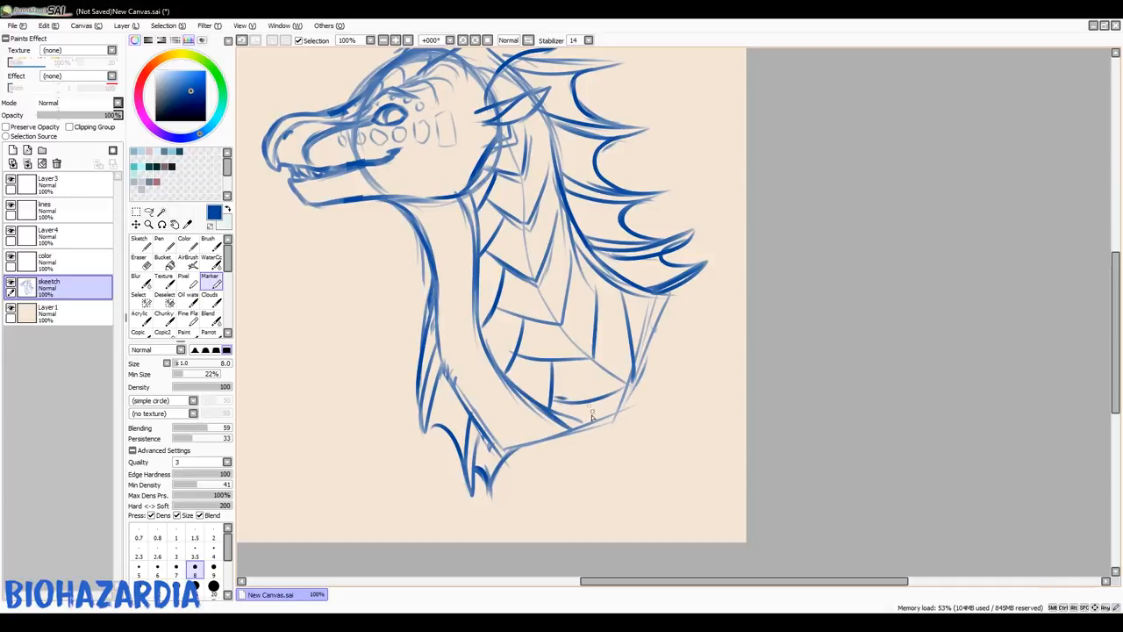
pyautogui.moveTo(590, 401)
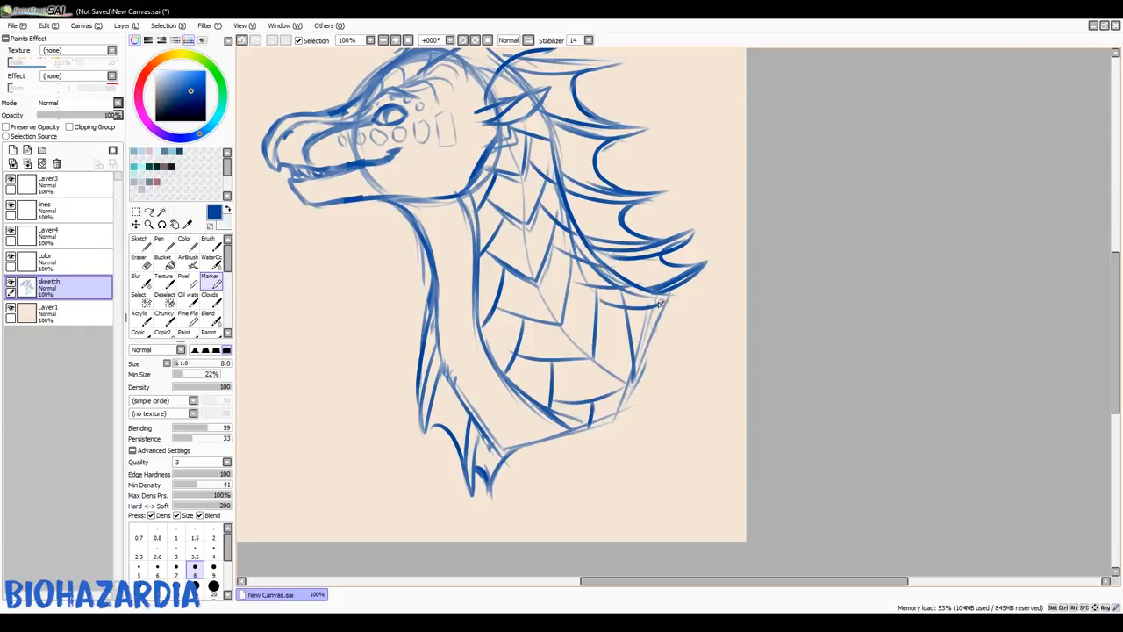
pyautogui.click(138, 261)
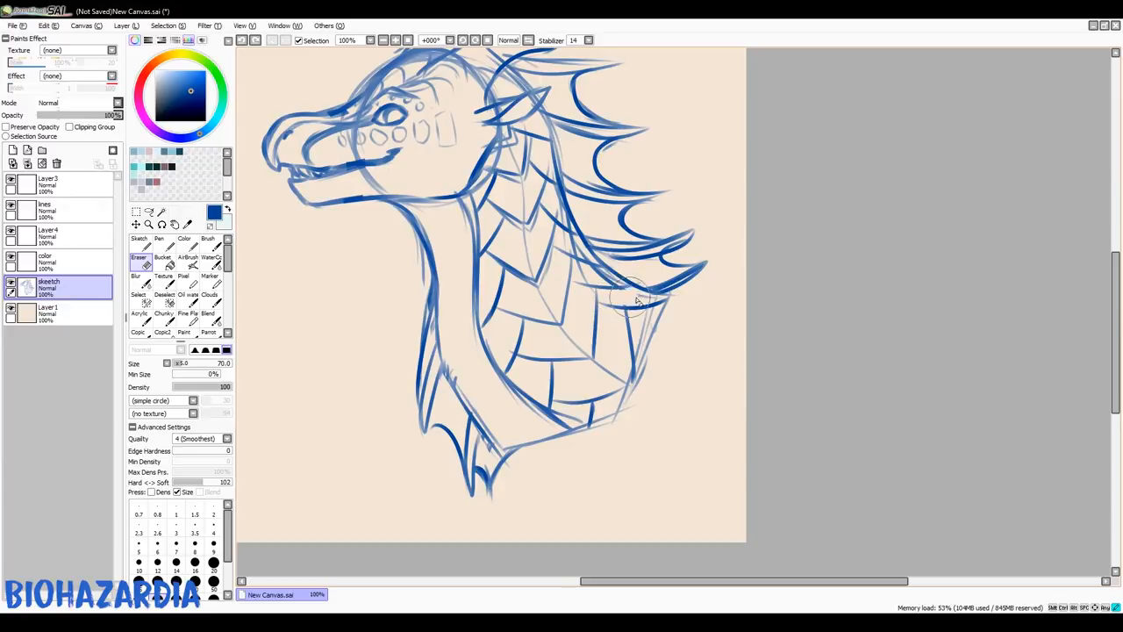
pyautogui.click(210, 279)
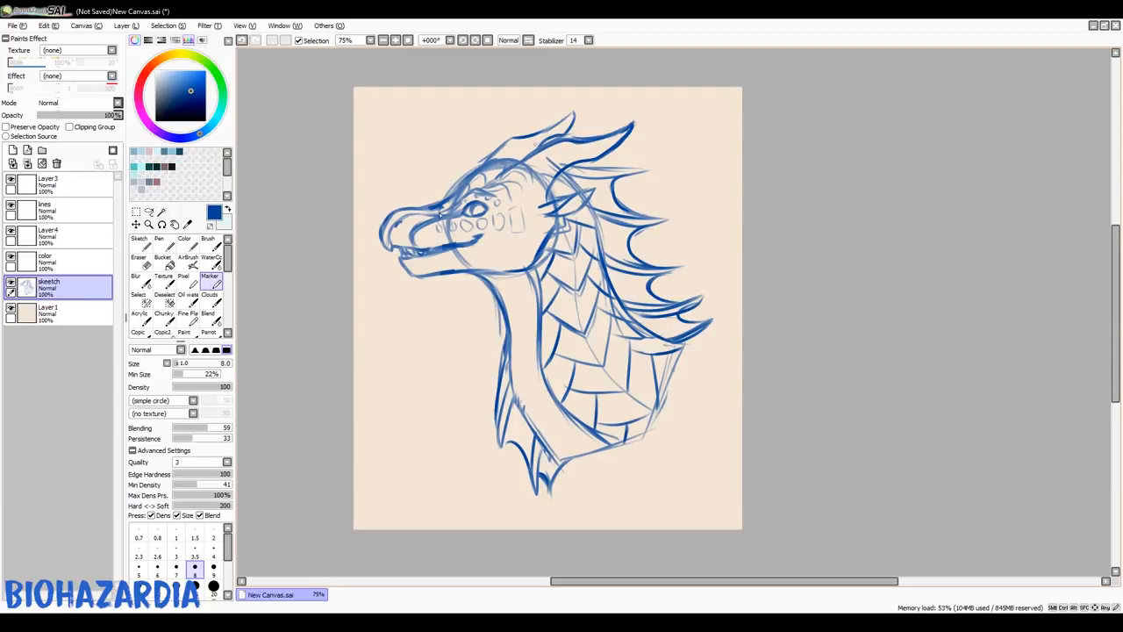
pyautogui.moveTo(424, 457)
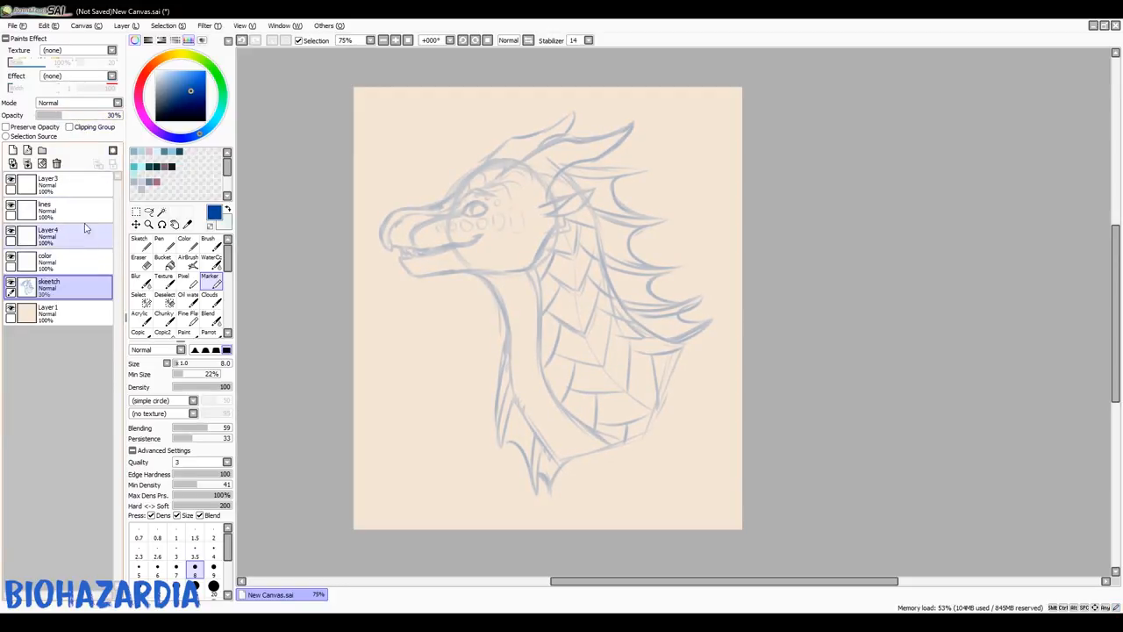
# On the lines layer, ink the horn's base, top edge, tip, underside and ridges in black.
pyautogui.click(47, 208)
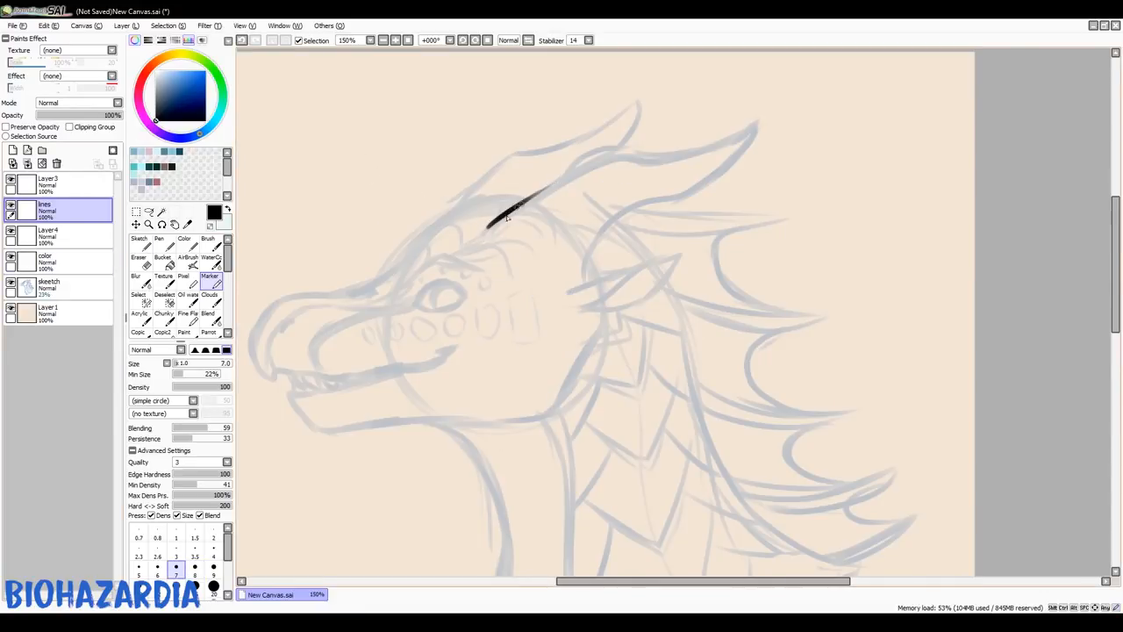
pyautogui.press('ctrl+z')
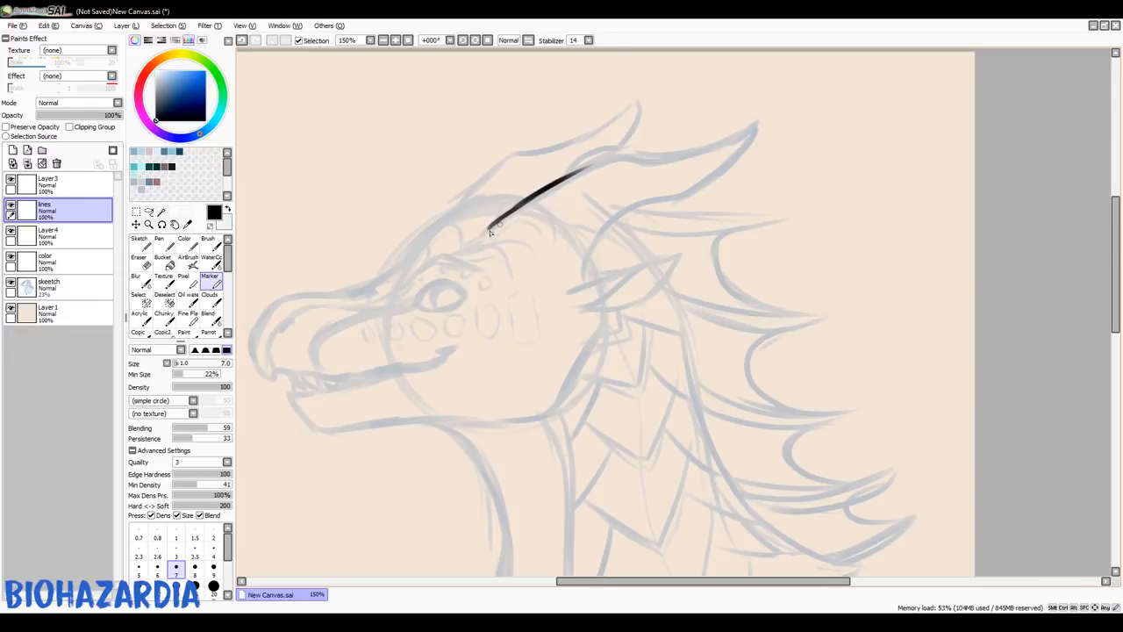
pyautogui.moveTo(505, 220); pyautogui.dragTo(517, 259)
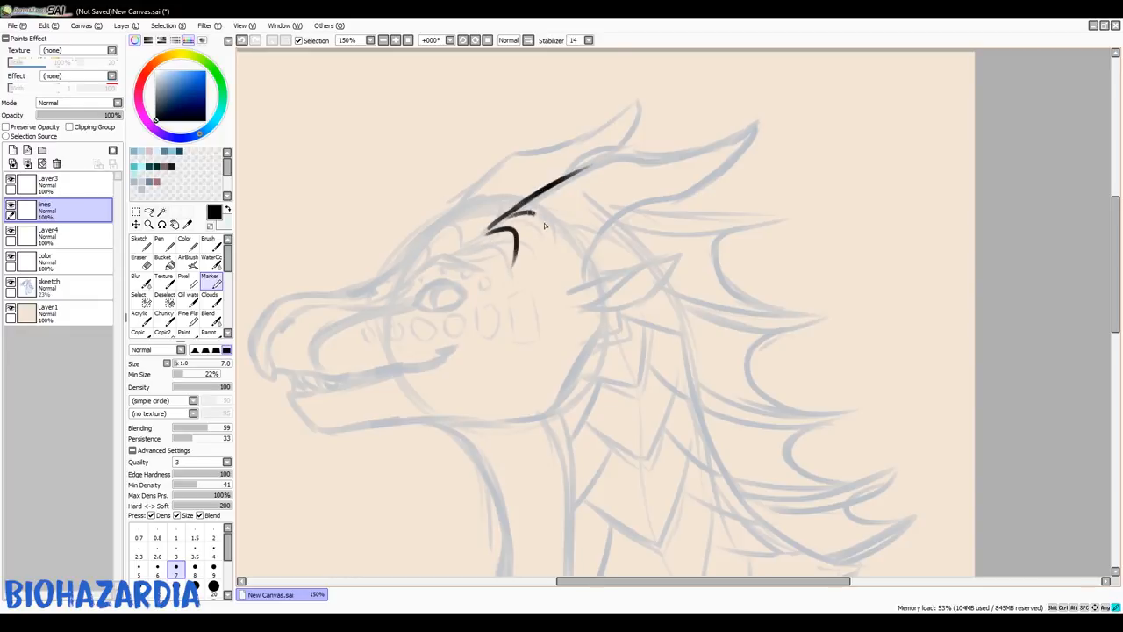
pyautogui.moveTo(526, 188); pyautogui.dragTo(566, 254)
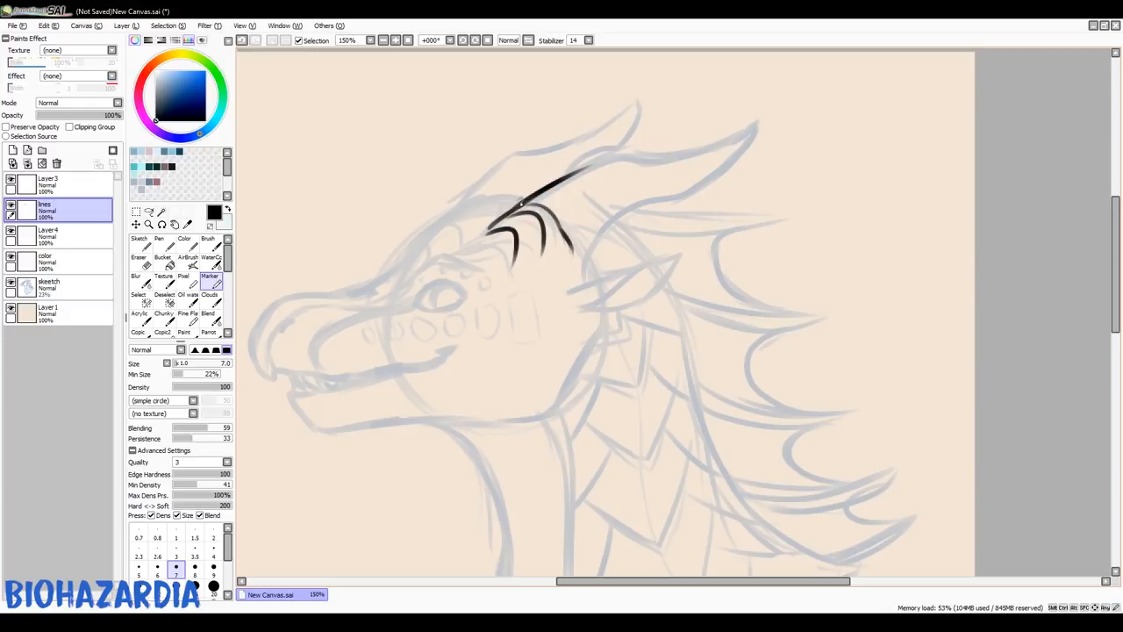
pyautogui.moveTo(518, 202); pyautogui.dragTo(605, 162)
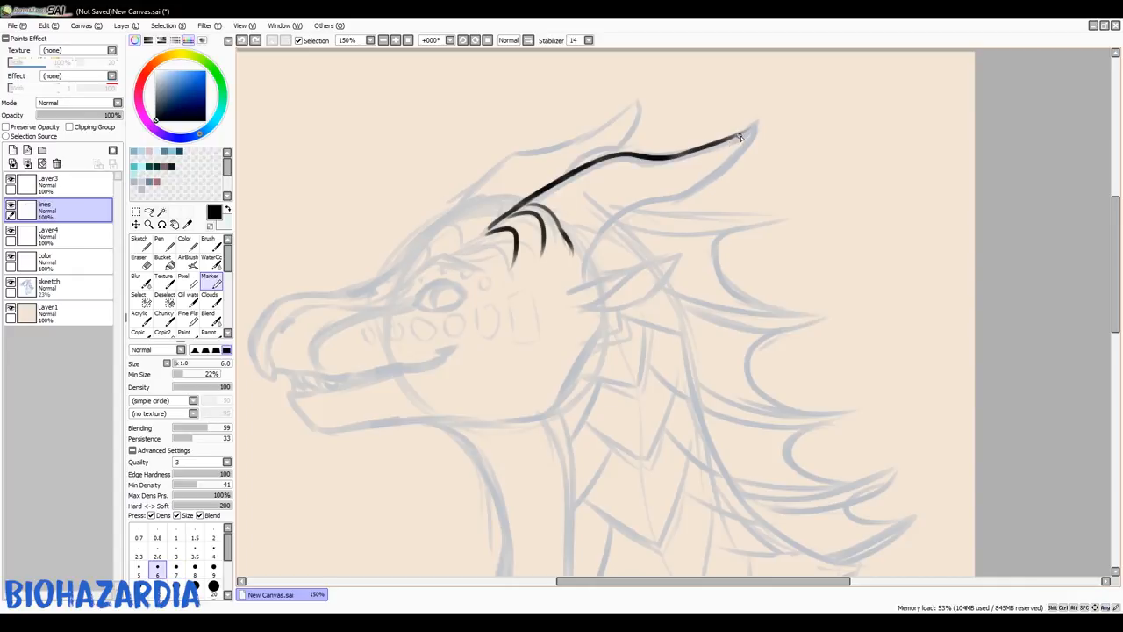
pyautogui.moveTo(740, 136); pyautogui.dragTo(682, 198)
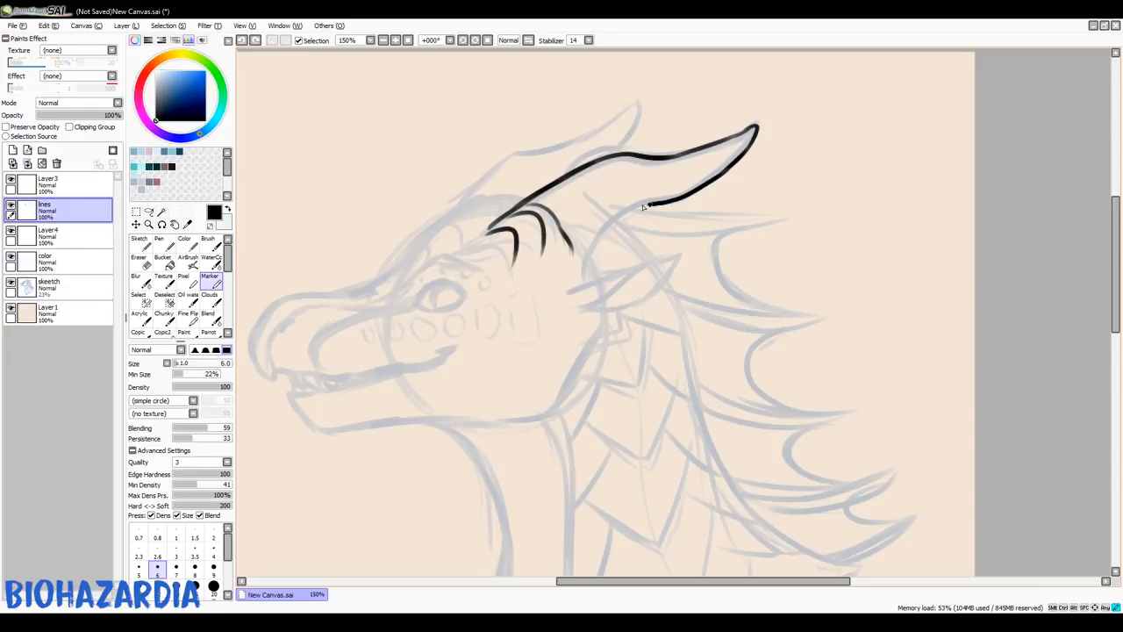
pyautogui.moveTo(650, 167); pyautogui.dragTo(586, 281)
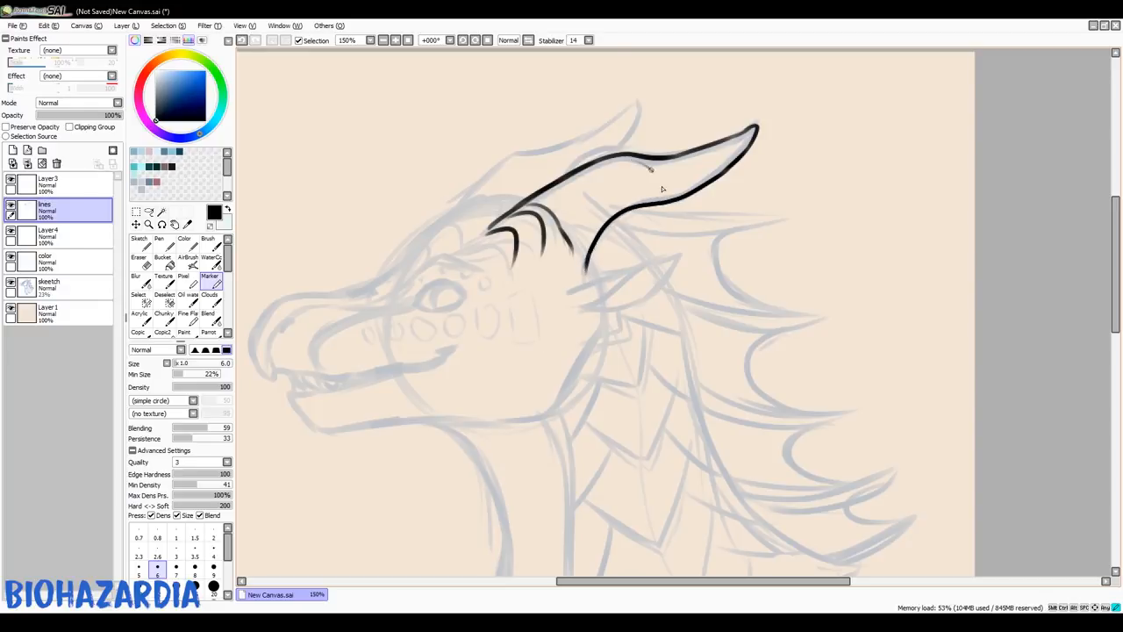
pyautogui.moveTo(654, 179); pyautogui.dragTo(742, 140)
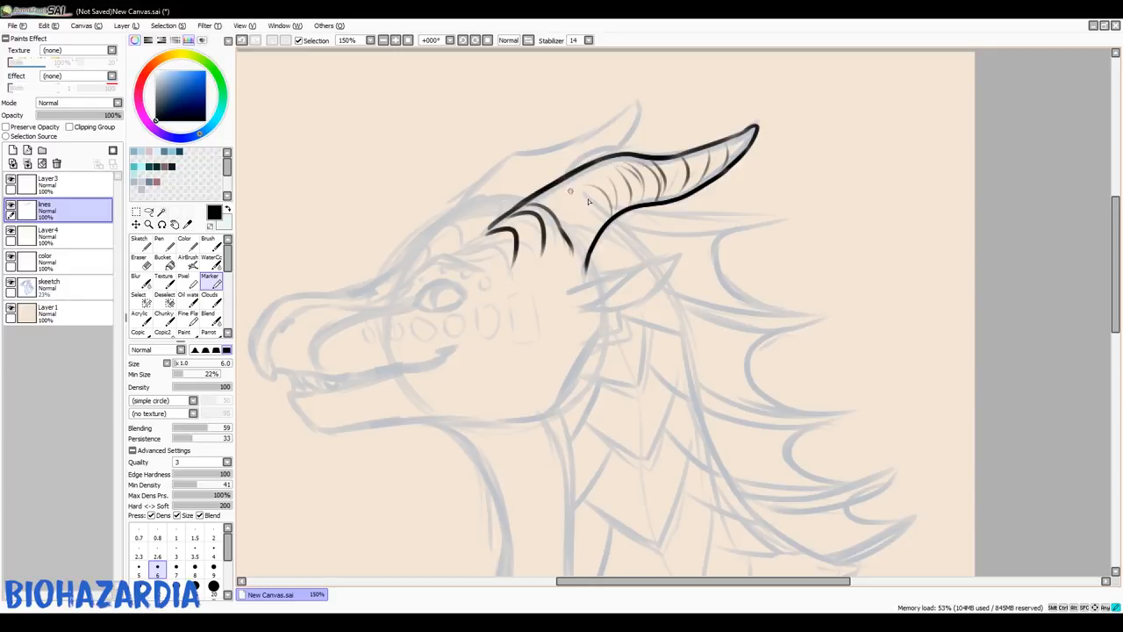
pyautogui.moveTo(579, 175); pyautogui.dragTo(509, 202)
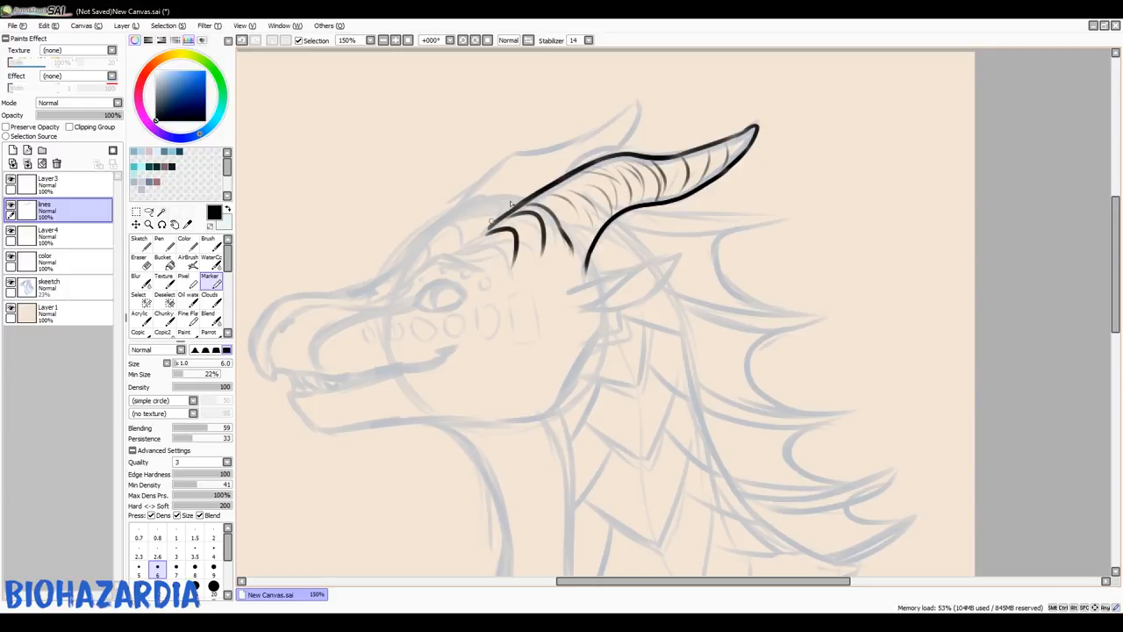
# Ink the snout and jaw outline, mouth line, teeth, brow and eye.
pyautogui.click(136, 279)
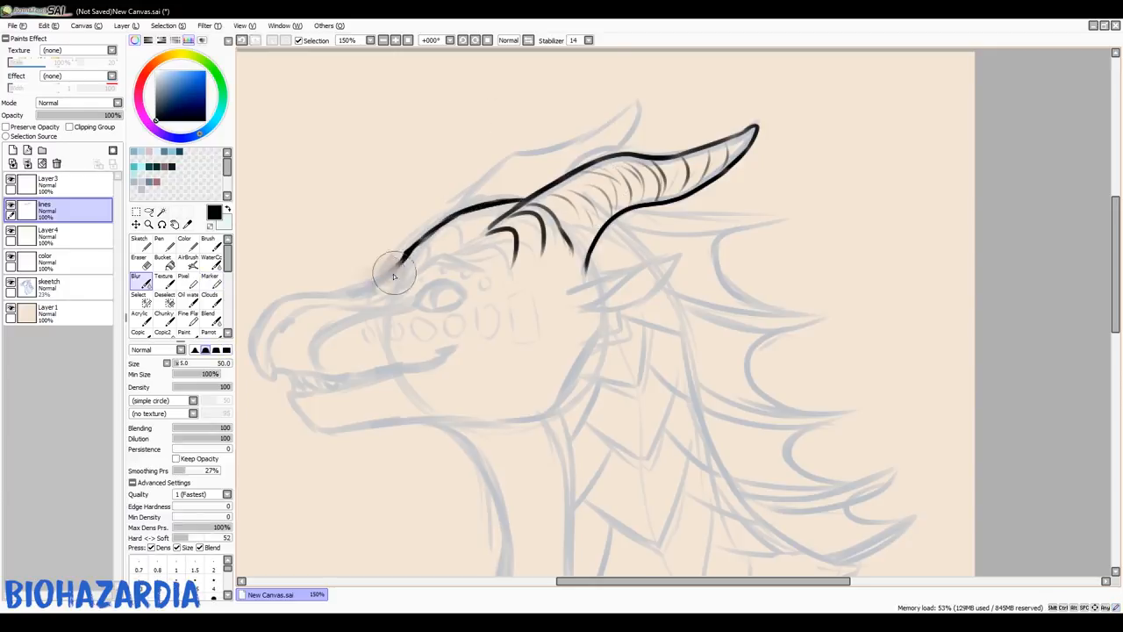
pyautogui.moveTo(413, 259); pyautogui.dragTo(369, 378)
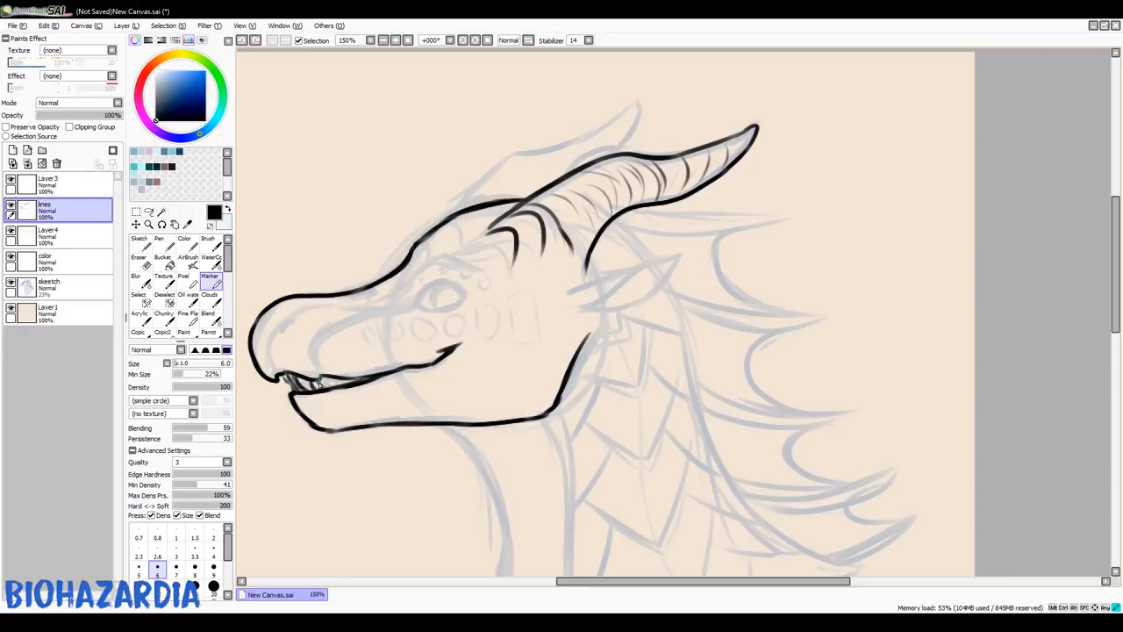
pyautogui.moveTo(403, 263); pyautogui.dragTo(469, 311)
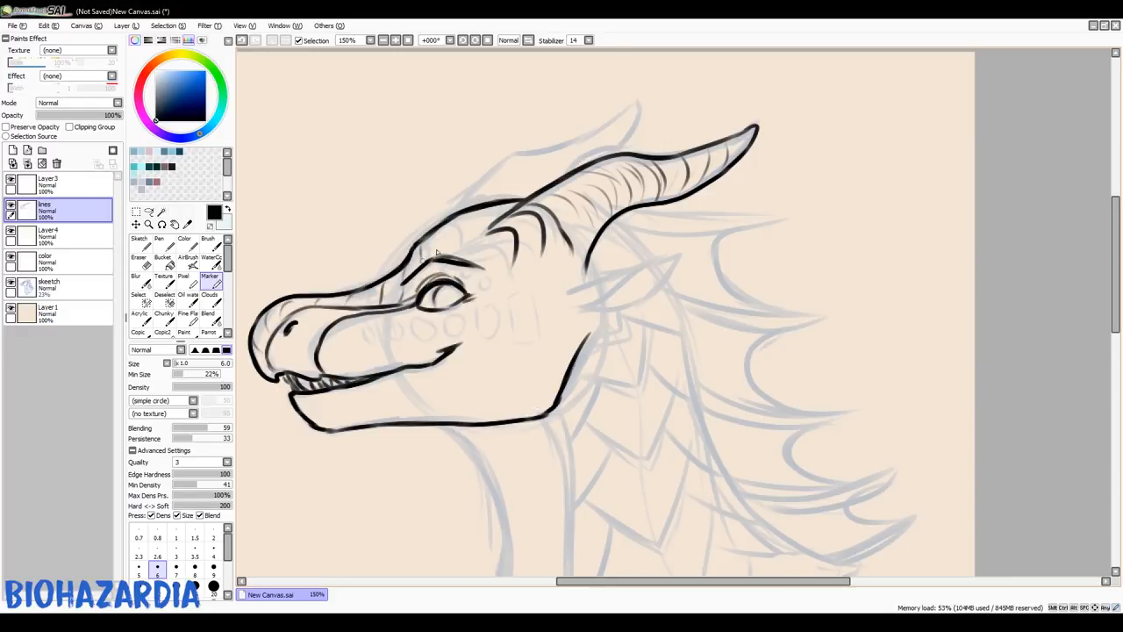
pyautogui.moveTo(369, 338); pyautogui.dragTo(526, 316)
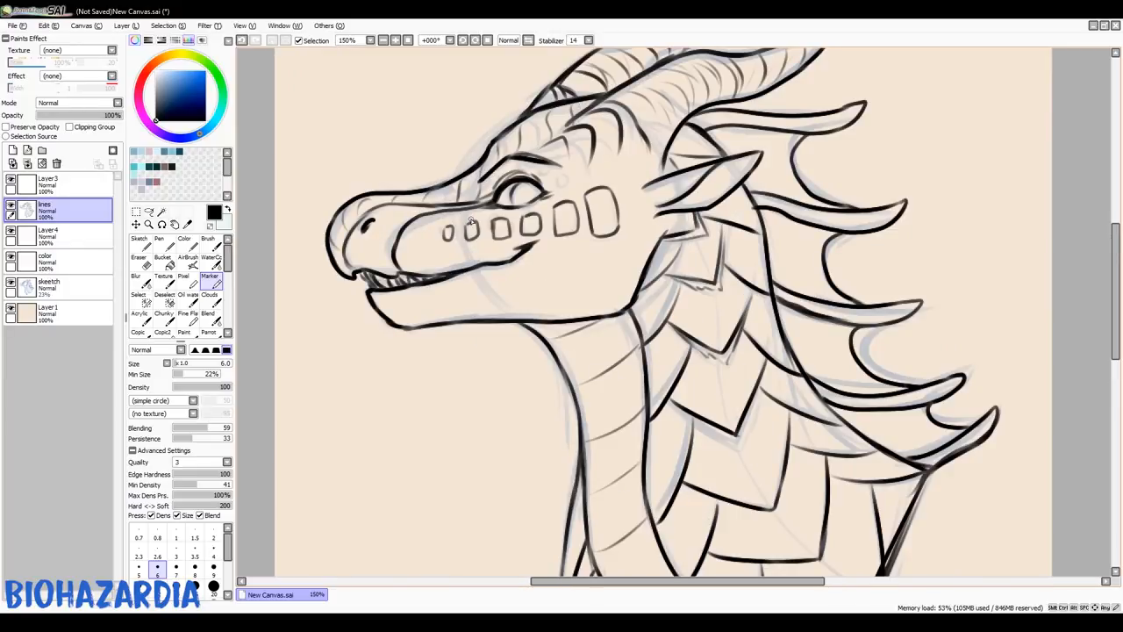
# Ink two curling barbels hanging beneath the dragon's jaw.
pyautogui.moveTo(429, 334); pyautogui.dragTo(438, 378)
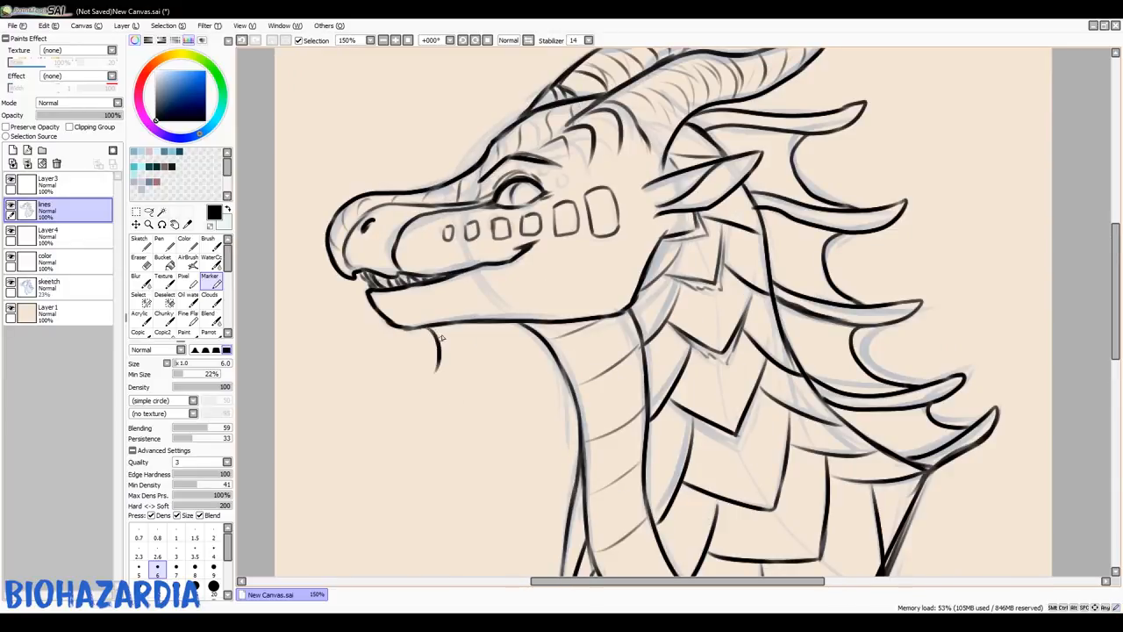
pyautogui.moveTo(436, 338); pyautogui.dragTo(454, 364)
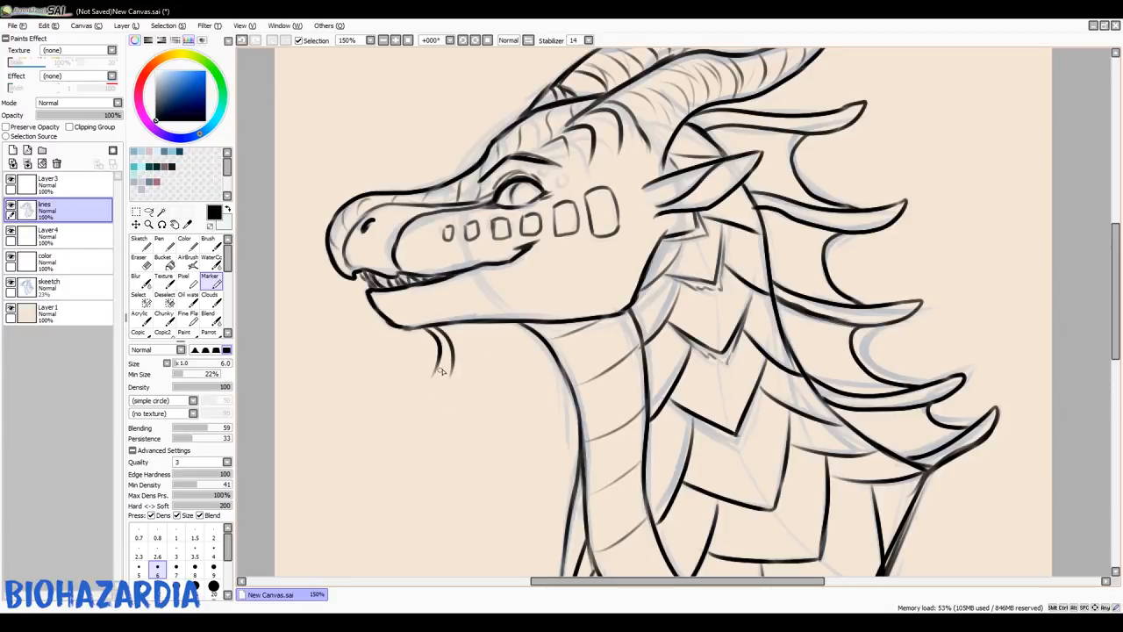
pyautogui.moveTo(447, 343); pyautogui.dragTo(430, 386)
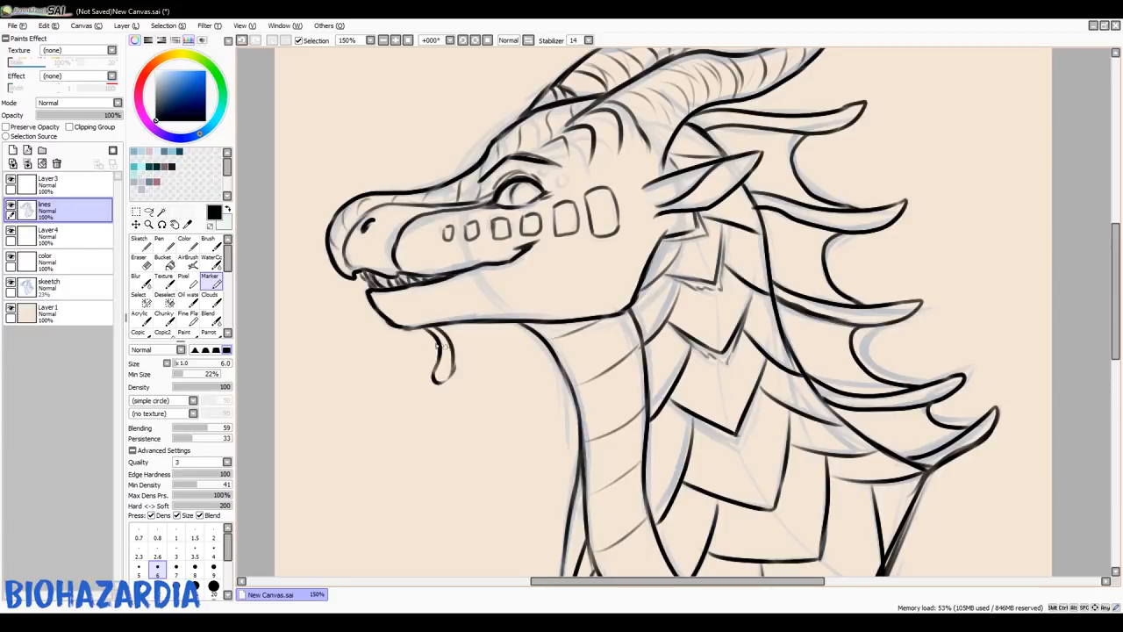
pyautogui.moveTo(421, 342); pyautogui.dragTo(439, 369)
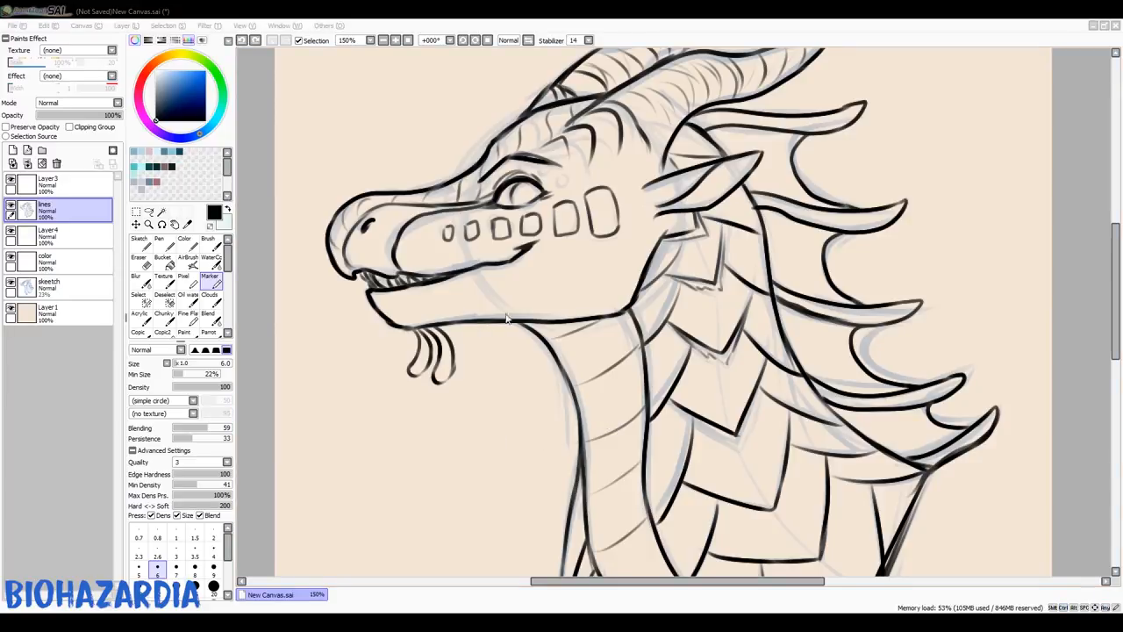
pyautogui.moveTo(430, 529)
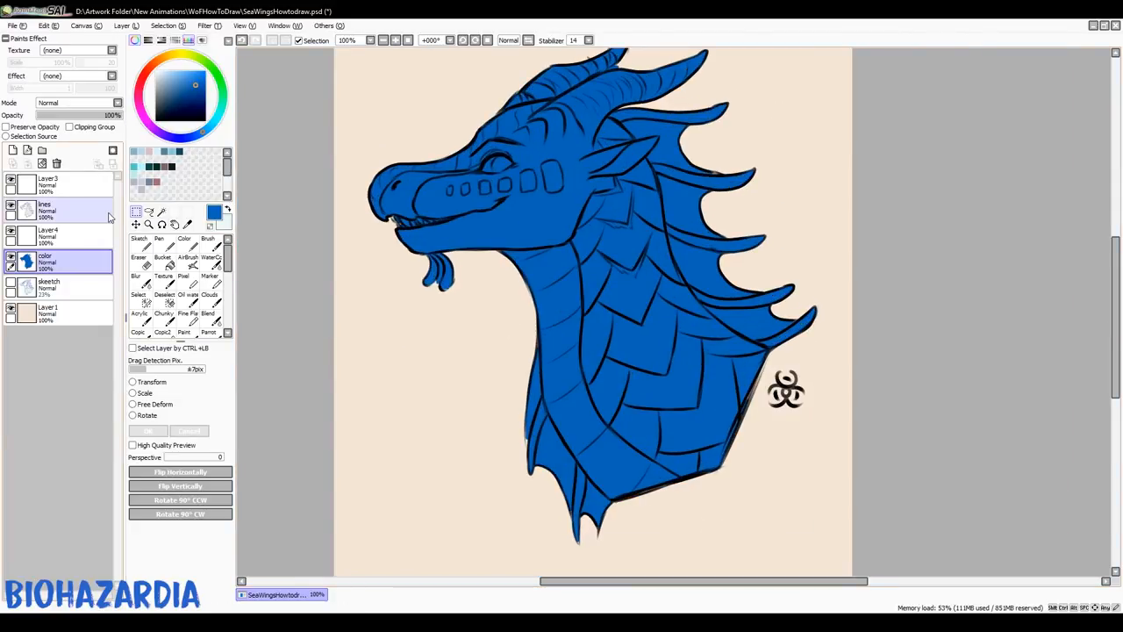
# Set the line art layer to Multiply with Preserve Opacity and pick dark navy for the lines.
pyautogui.click(48, 208)
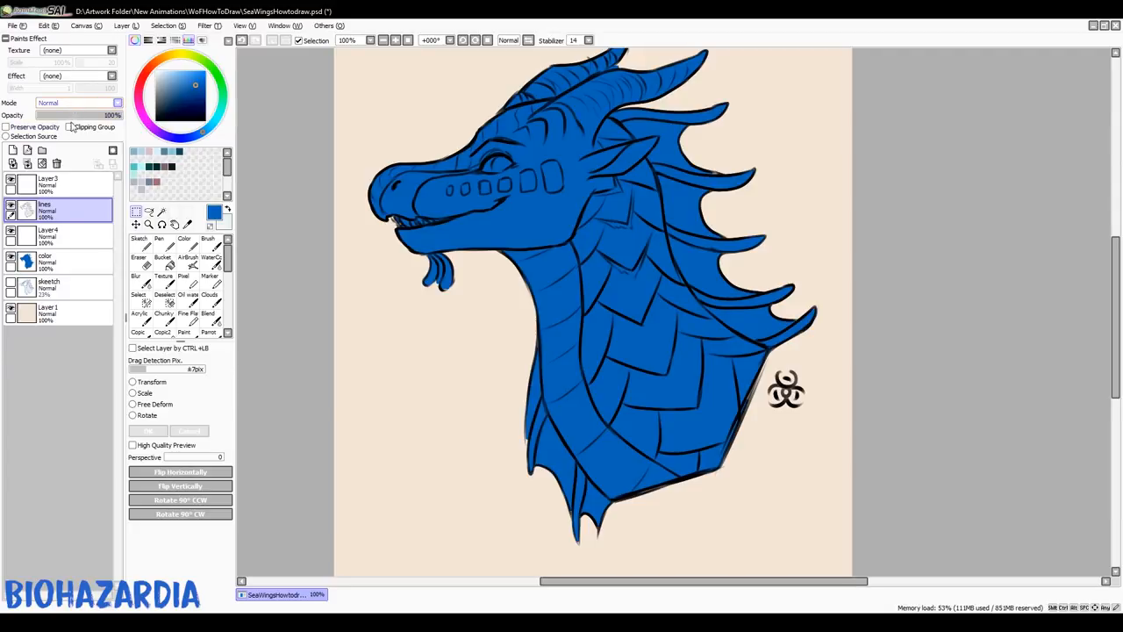
pyautogui.click(77, 103)
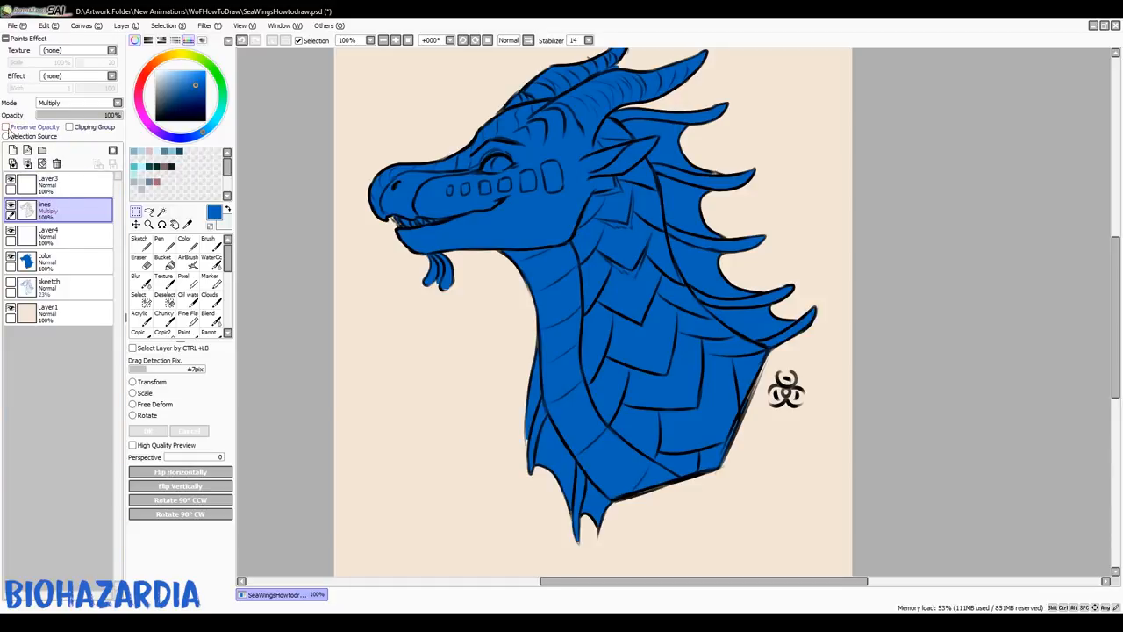
pyautogui.click(6, 127)
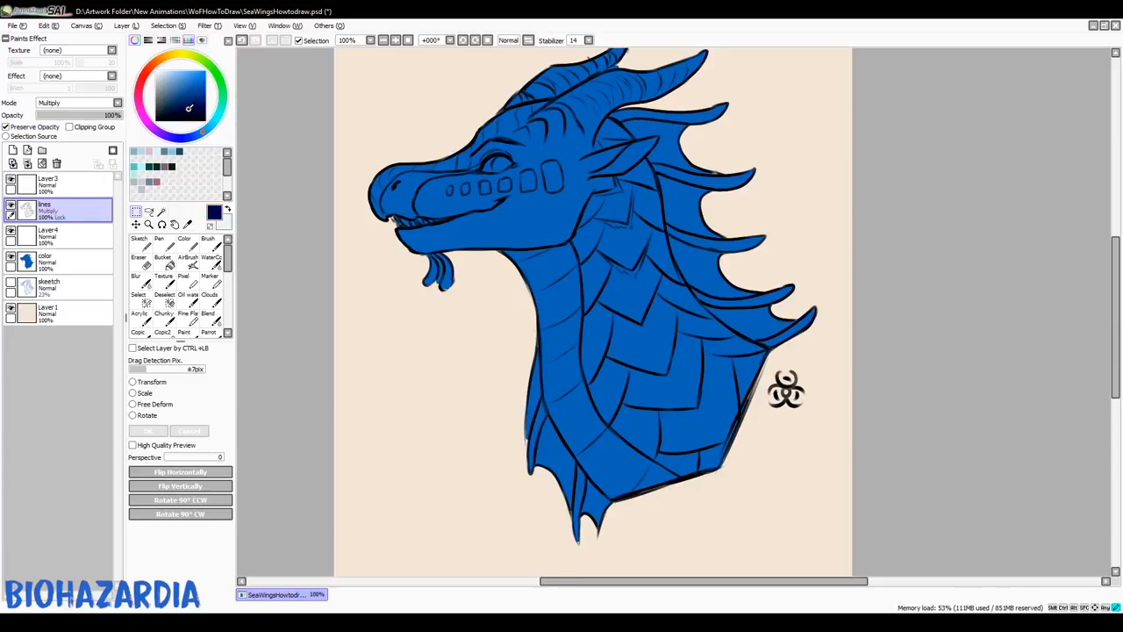
pyautogui.click(184, 264)
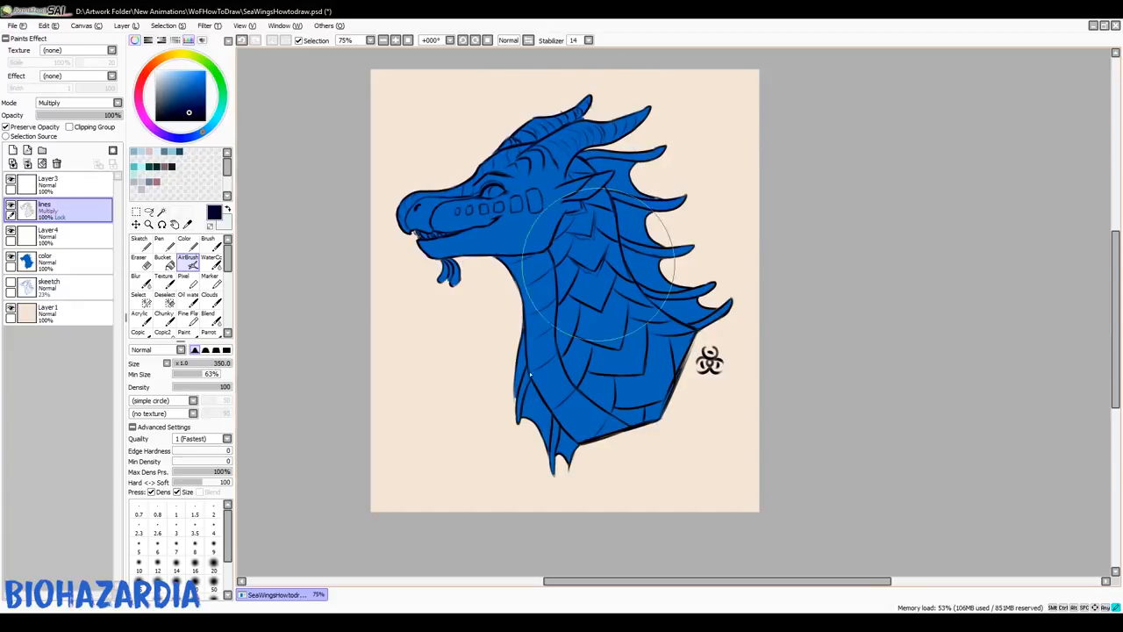
pyautogui.moveTo(406, 315)
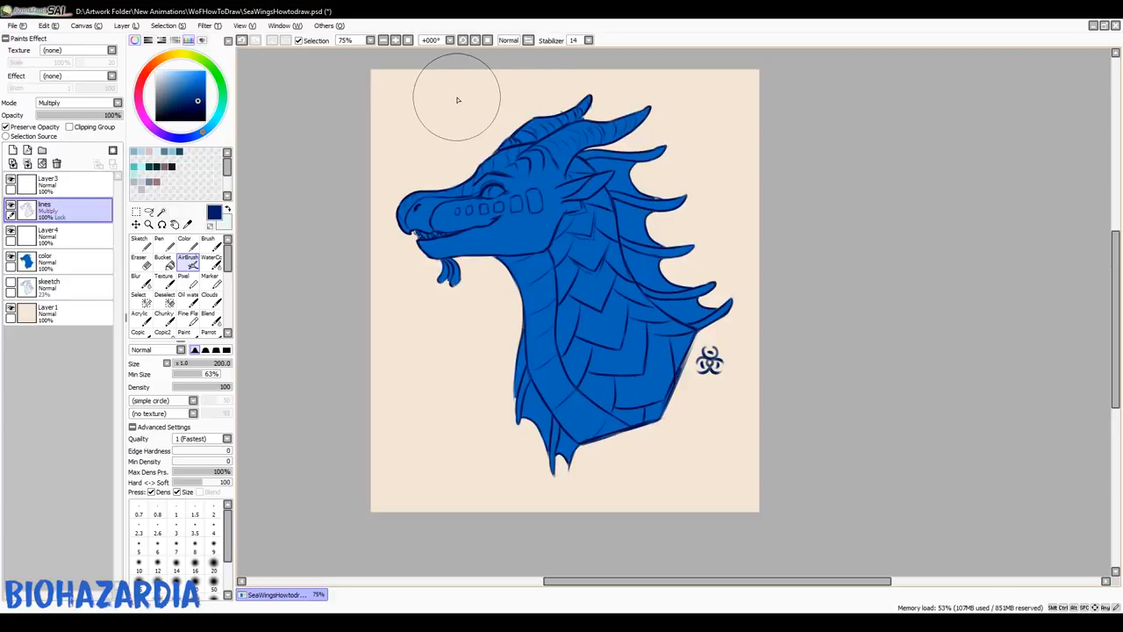
pyautogui.moveTo(666, 168)
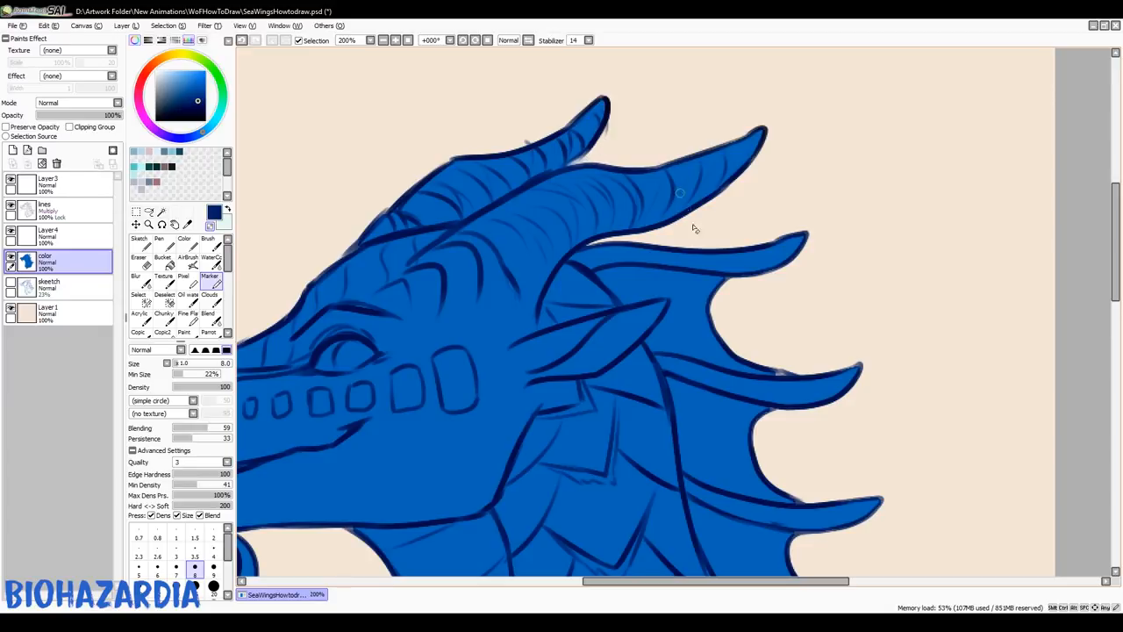
# Pen in the blue gaps near the teeth and barbel, then erase stray blue beside the barbel.
pyautogui.click(161, 241)
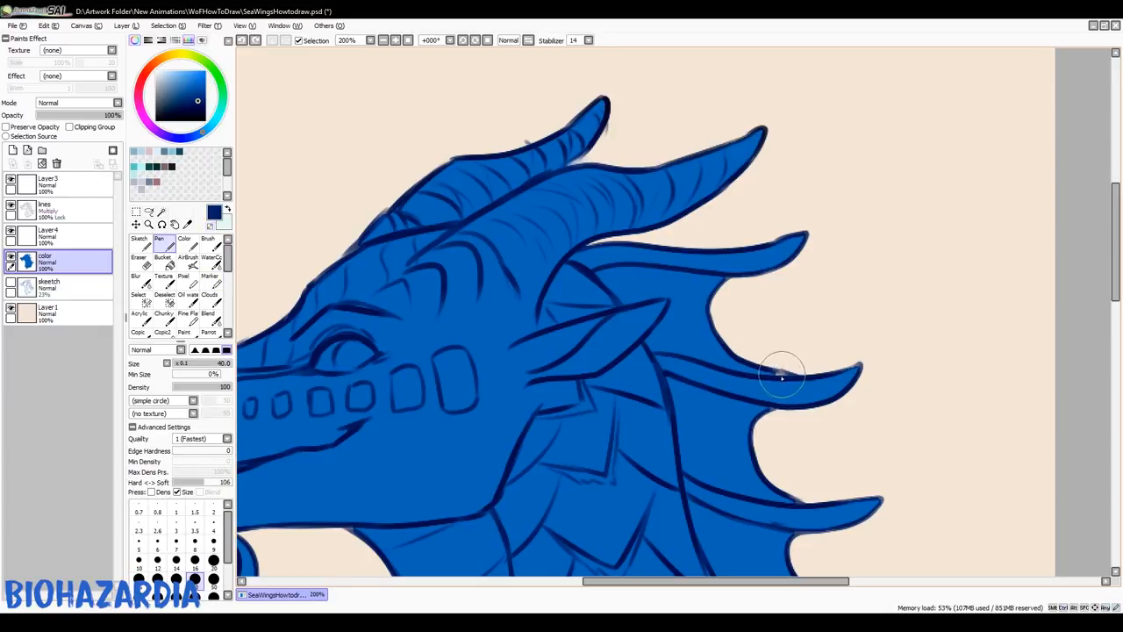
pyautogui.moveTo(728, 358)
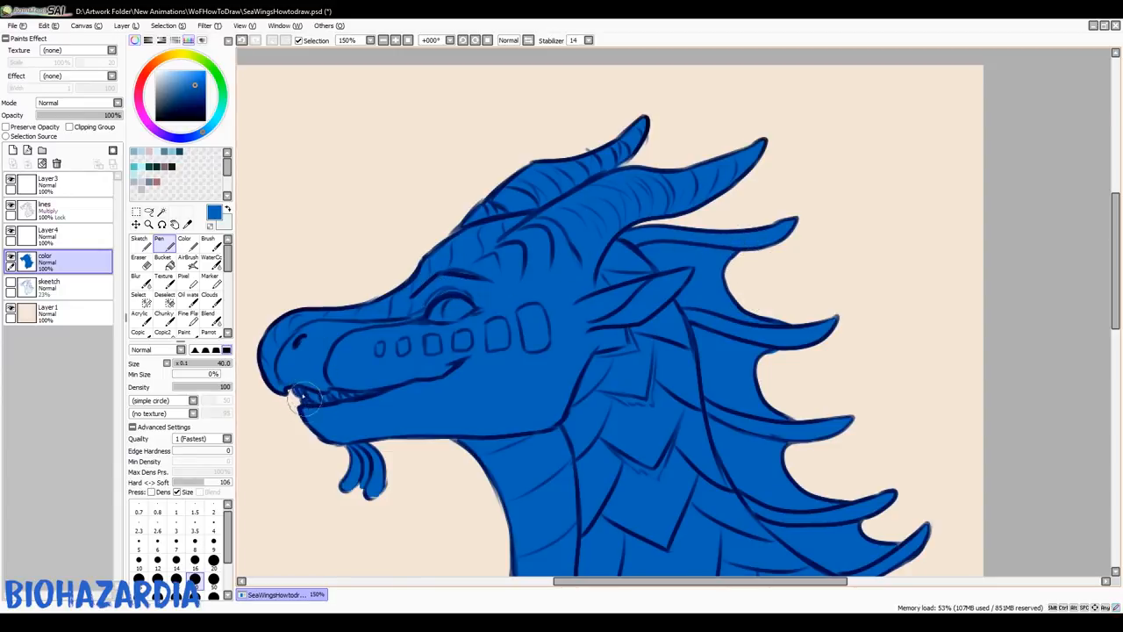
pyautogui.moveTo(298, 399); pyautogui.dragTo(377, 489)
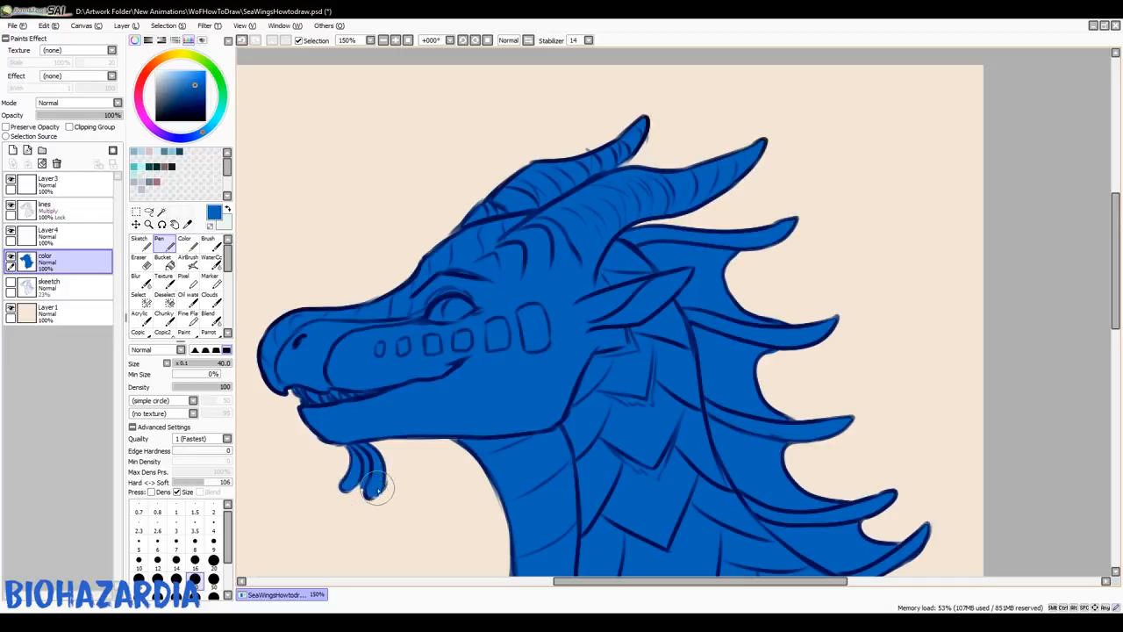
pyautogui.moveTo(377, 487); pyautogui.dragTo(355, 461)
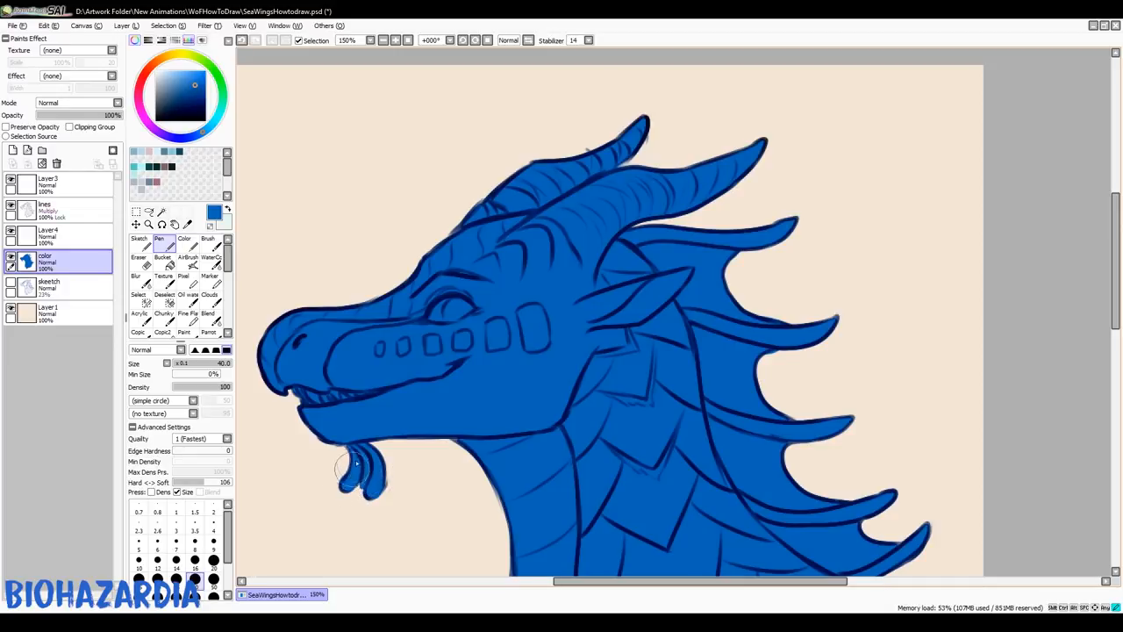
pyautogui.click(138, 255)
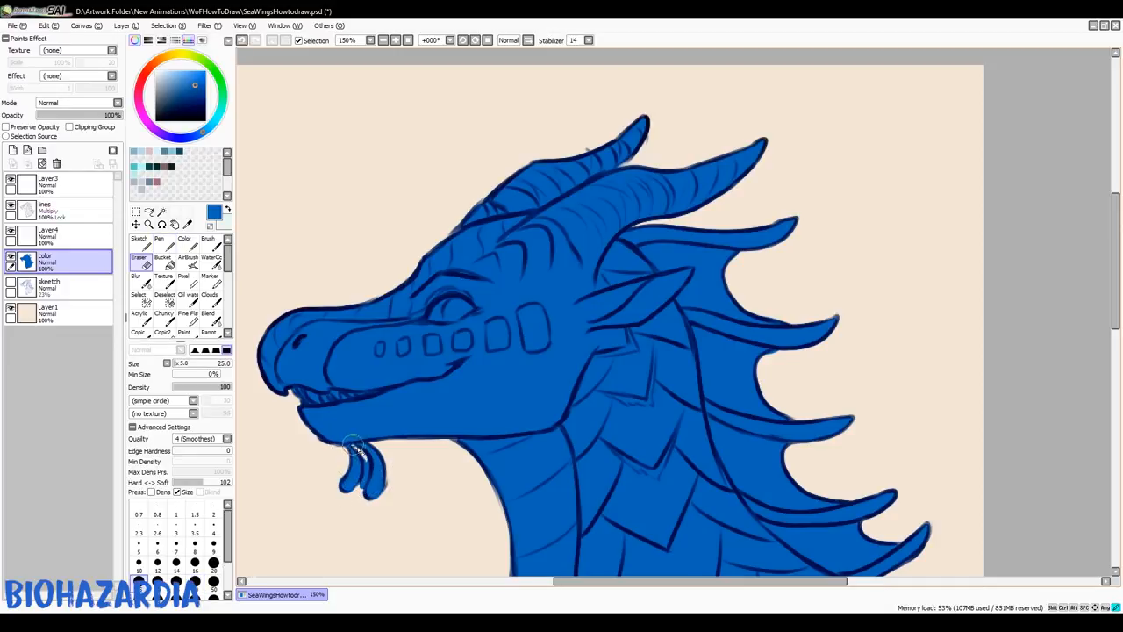
pyautogui.moveTo(355, 452); pyautogui.dragTo(395, 483)
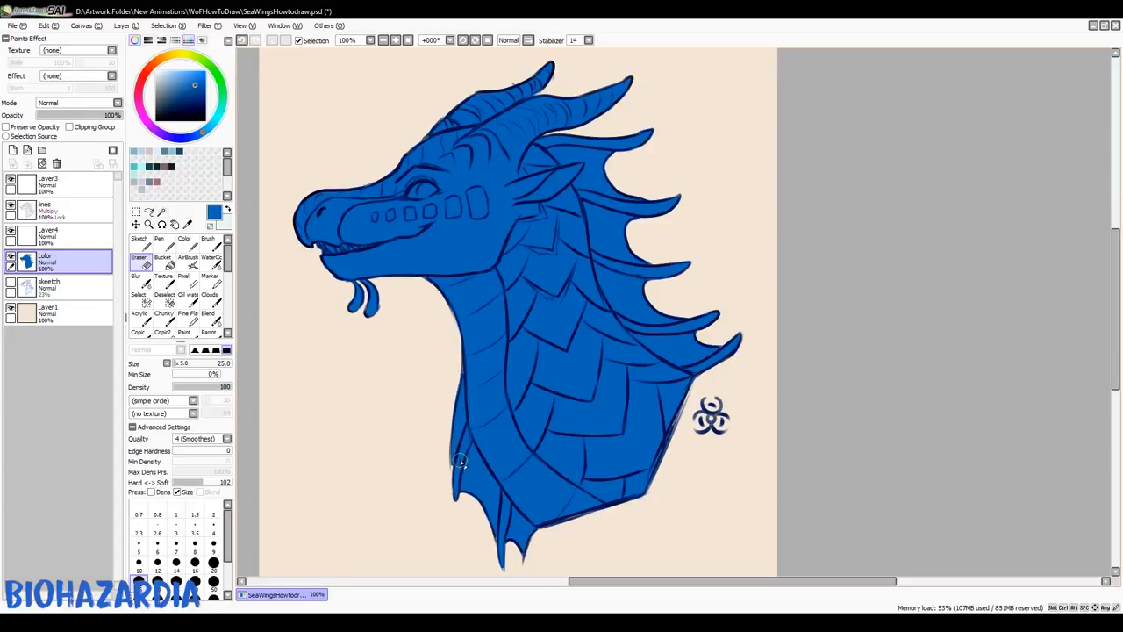
# On a new layer, paint the pale blue underbelly down the neck and the pale fin membranes.
pyautogui.click(158, 242)
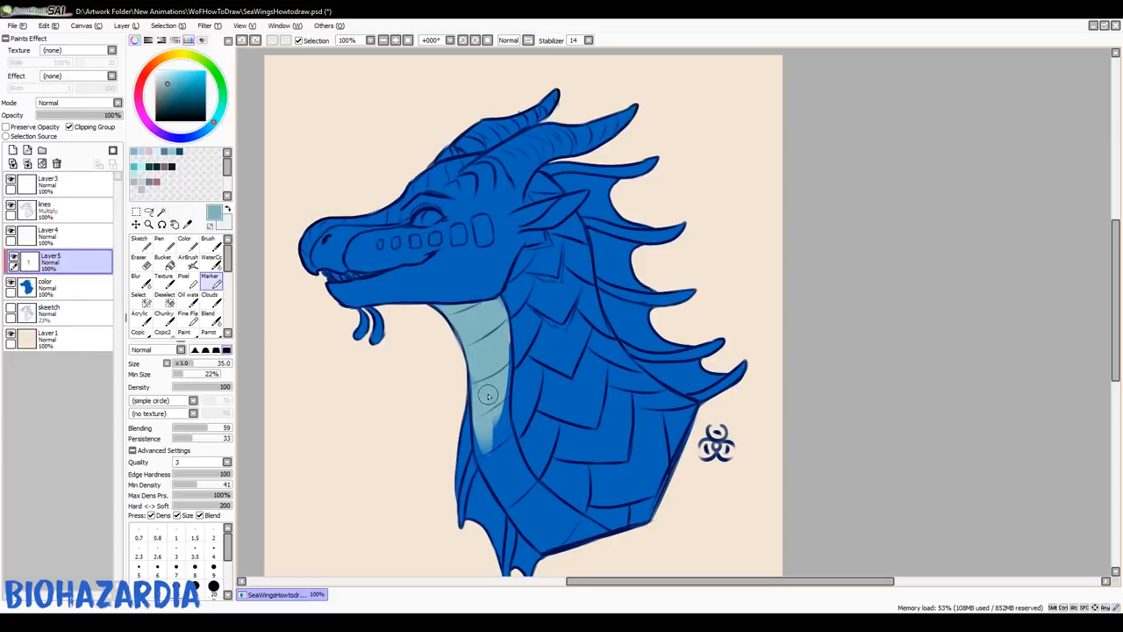
pyautogui.moveTo(489, 396); pyautogui.dragTo(480, 425)
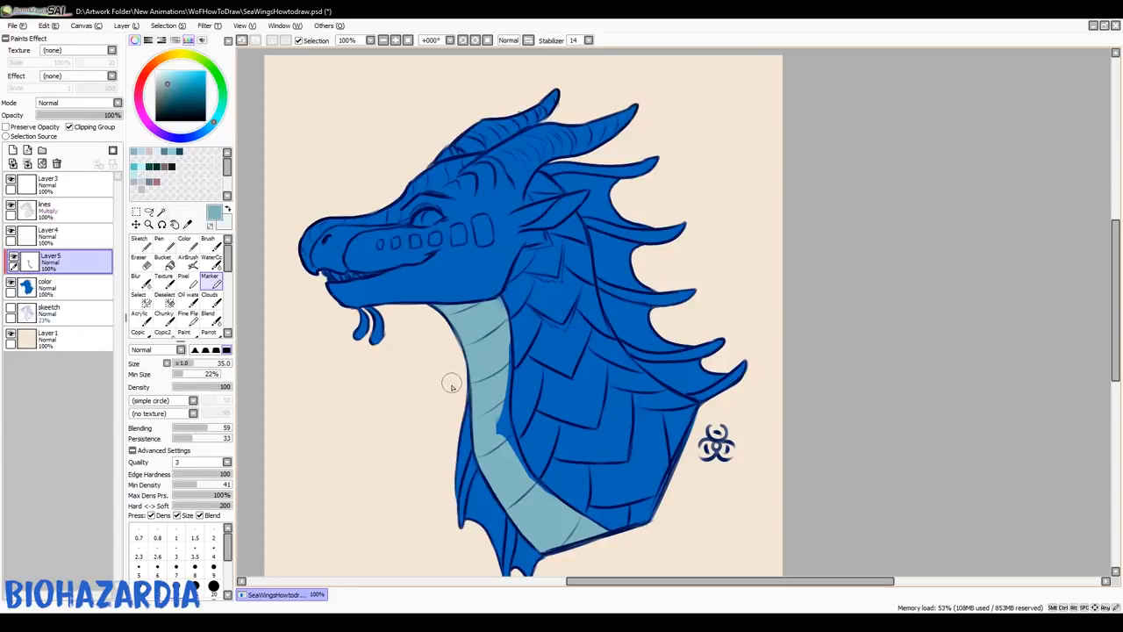
pyautogui.moveTo(506, 434)
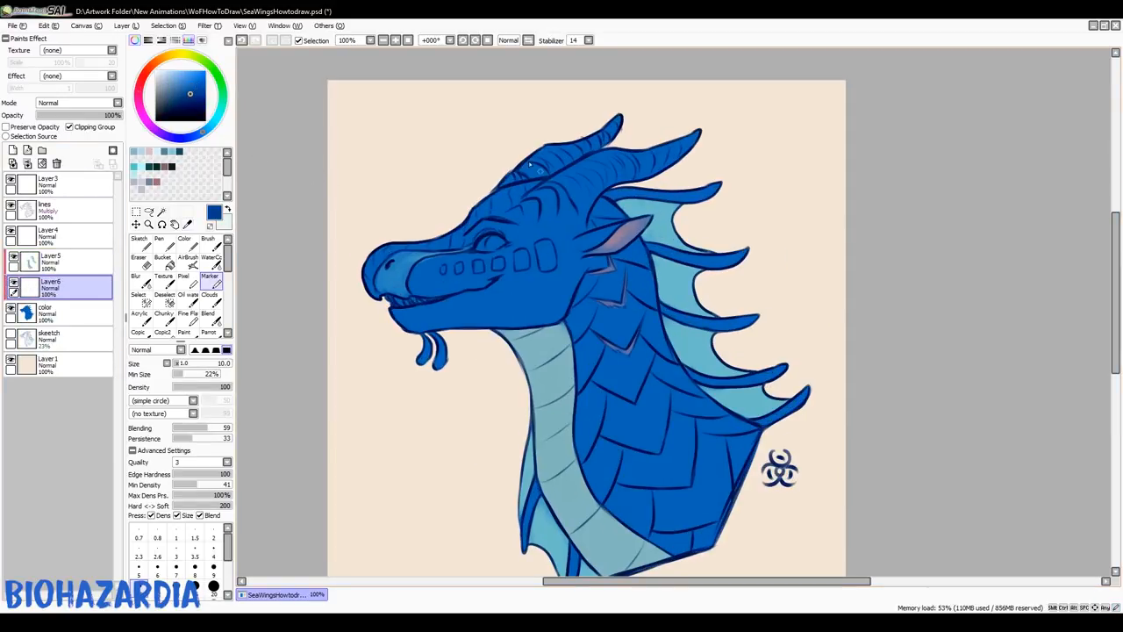
pyautogui.moveTo(526, 176); pyautogui.dragTo(417, 272)
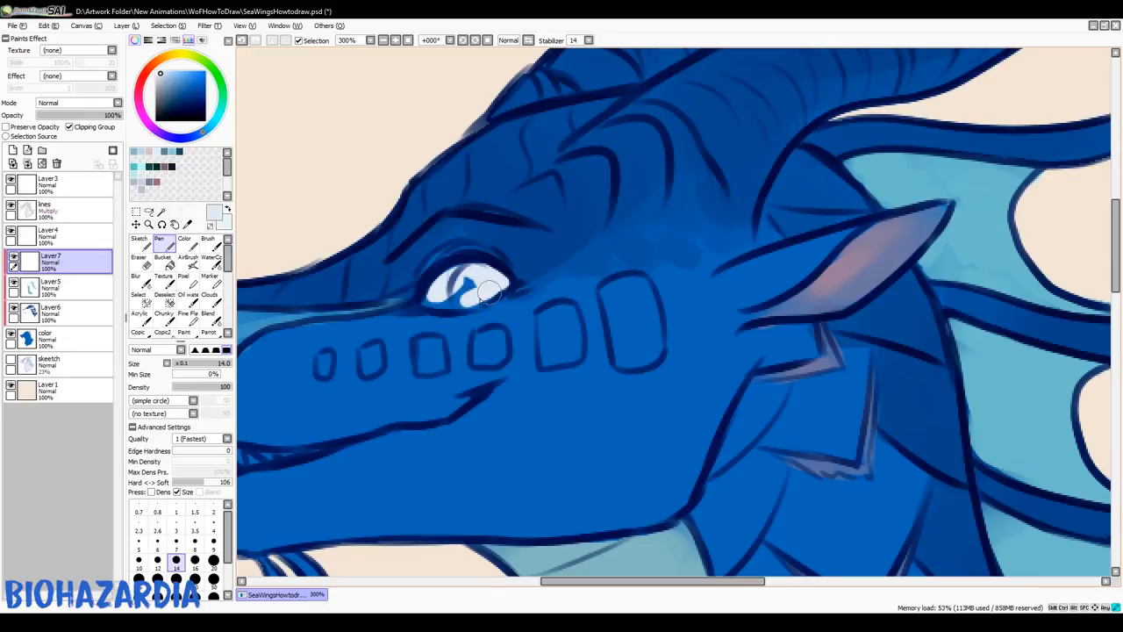
# Paint the eye white, then paint a green iris over it with the Marker.
pyautogui.moveTo(474, 289); pyautogui.dragTo(457, 298)
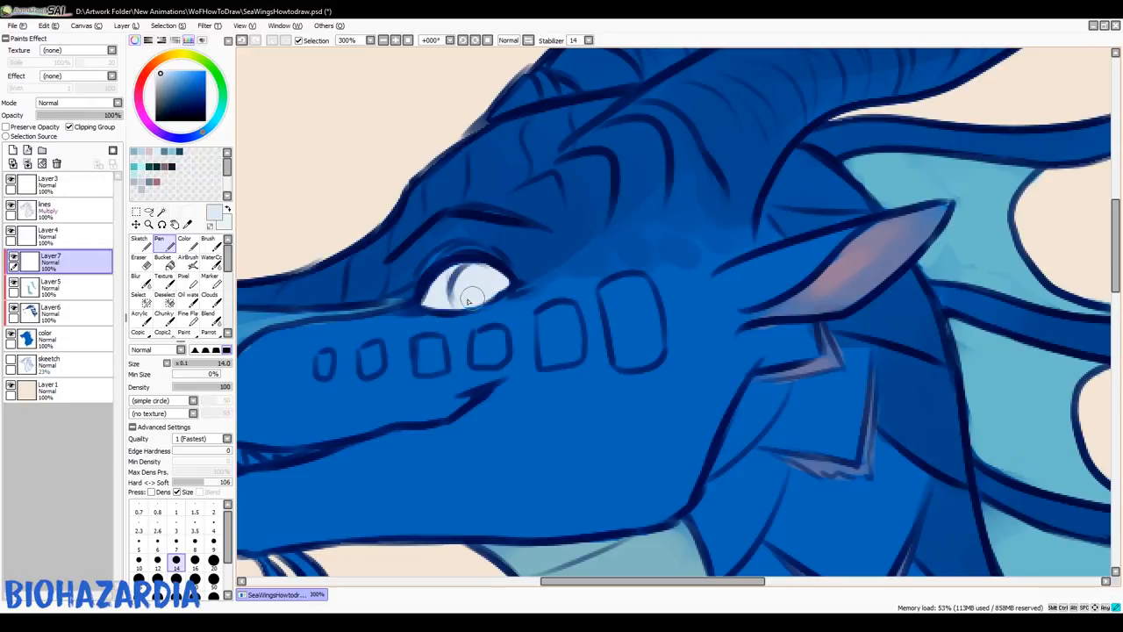
pyautogui.click(210, 265)
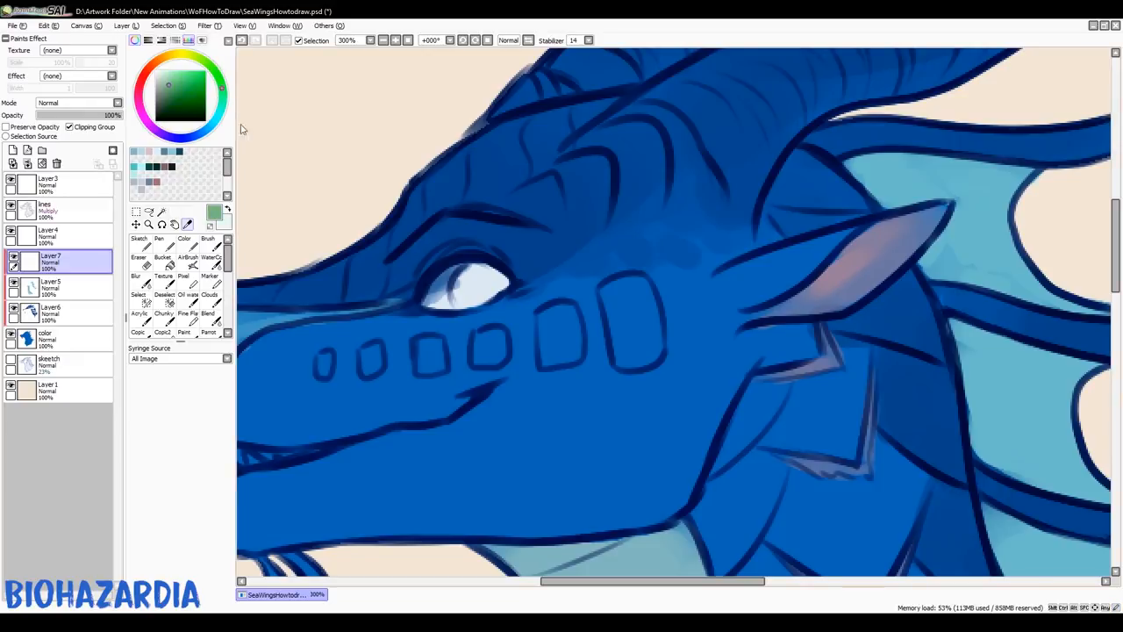
pyautogui.click(211, 276)
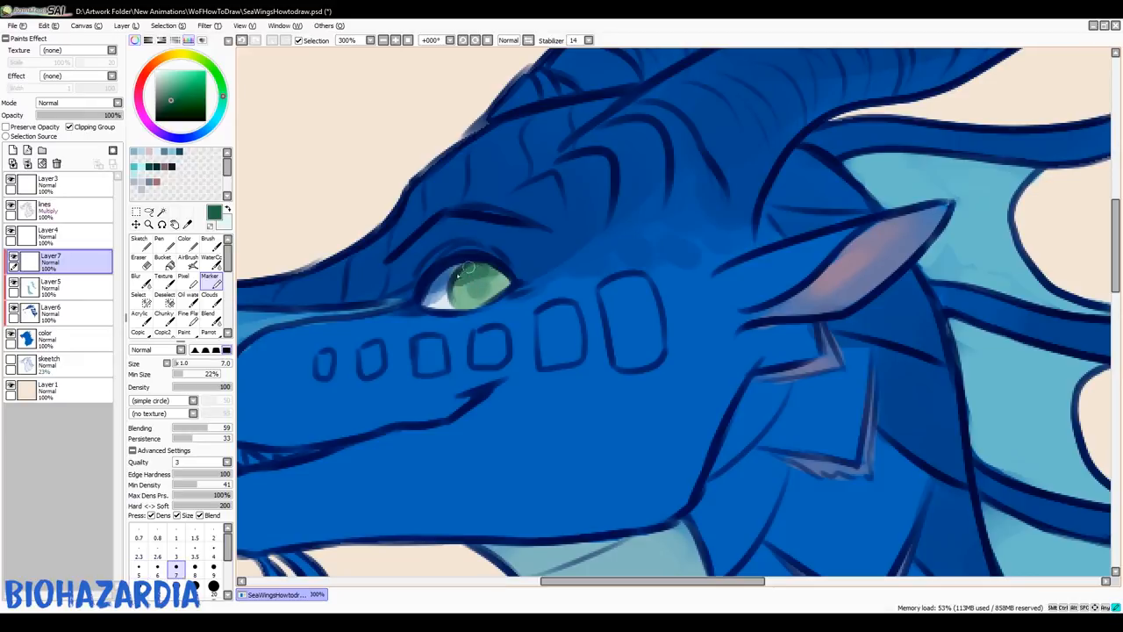
pyautogui.moveTo(456, 277); pyautogui.dragTo(478, 290)
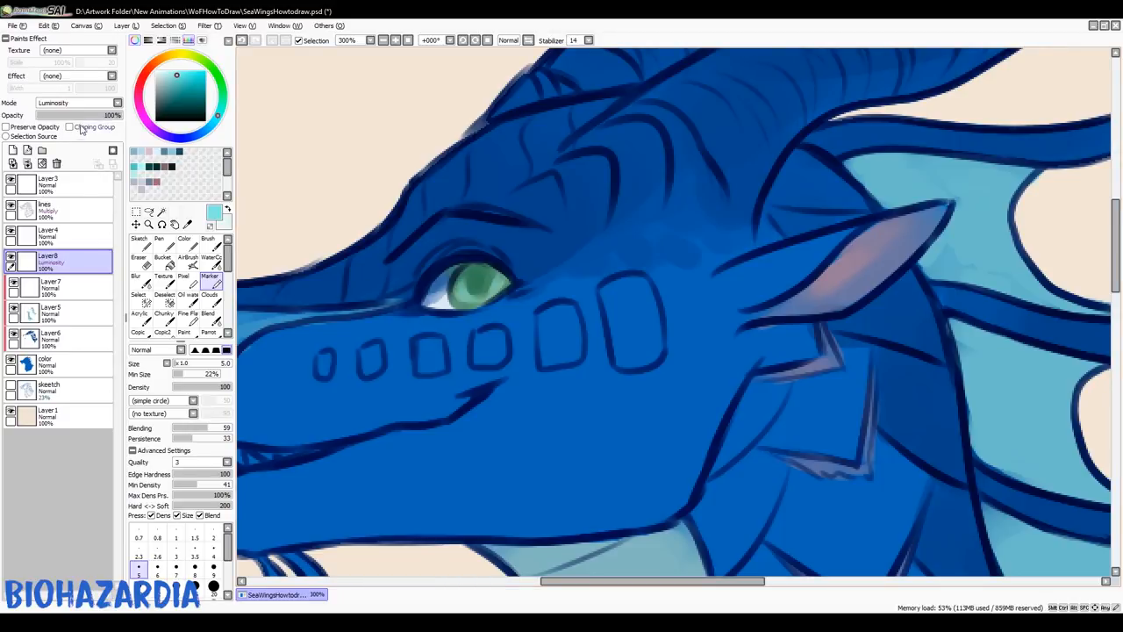
# Clip the Luminosity layer to brighten the iris, then shade its top edge dark green on Layer7.
pyautogui.click(69, 127)
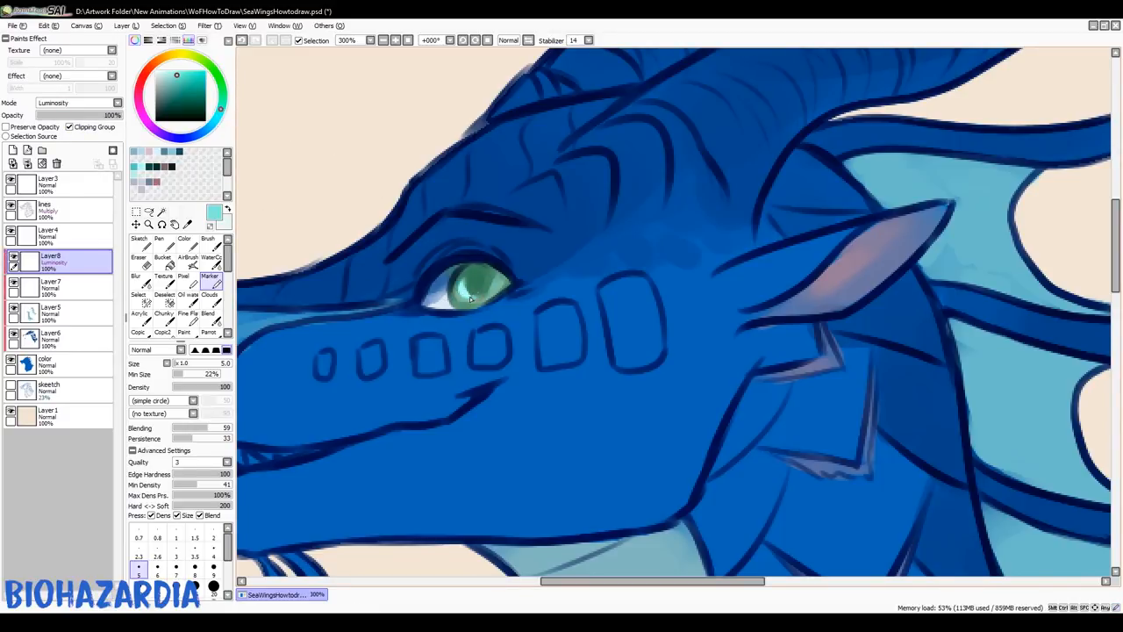
pyautogui.click(474, 285)
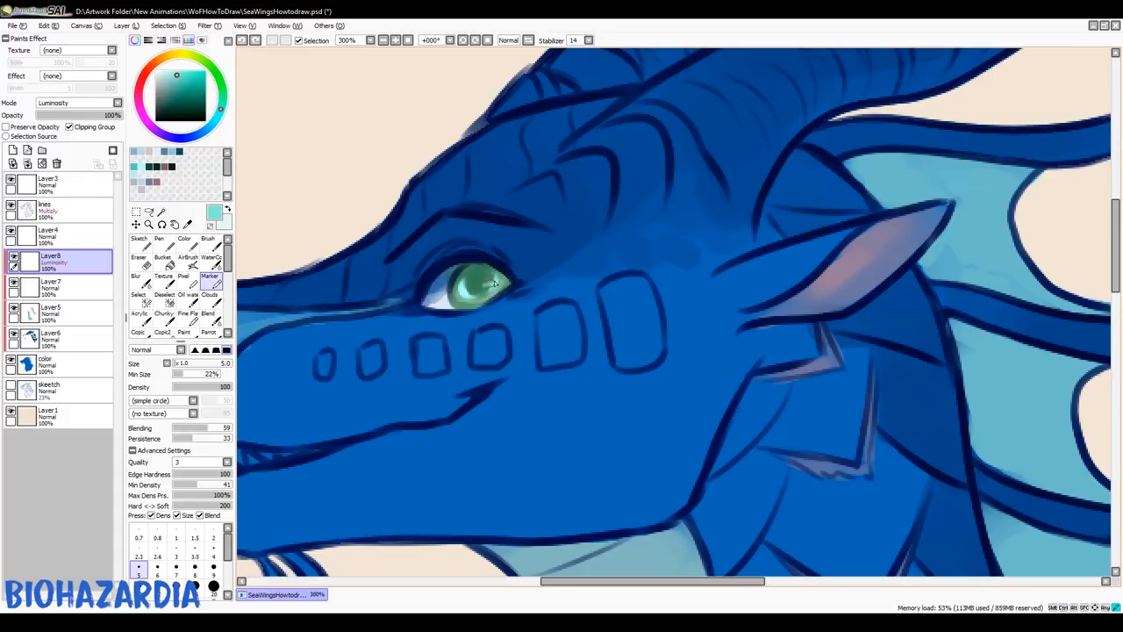
pyautogui.click(483, 280)
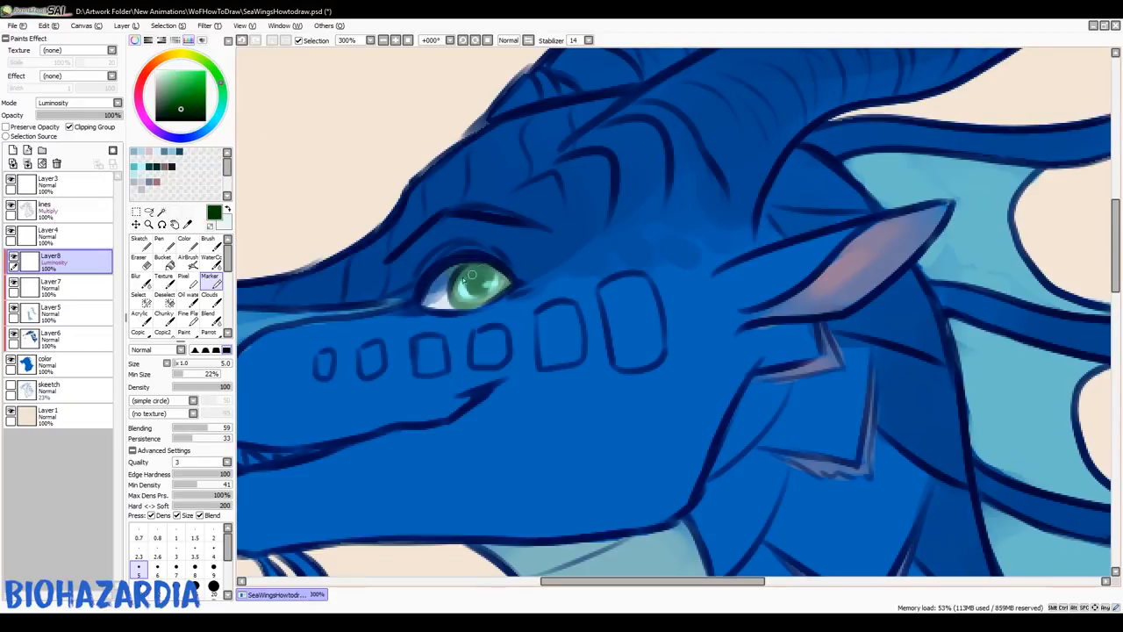
pyautogui.click(49, 287)
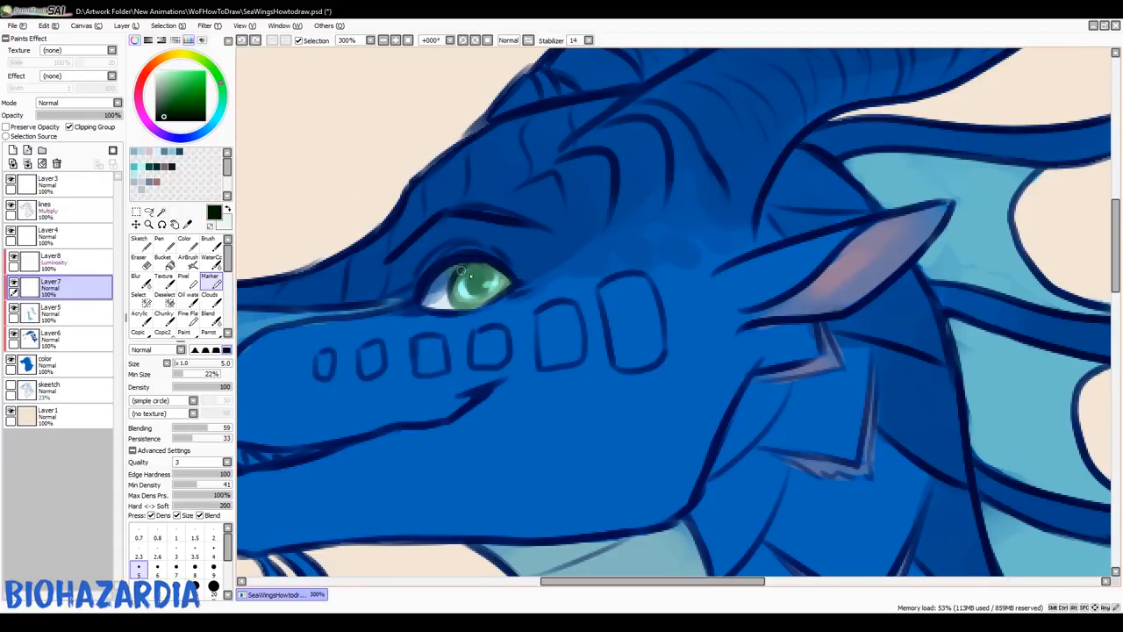
pyautogui.moveTo(461, 272); pyautogui.dragTo(474, 294)
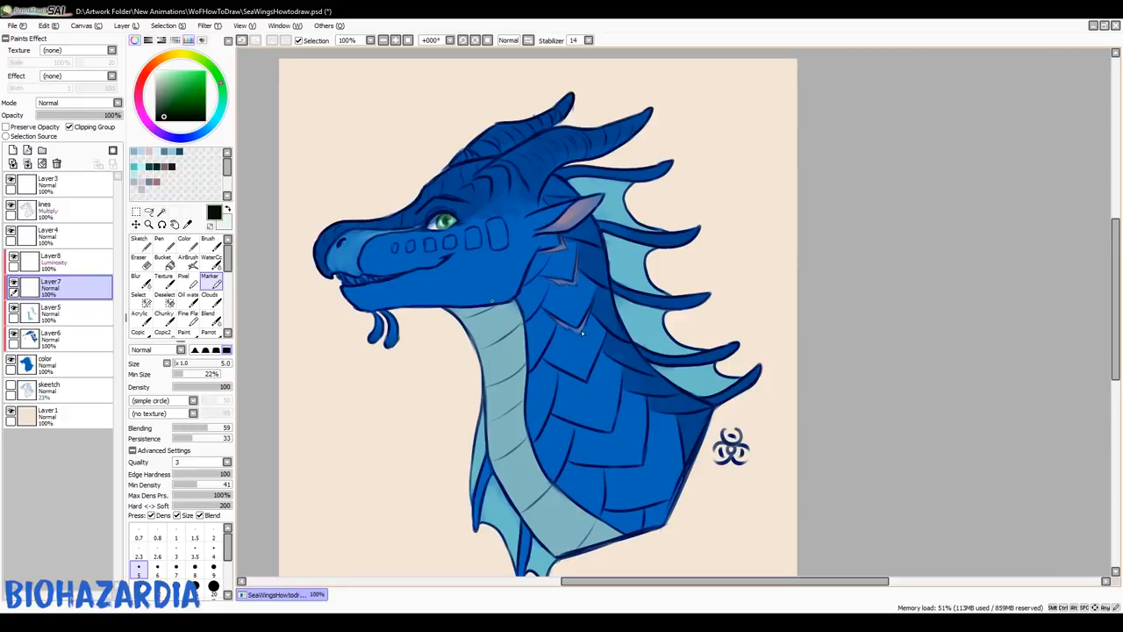
pyautogui.moveTo(262, 132)
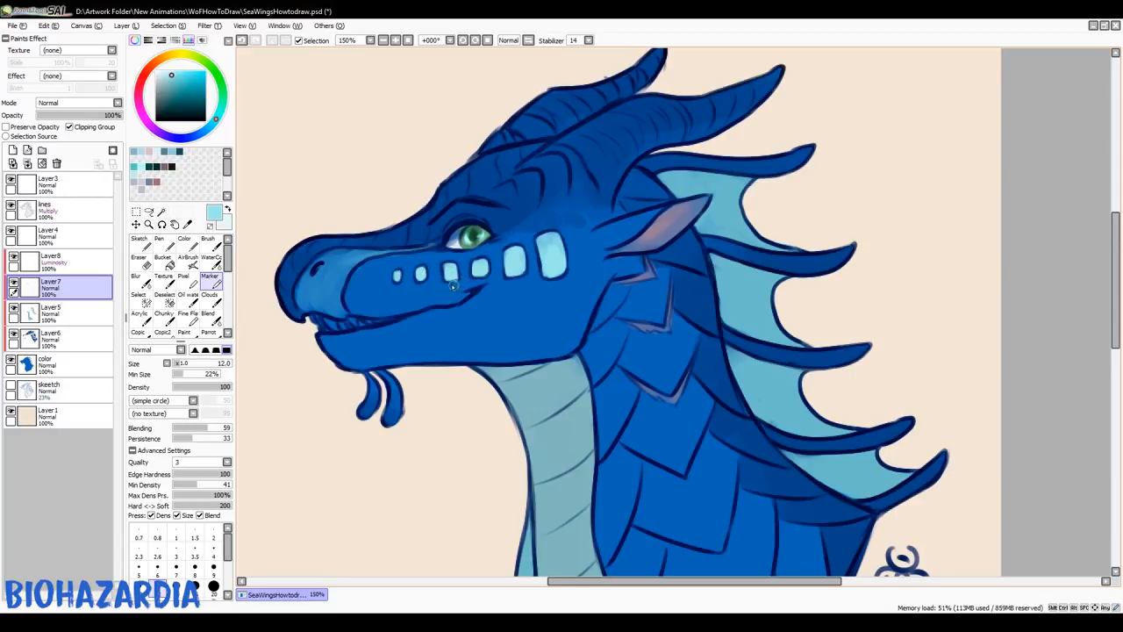
# Finish the pale cyan snout spots and draw small pale yellow teeth along the jaw with the Pen.
pyautogui.click(138, 257)
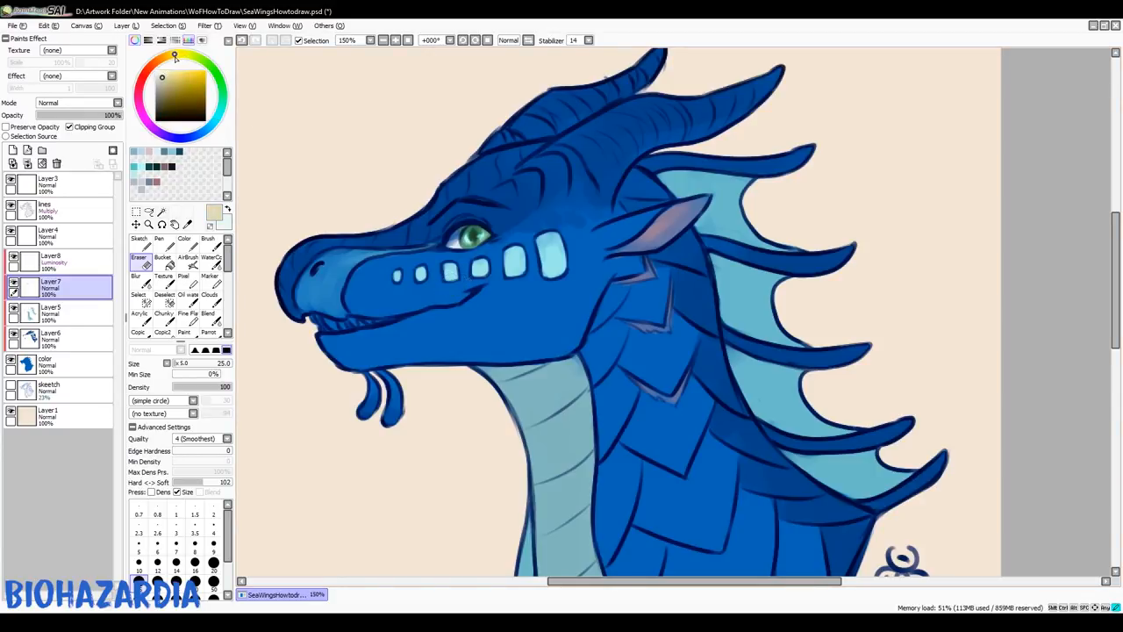
pyautogui.click(159, 243)
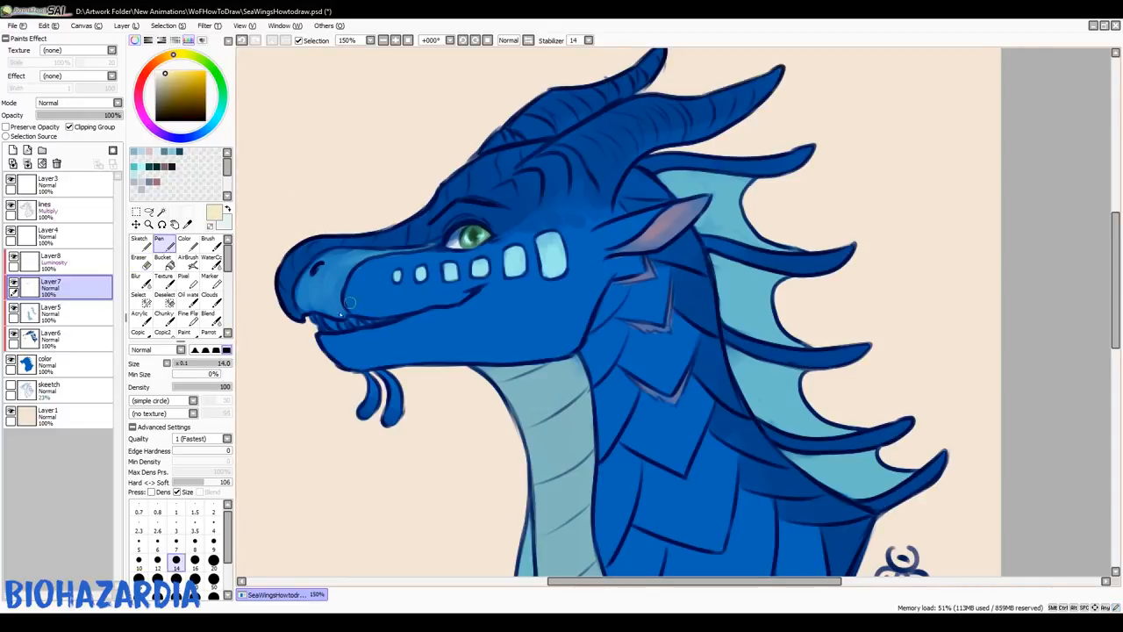
pyautogui.moveTo(350, 303); pyautogui.dragTo(315, 318)
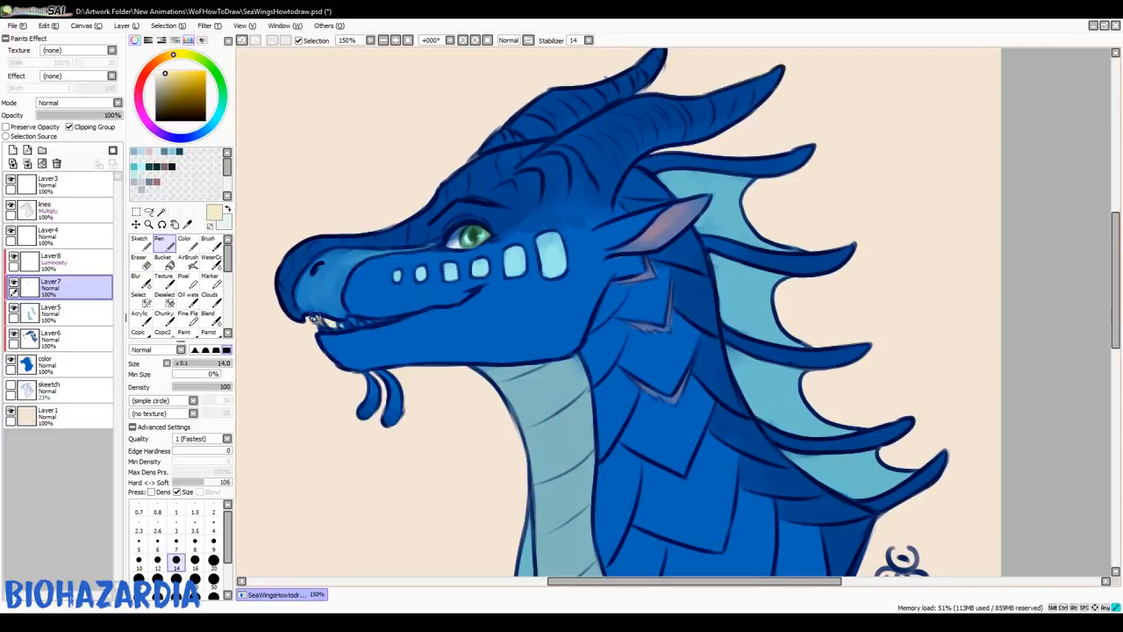
pyautogui.click(316, 323)
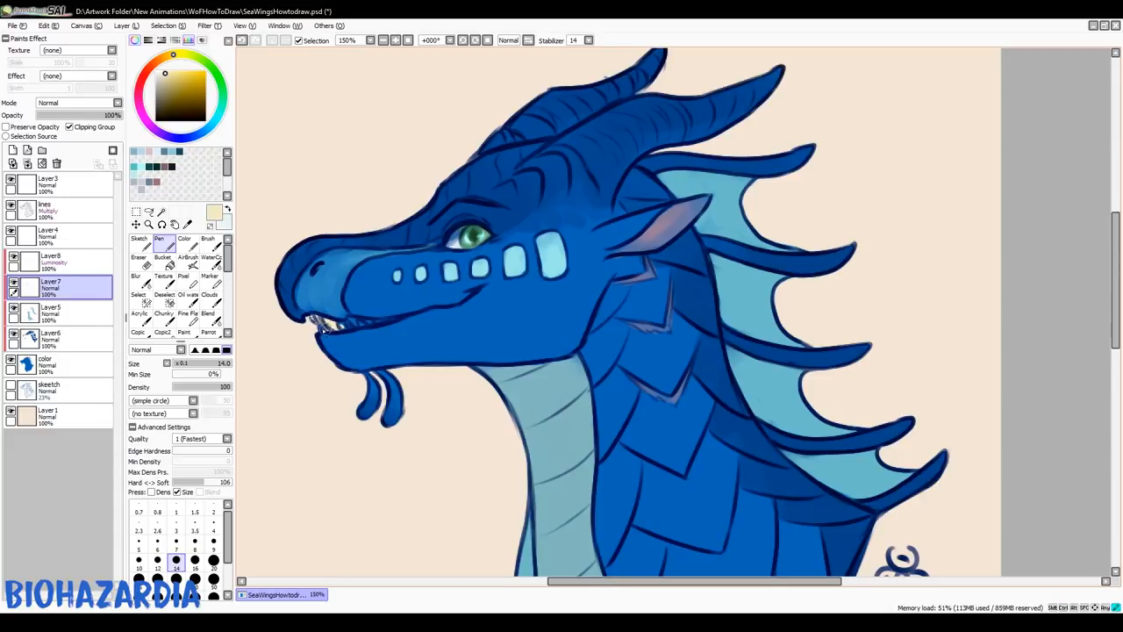
pyautogui.moveTo(325, 329); pyautogui.dragTo(386, 322)
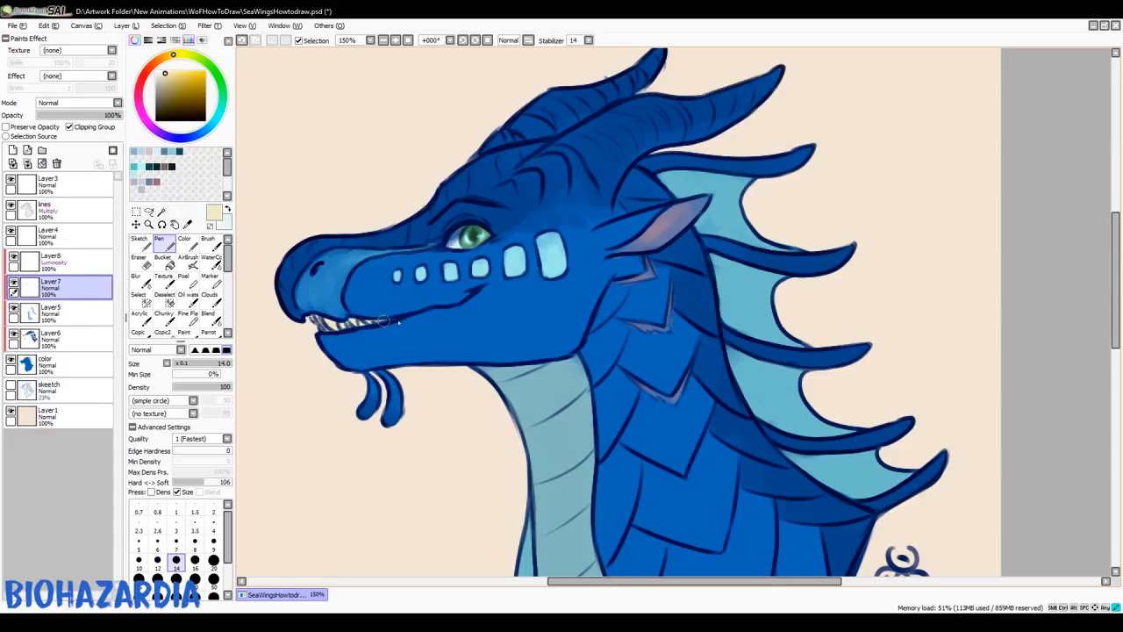
pyautogui.click(173, 95)
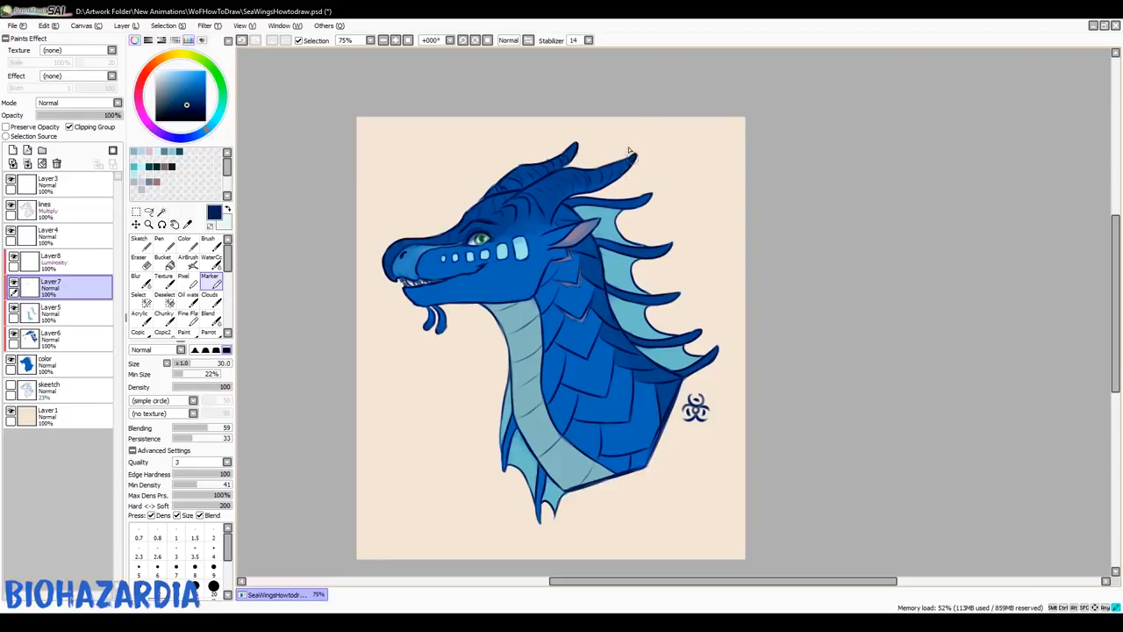
pyautogui.moveTo(632, 153); pyautogui.dragTo(579, 162)
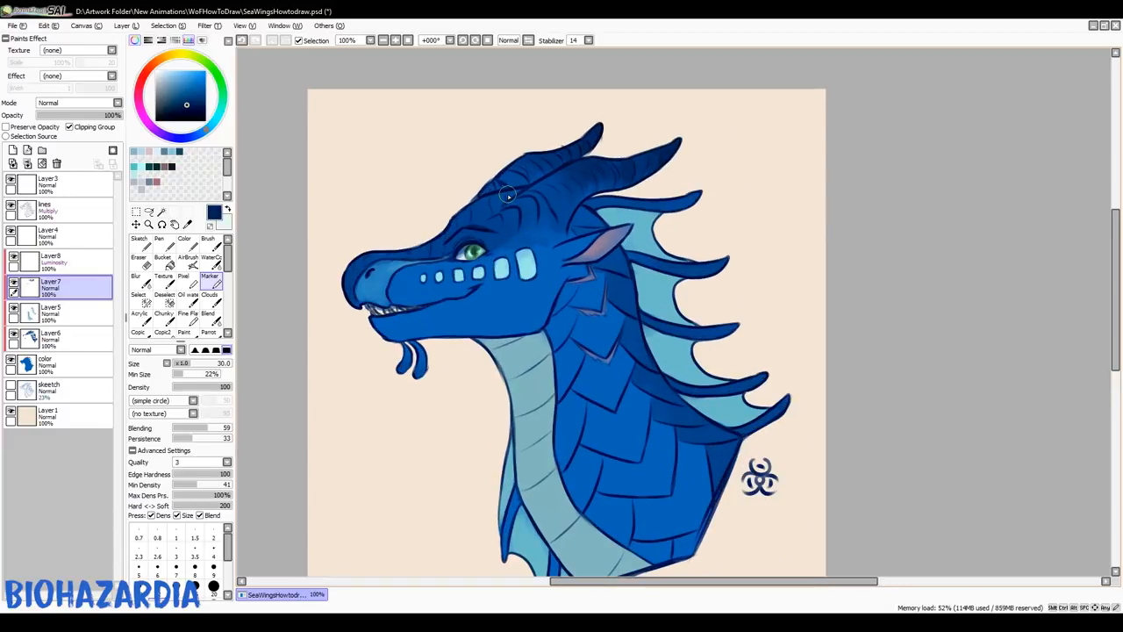
pyautogui.click(50, 261)
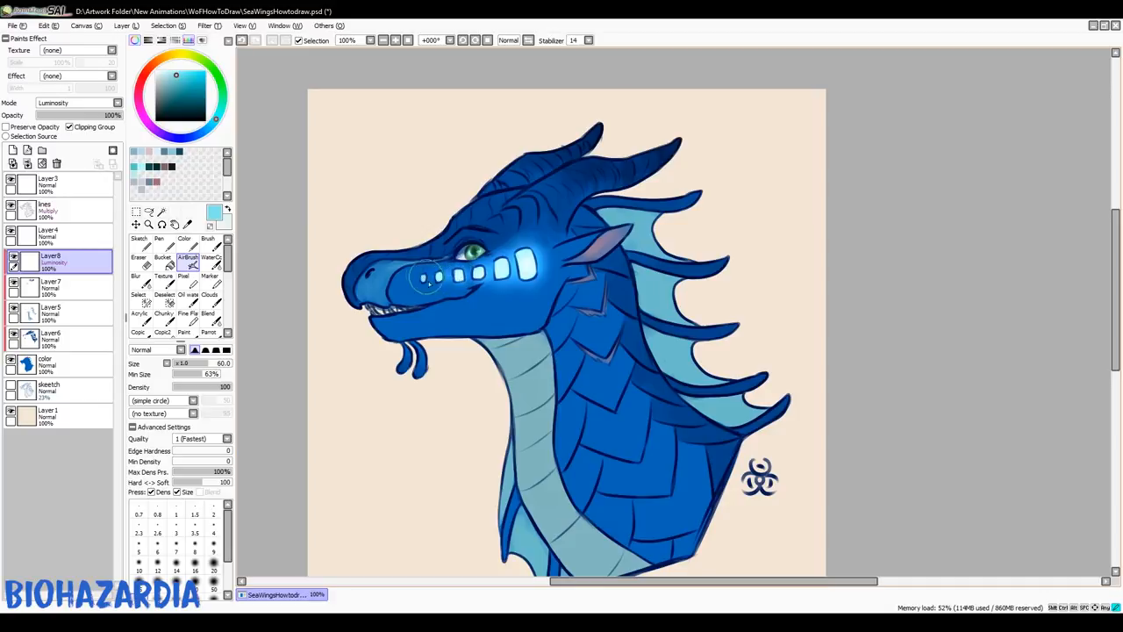
# Add cyan glow around the snout stripes and airbrush glow over the neck belly spots.
pyautogui.click(210, 268)
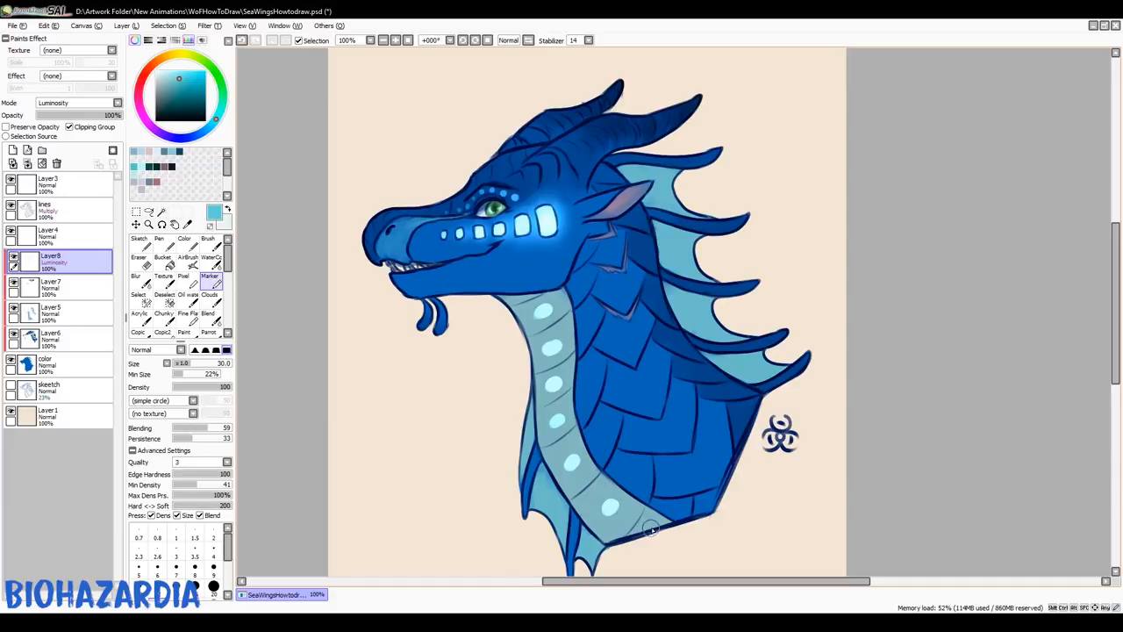
pyautogui.moveTo(585, 277)
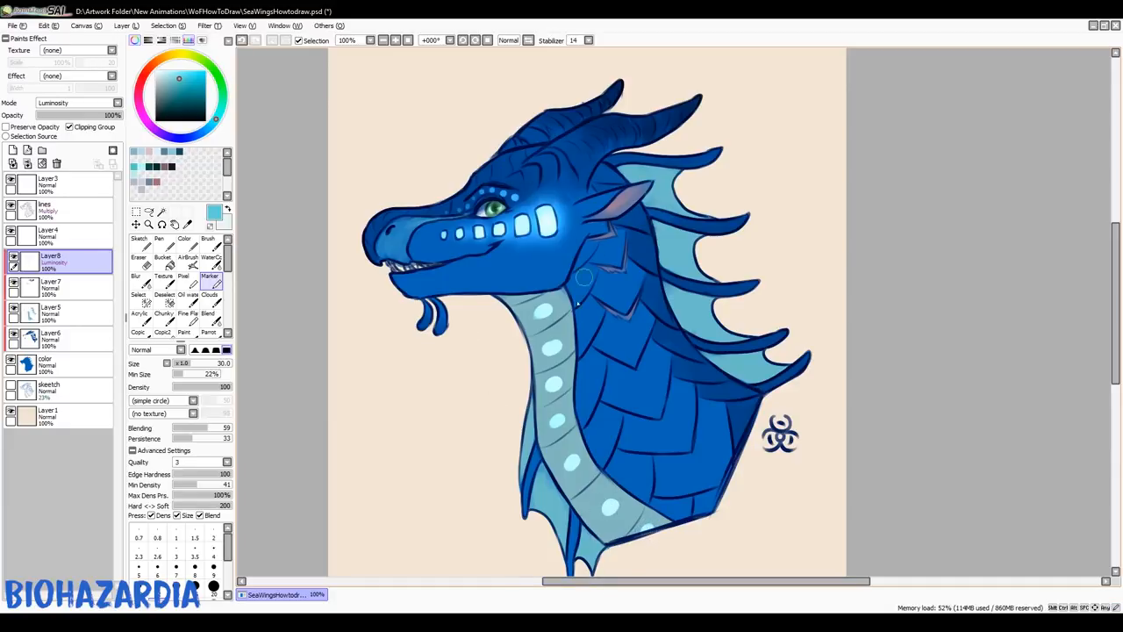
pyautogui.click(187, 263)
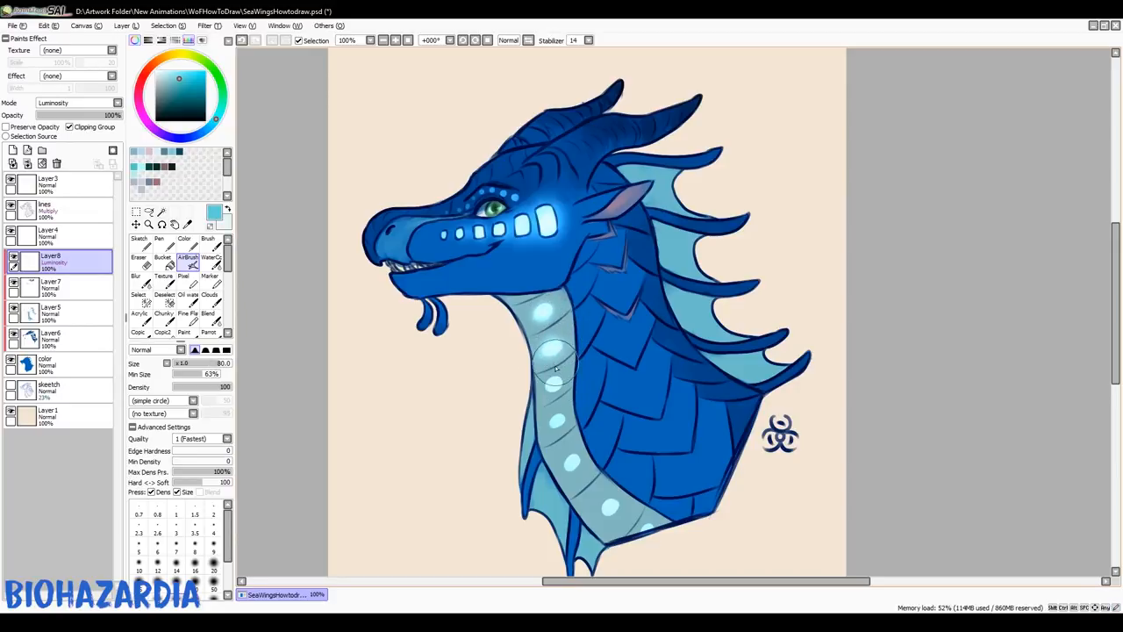
pyautogui.moveTo(553, 369); pyautogui.dragTo(610, 500)
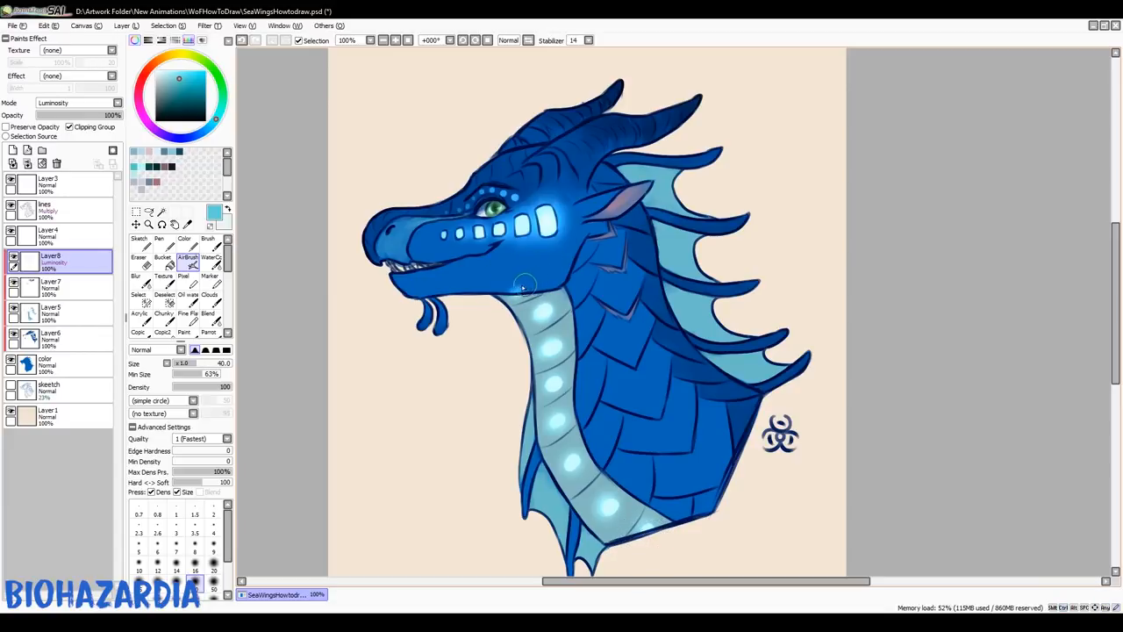
pyautogui.click(138, 265)
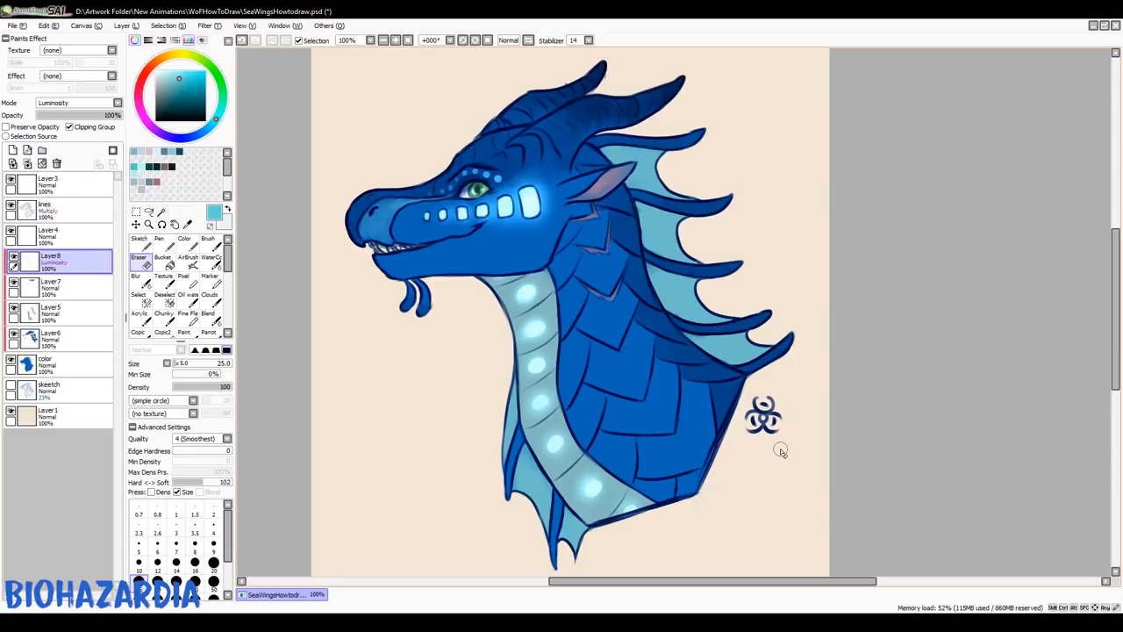
pyautogui.moveTo(910, 379)
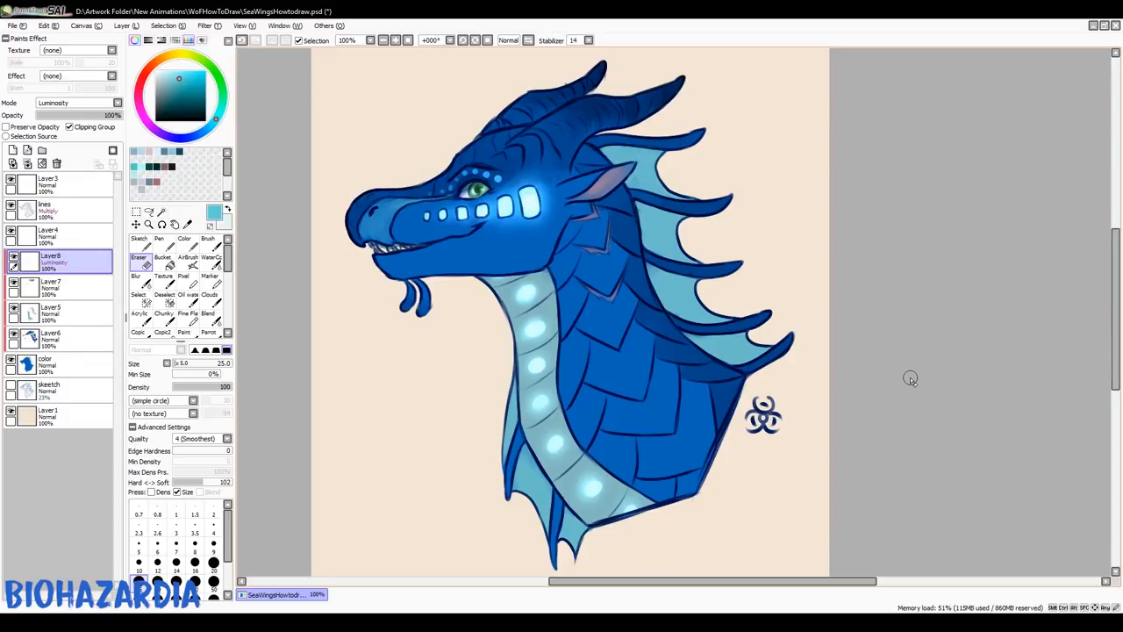
pyautogui.moveTo(967, 286)
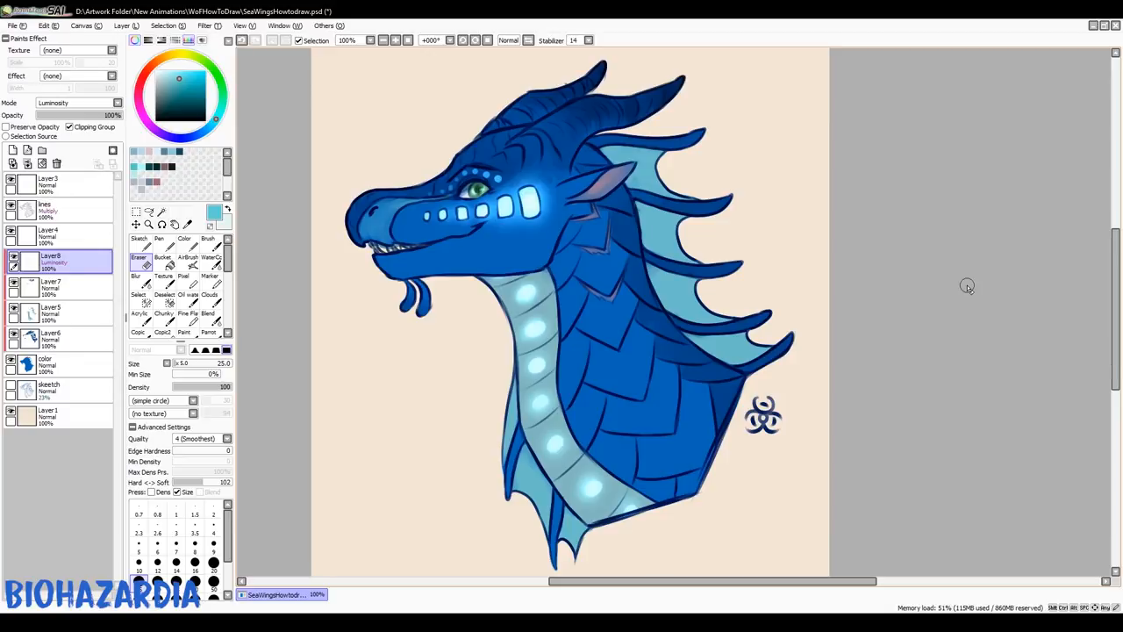
pyautogui.moveTo(780, 515)
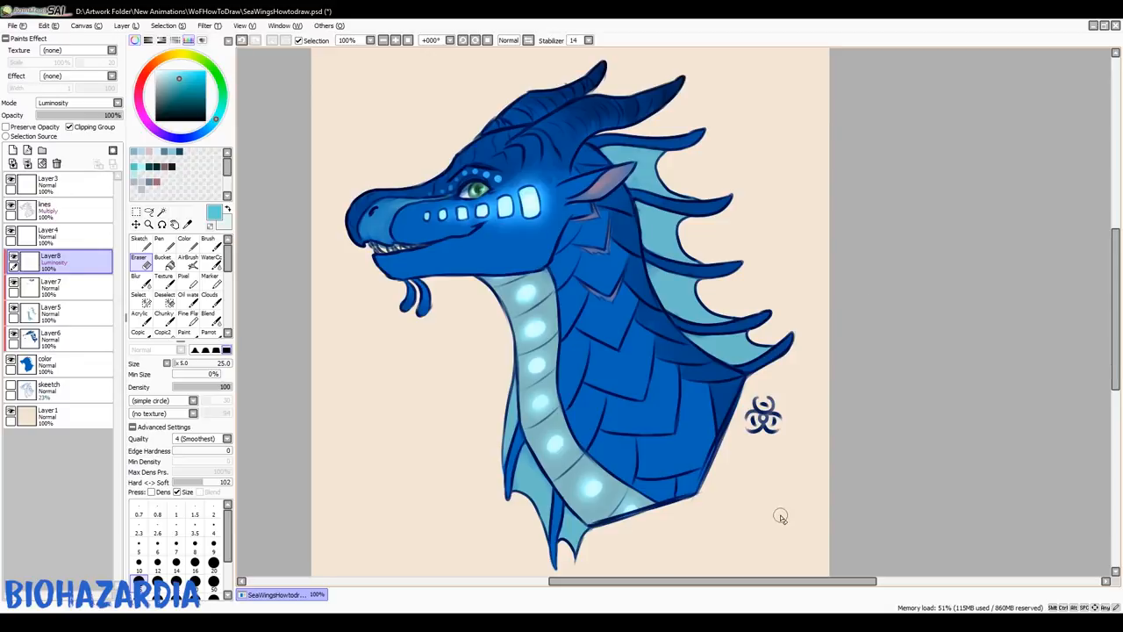